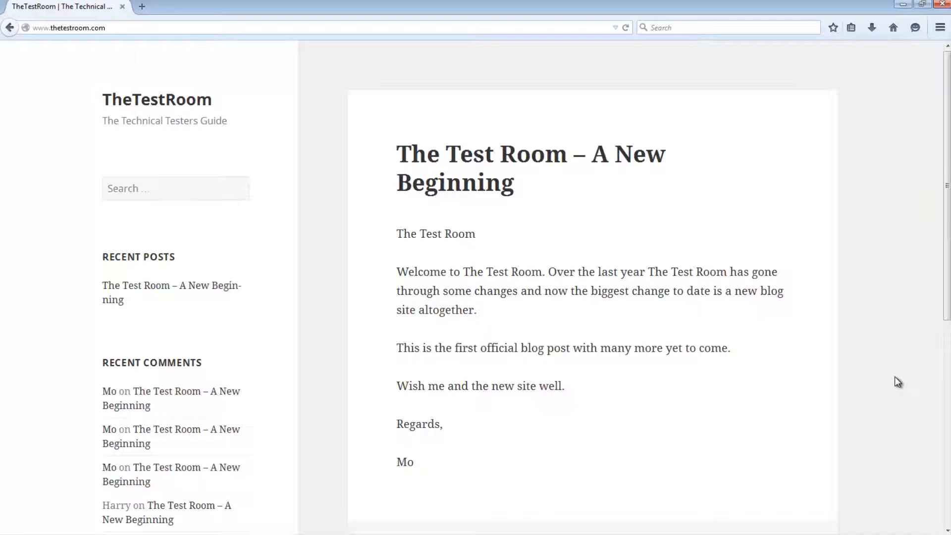
- Follow the Java Test Site link in TheTestRoom blog sidebar to the Zoo Adoption site
scroll("down", 3)
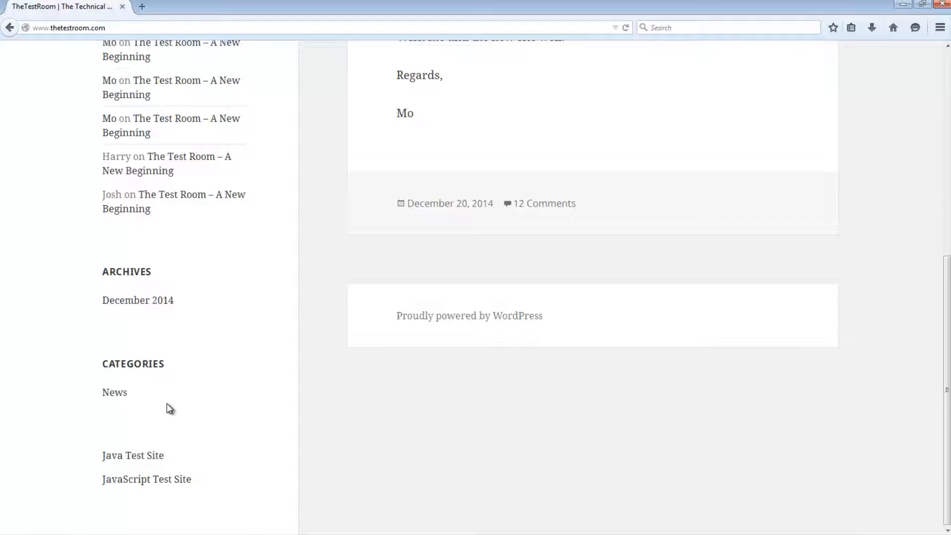
mouse_move(133, 455)
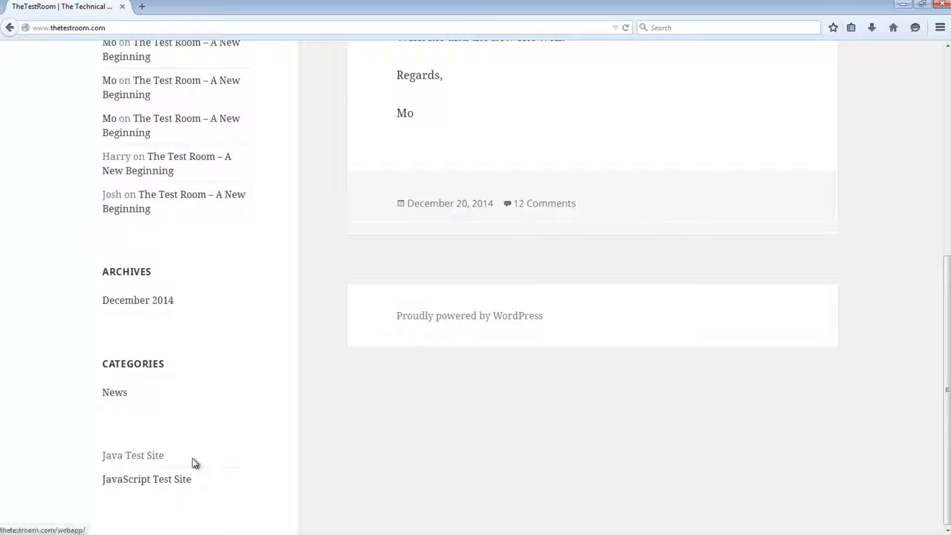
left_click(132, 456)
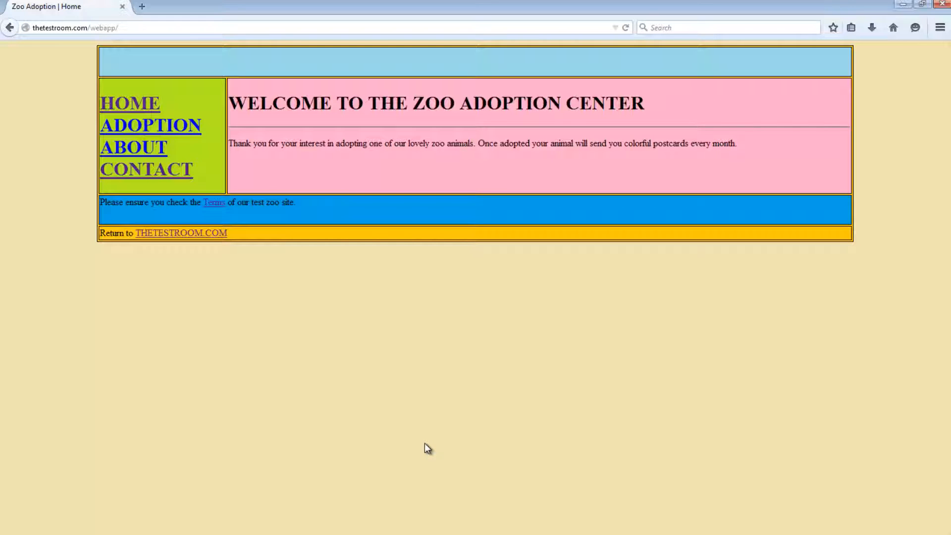
mouse_move(544, 376)
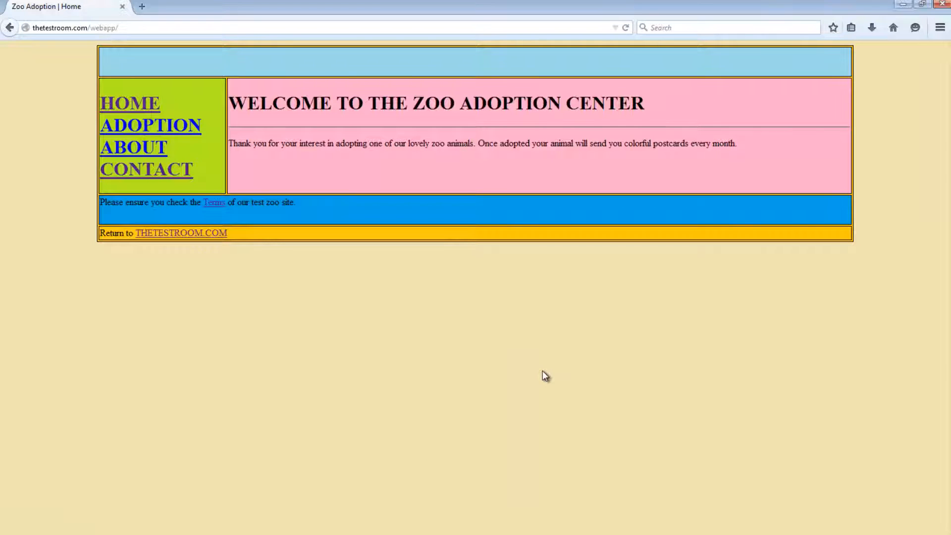
mouse_move(525, 366)
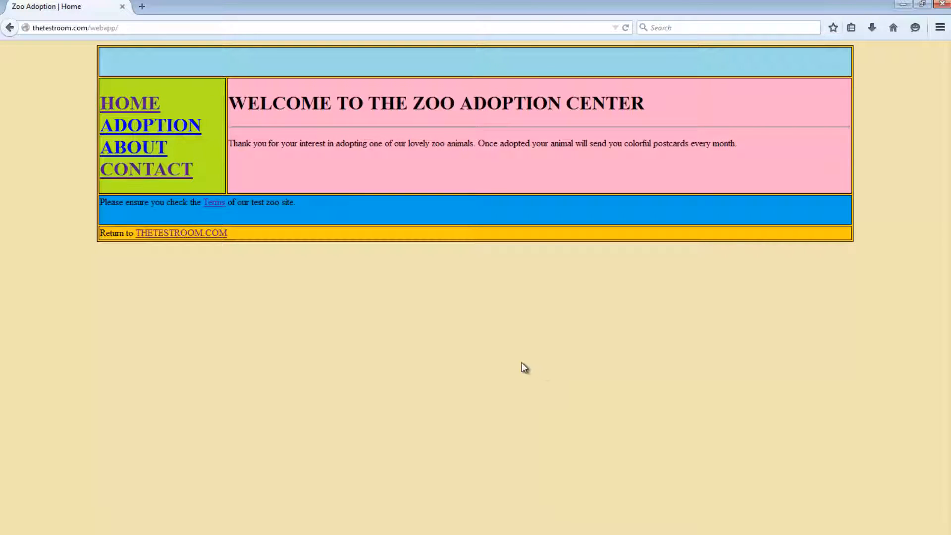
mouse_move(521, 363)
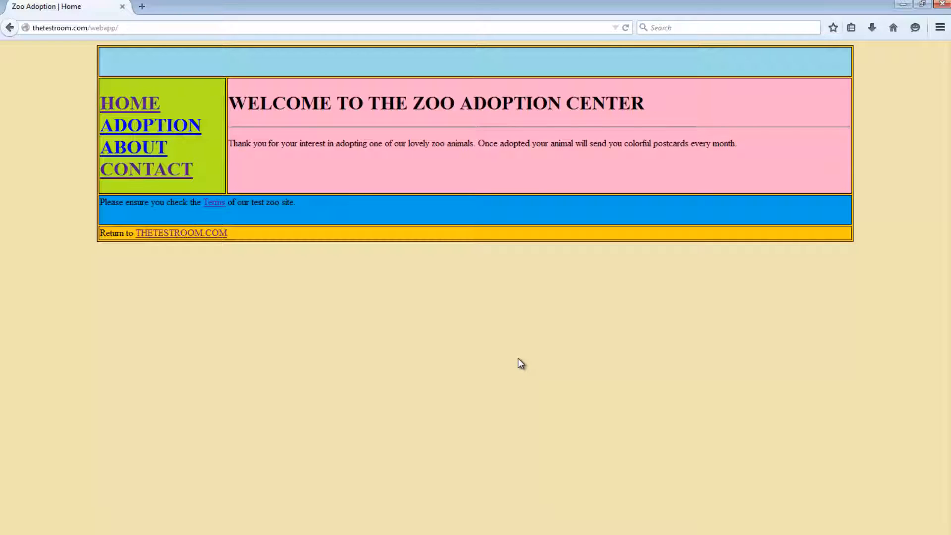
mouse_move(531, 355)
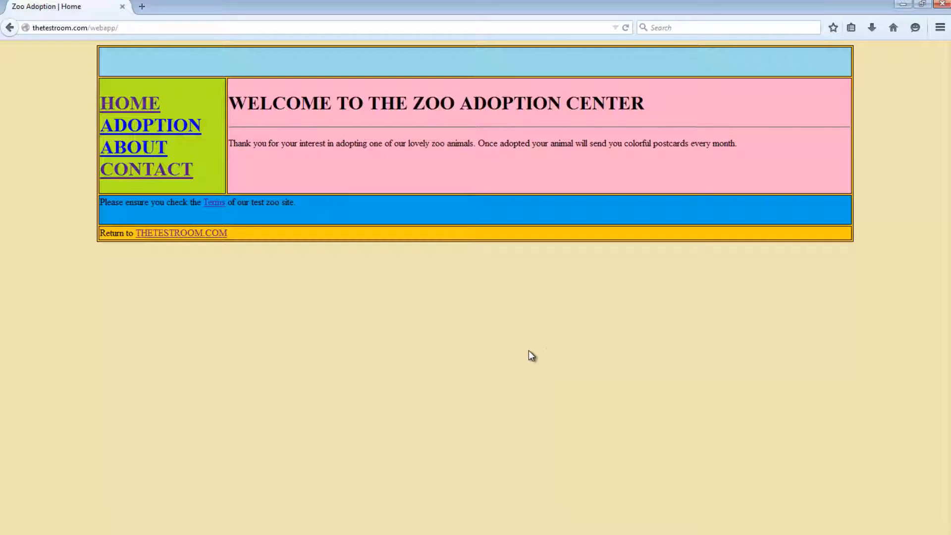
mouse_move(548, 141)
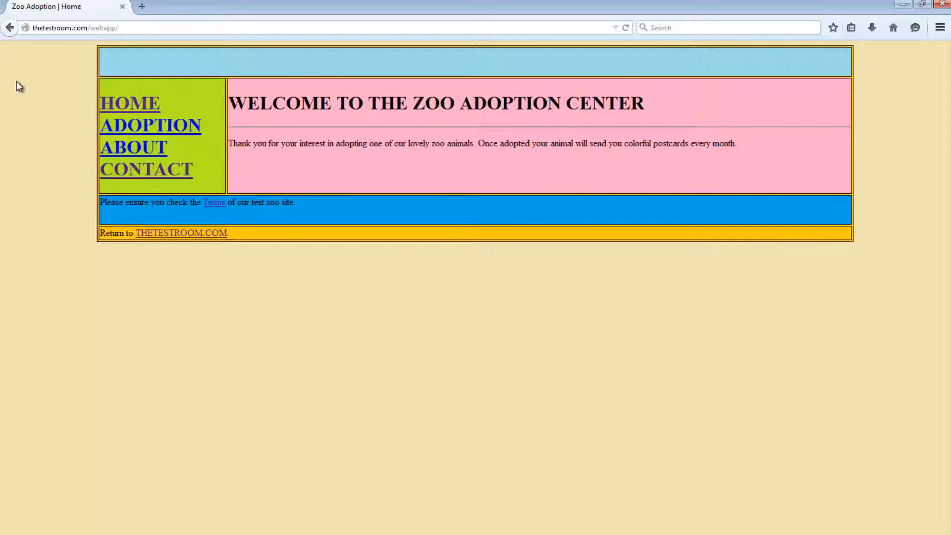
mouse_move(707, 404)
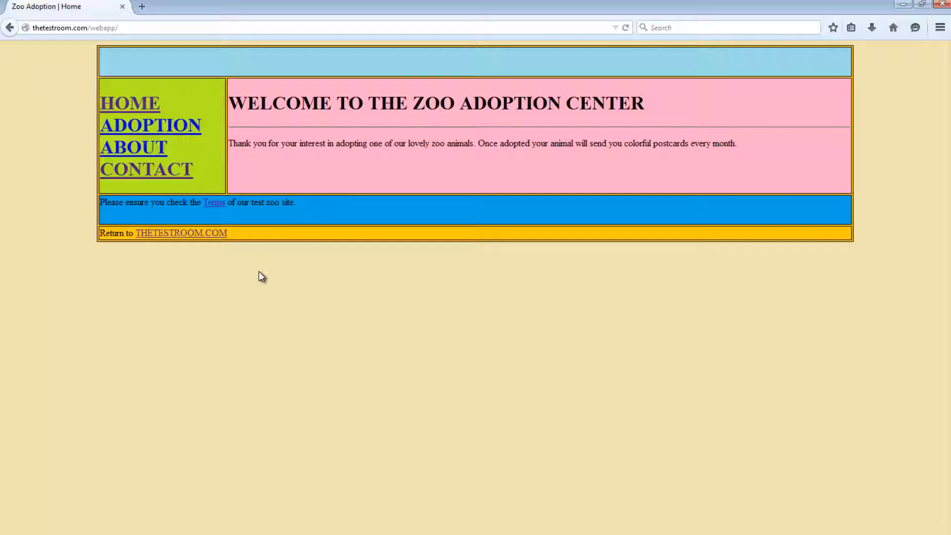
mouse_move(263, 291)
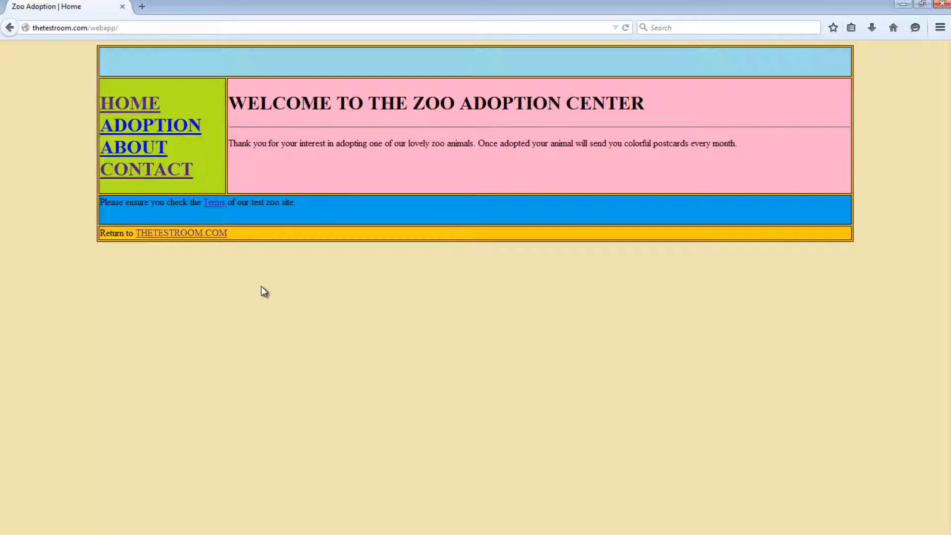
mouse_move(246, 176)
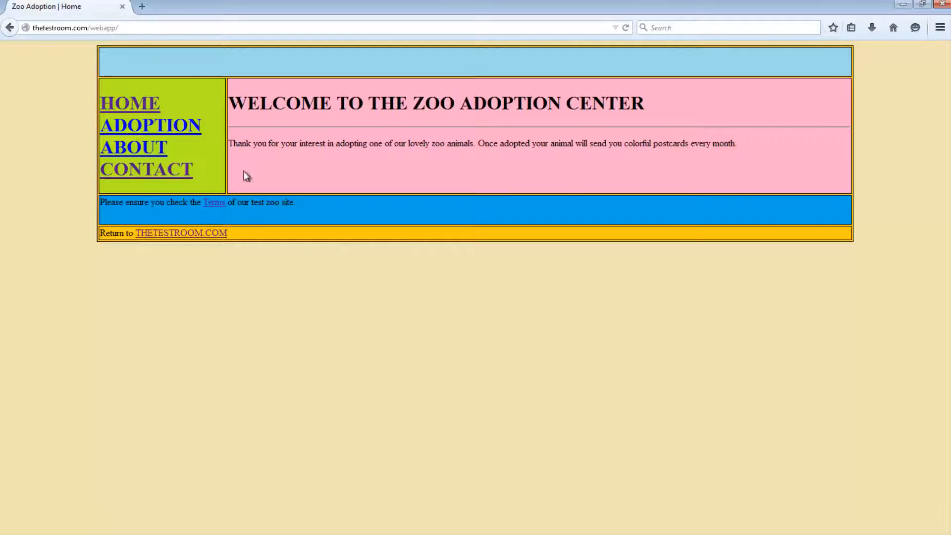
- Navigate to the zoo site's Contact page from the left menu
left_click(145, 168)
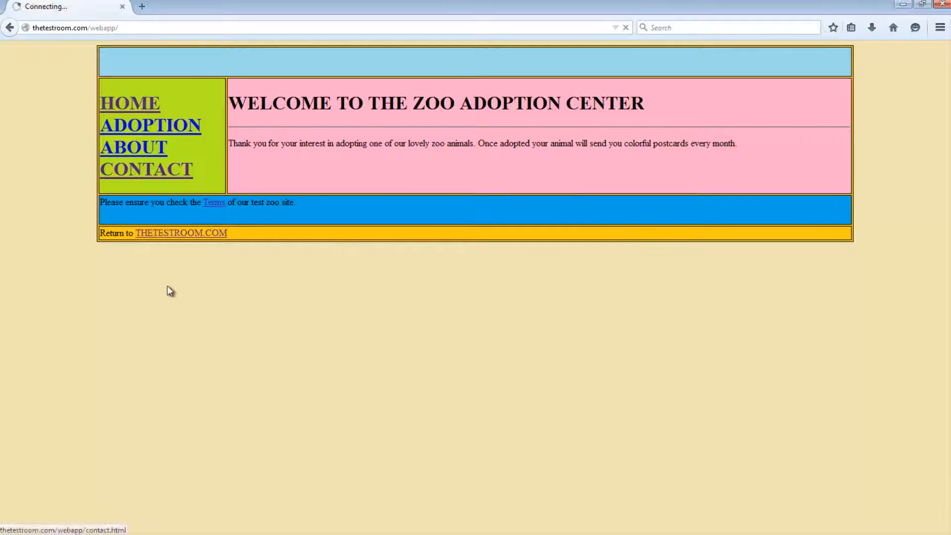
- Load contact.html and review the Contact Form fields
left_click(146, 170)
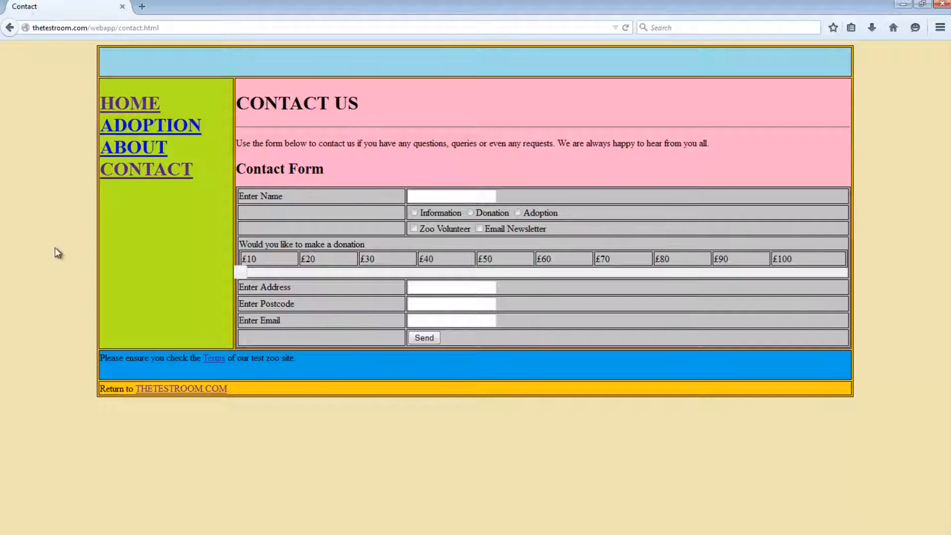
mouse_move(633, 176)
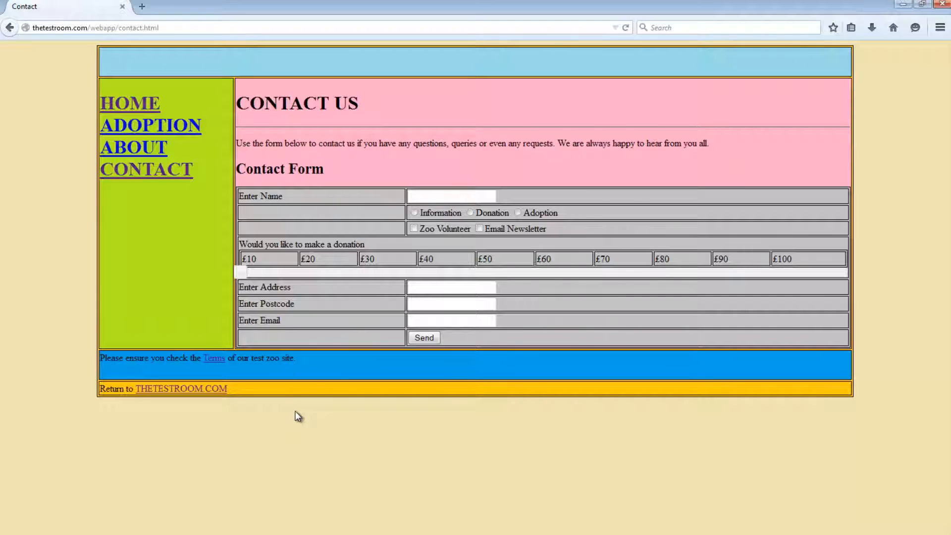
mouse_move(295, 415)
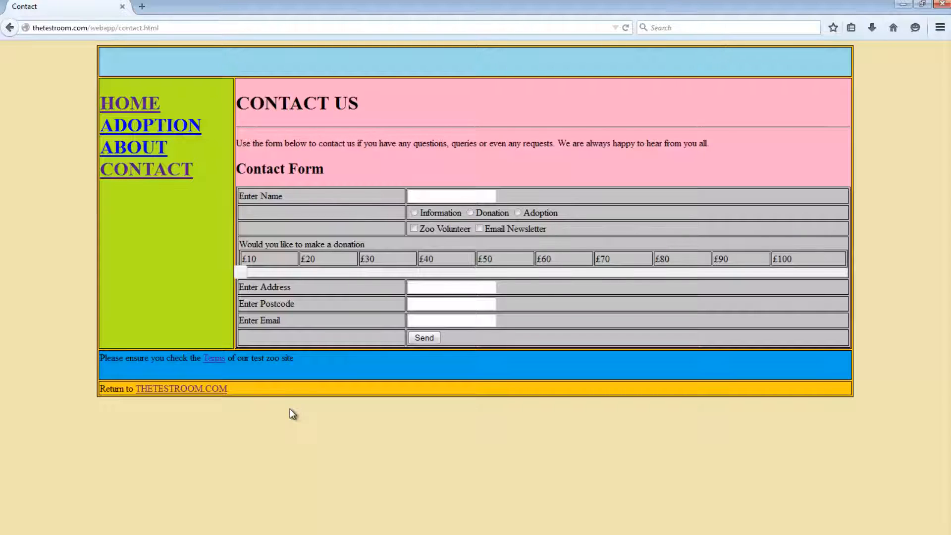
mouse_move(454, 139)
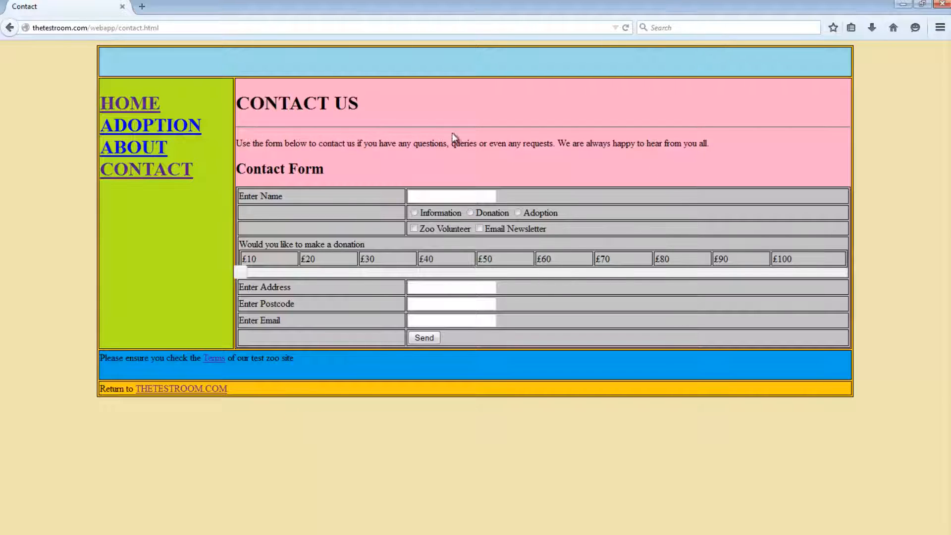
mouse_move(422, 420)
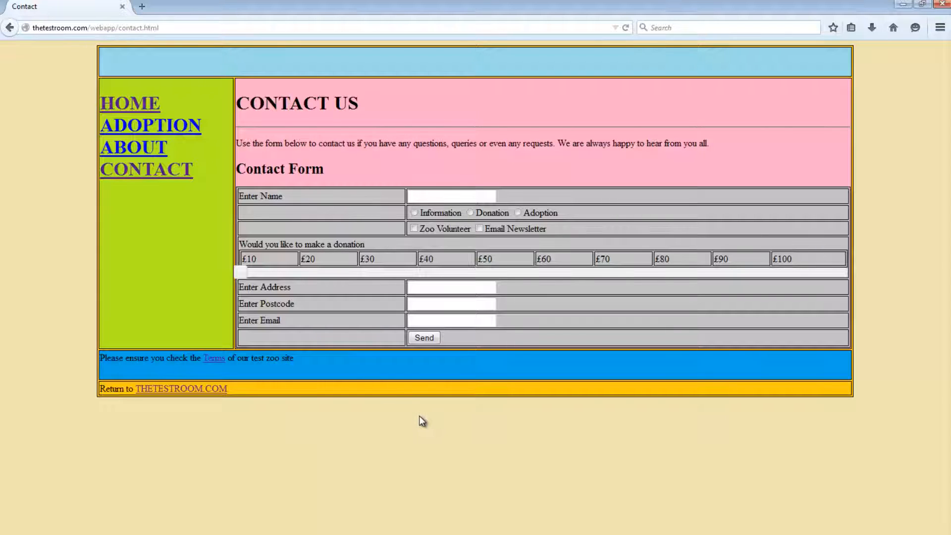
mouse_move(418, 421)
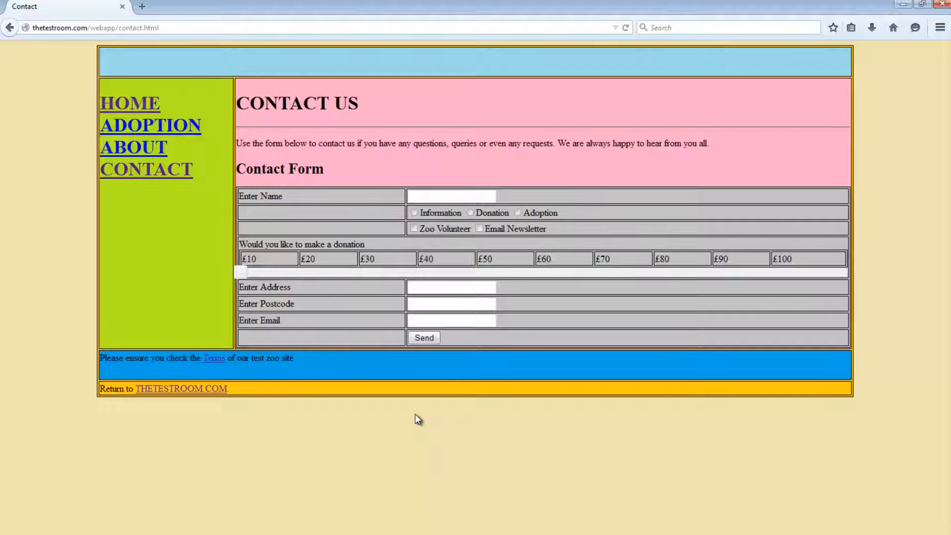
mouse_move(406, 423)
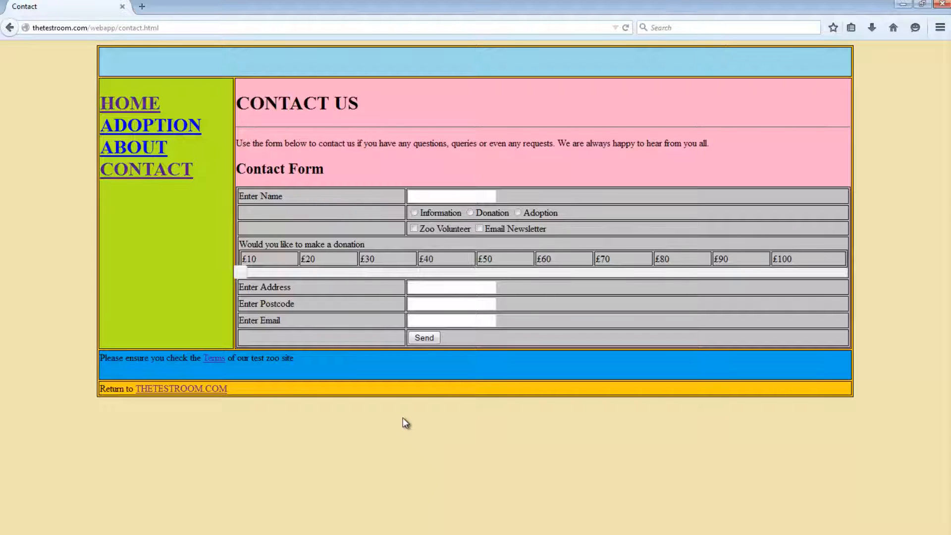
mouse_move(415, 421)
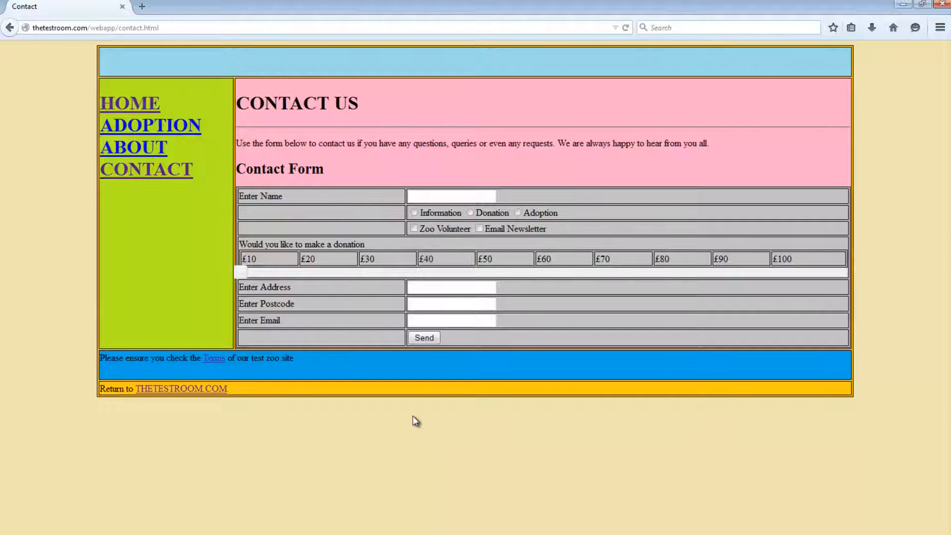
mouse_move(337, 340)
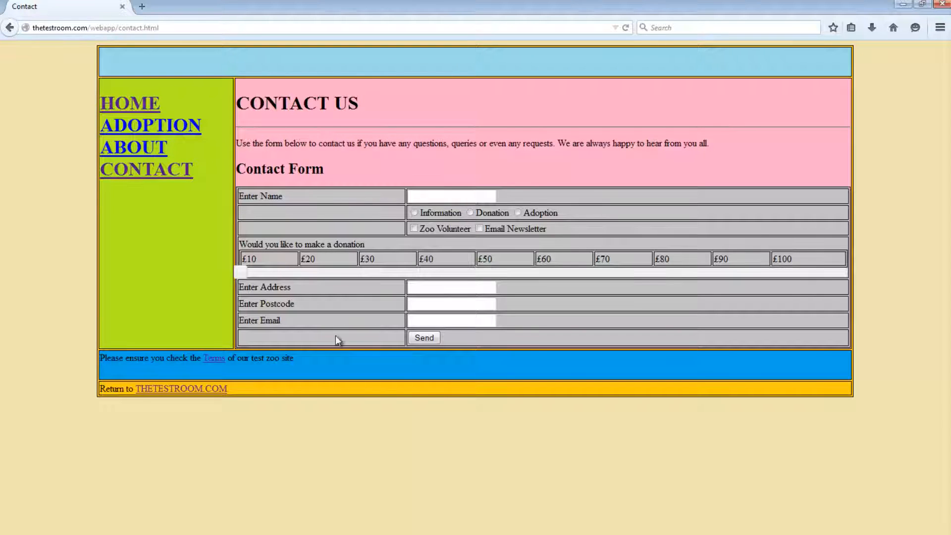
mouse_move(172, 529)
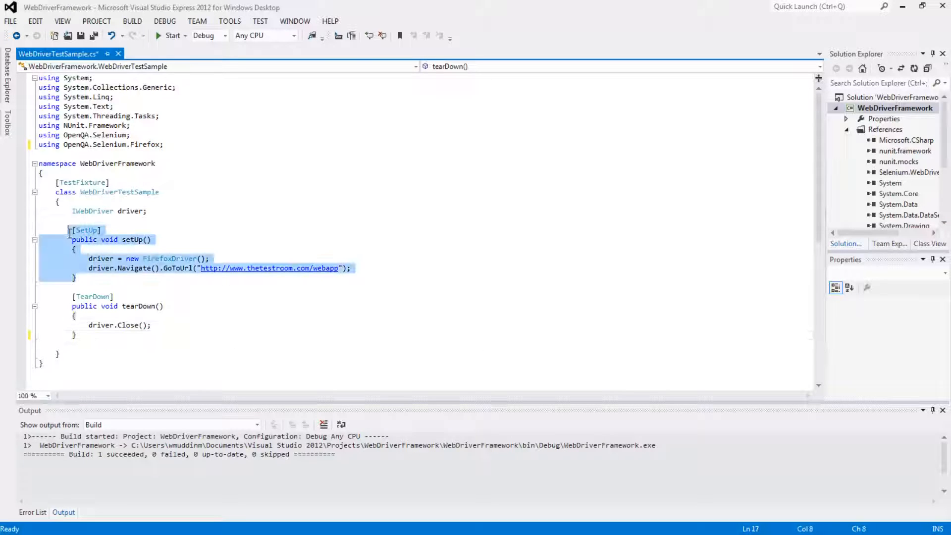
- Highlight the tearDown method and place the caret after its closing brace
left_click(220, 277)
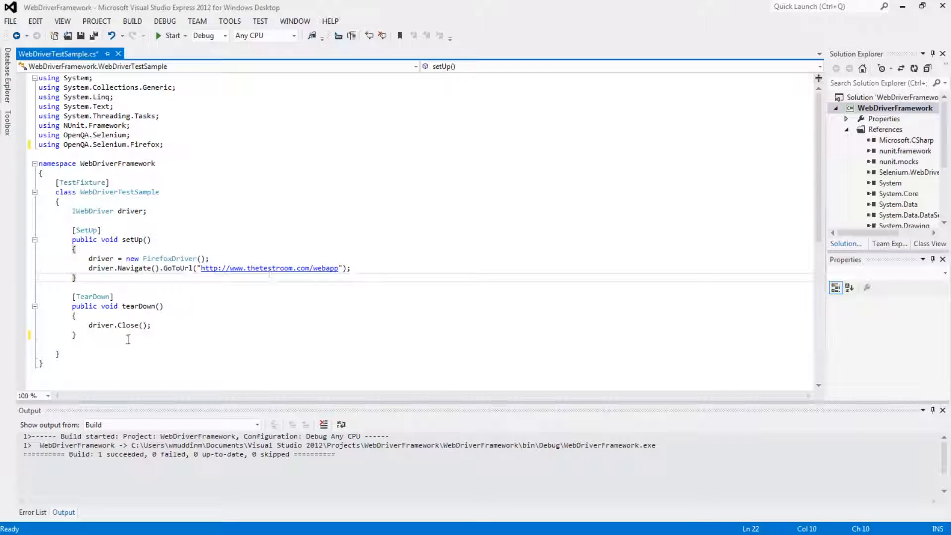
left_click_drag(73, 296, 76, 336)
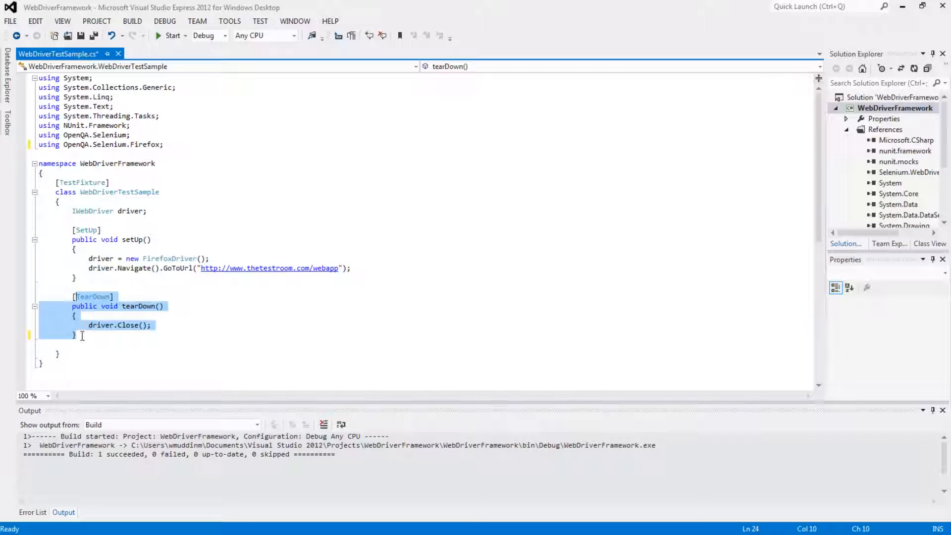
left_click(331, 323)
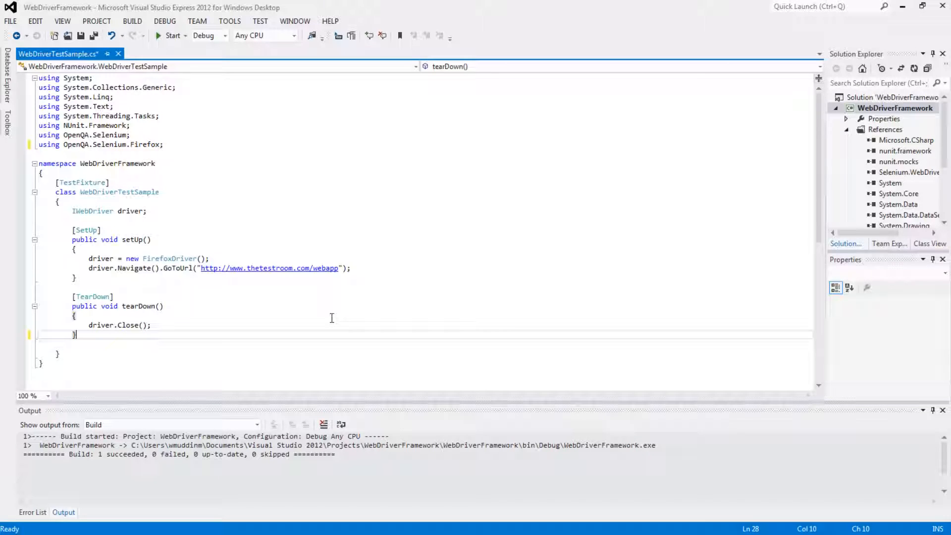
- Declare a [Test] method named checkContactPageTitle below tearDown
key("enter")
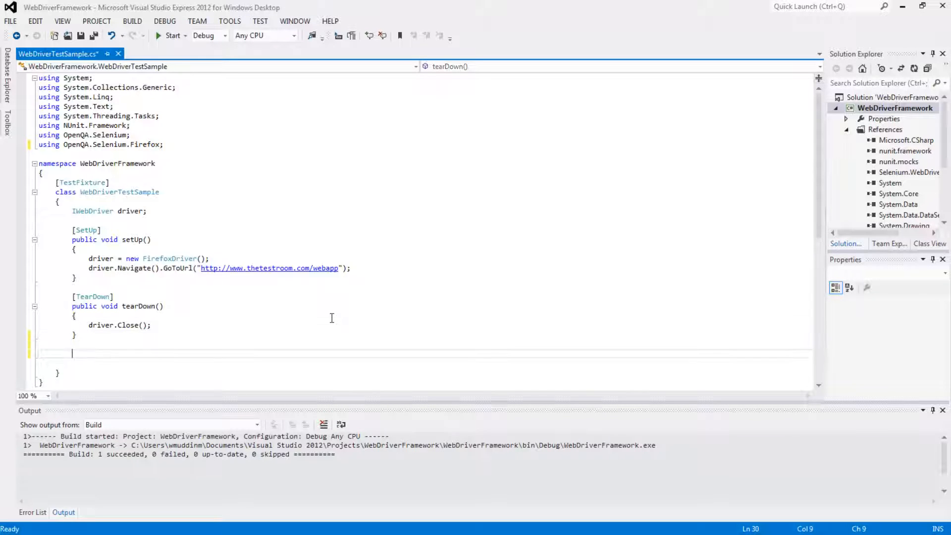
scroll("down", 3)
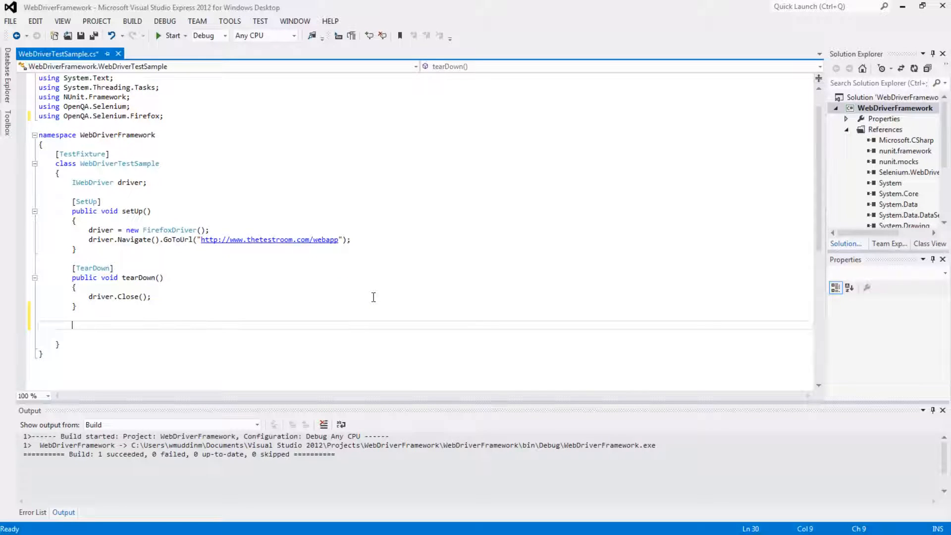
type("Test]")
type("public void")
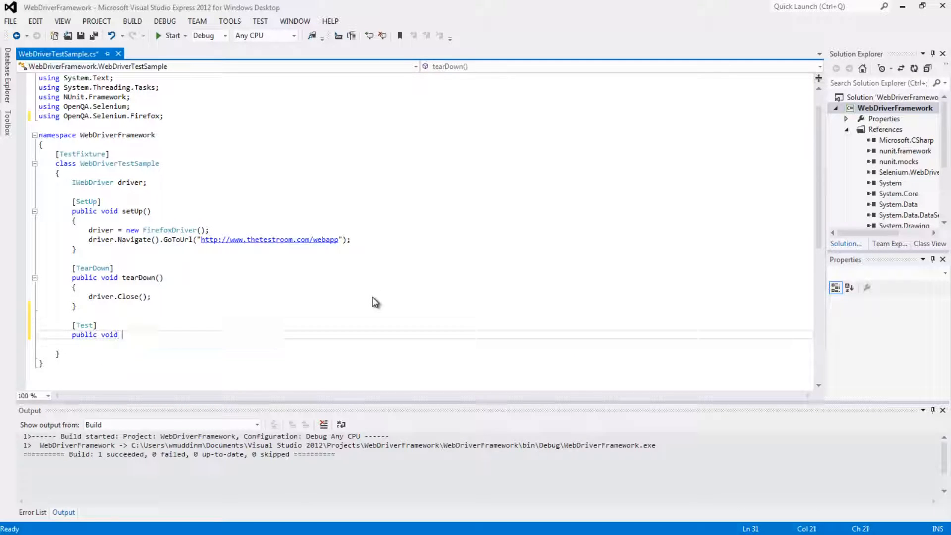
type("checkC")
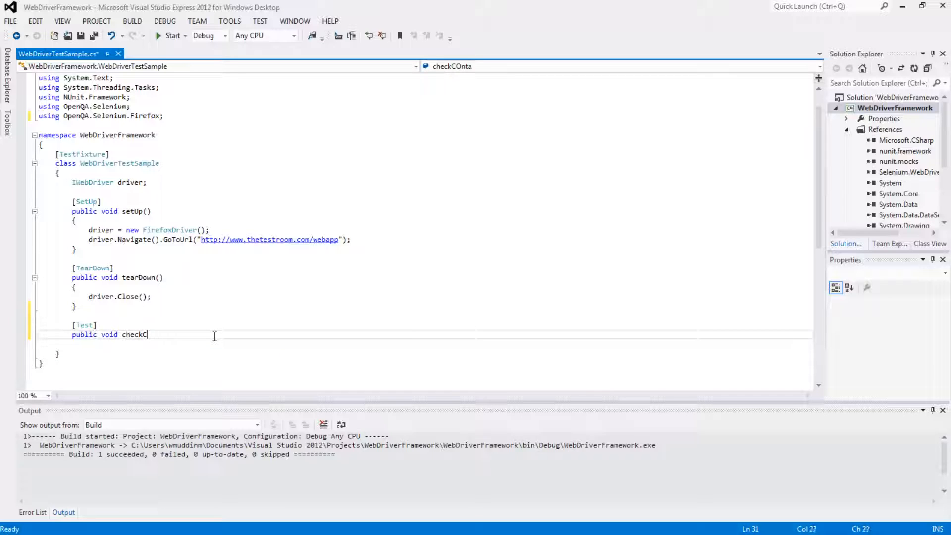
type("ontact")
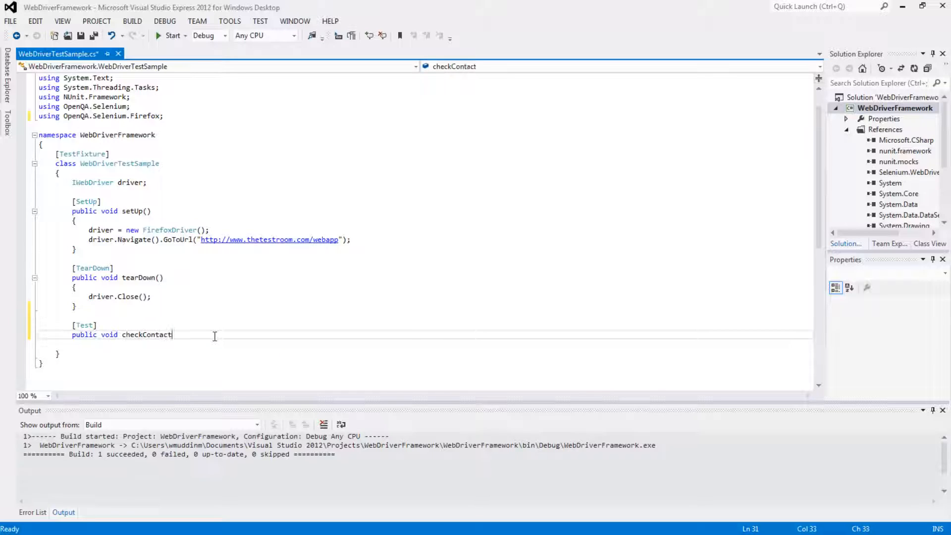
type("PageTi")
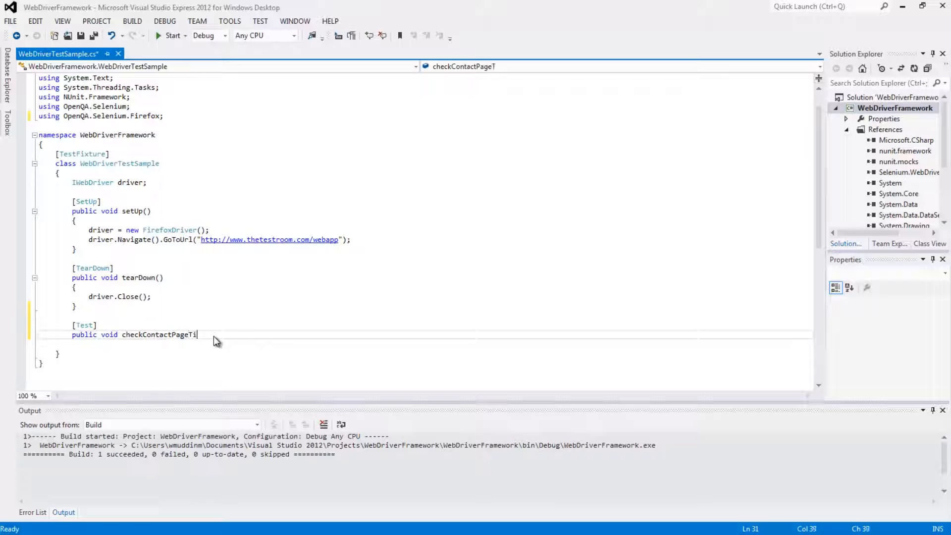
type("tle()")
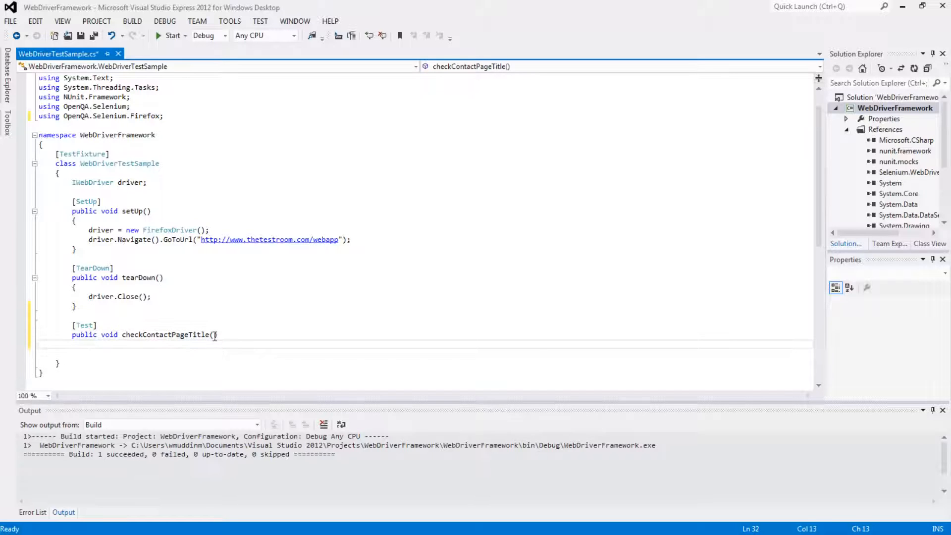
- Add driver.FindElement(By.Id("contact_link")).Click(); to the test body
type("driver.")
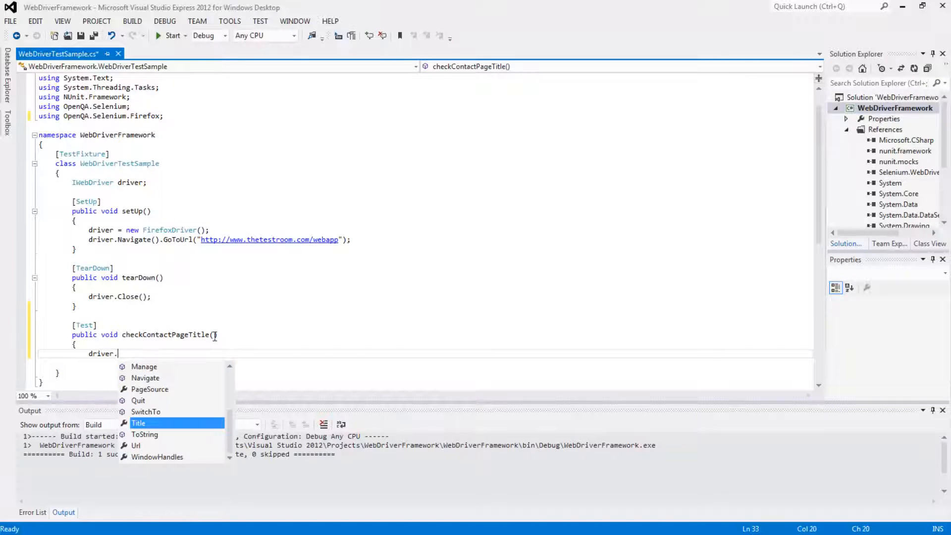
type("FindElementB")
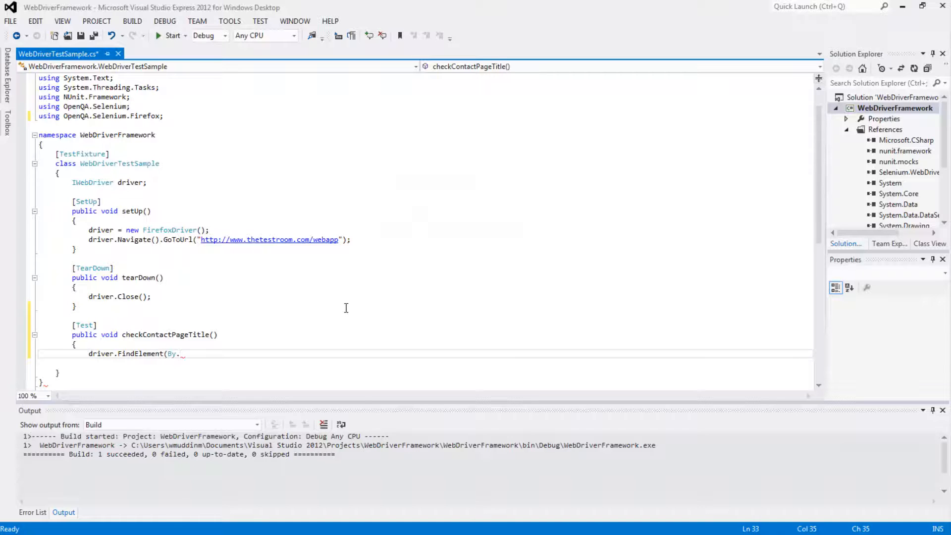
type("i")
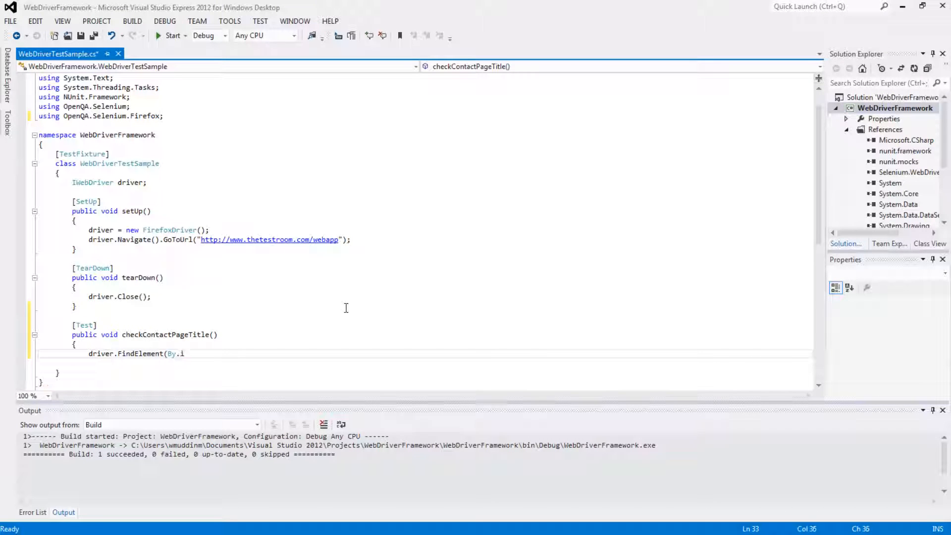
type("d")
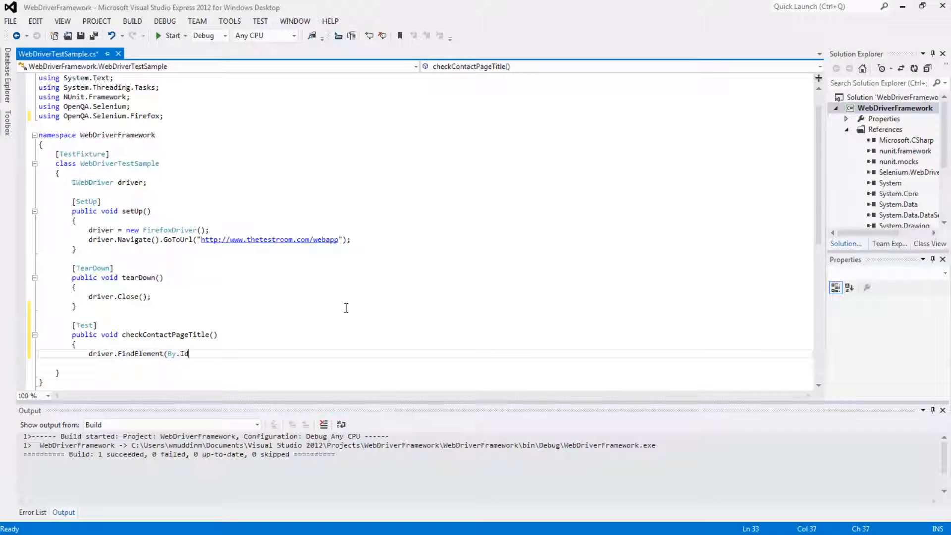
type("(\"cont")
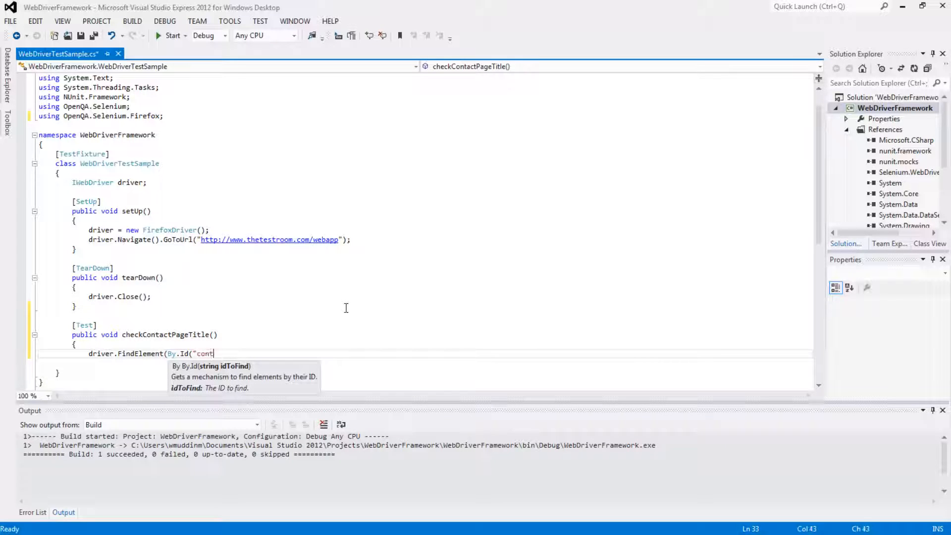
type("act_link\")")
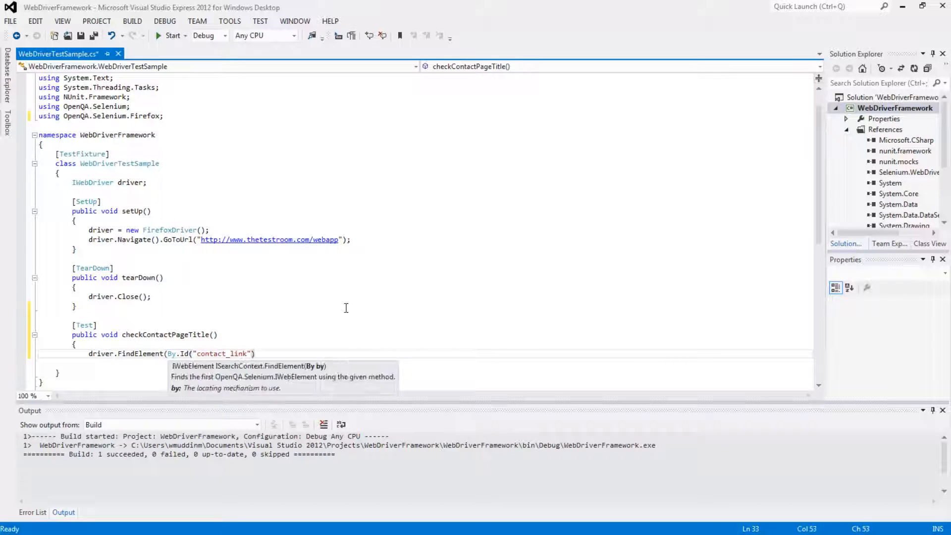
type(").clic")
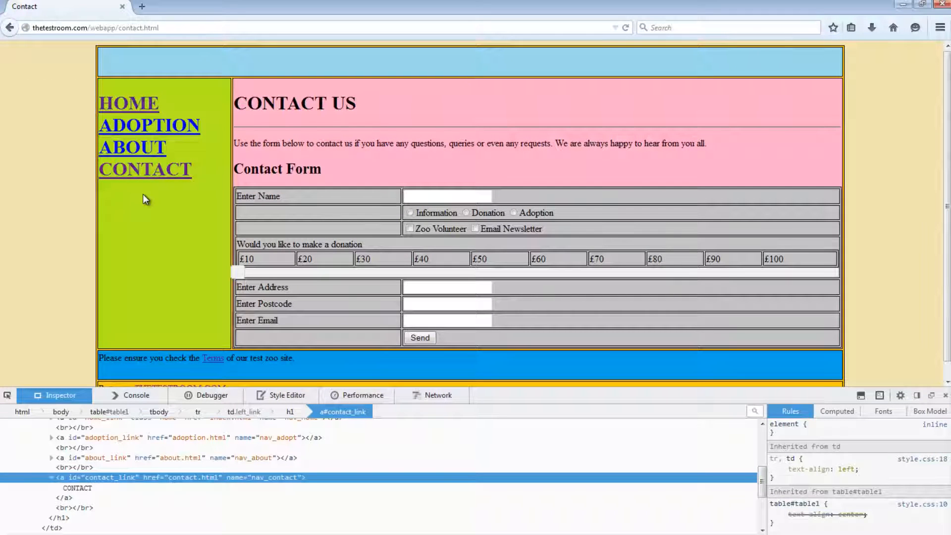
mouse_move(59, 66)
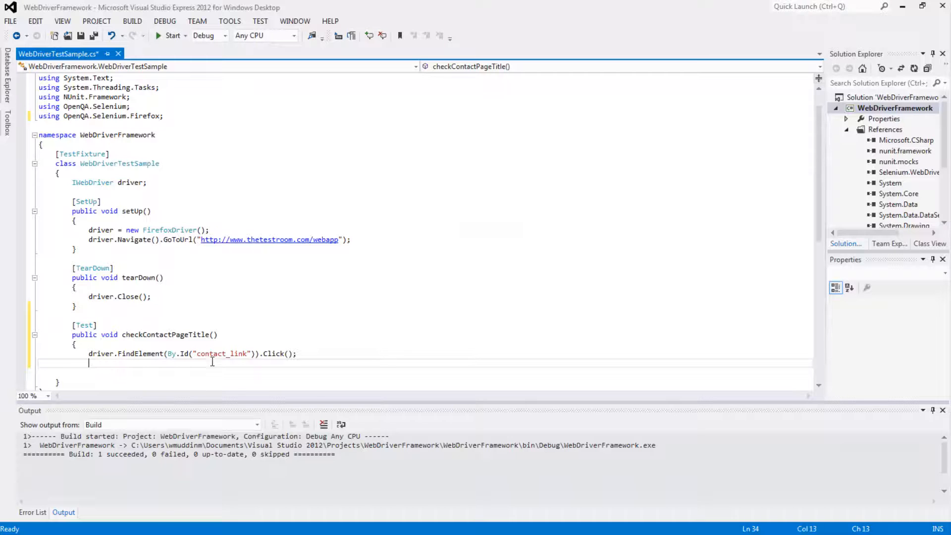
- Add Assert.True(driver.Title.Contains("Contact")); and save the file
type("Assert")
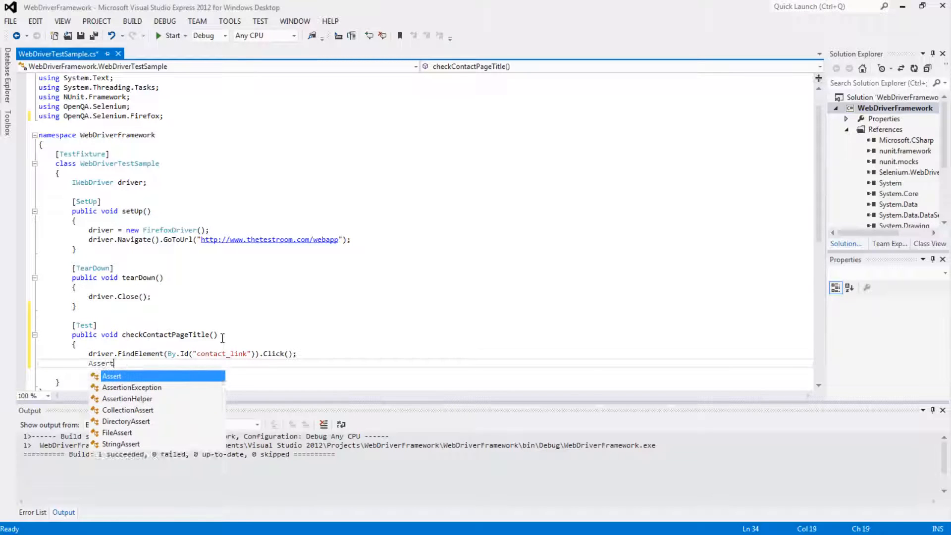
key("Escape")
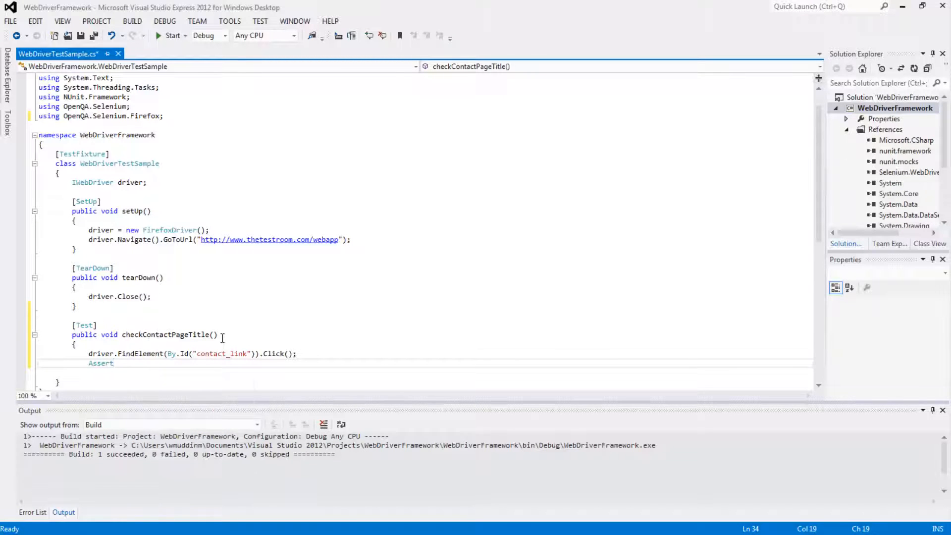
type(".True(")
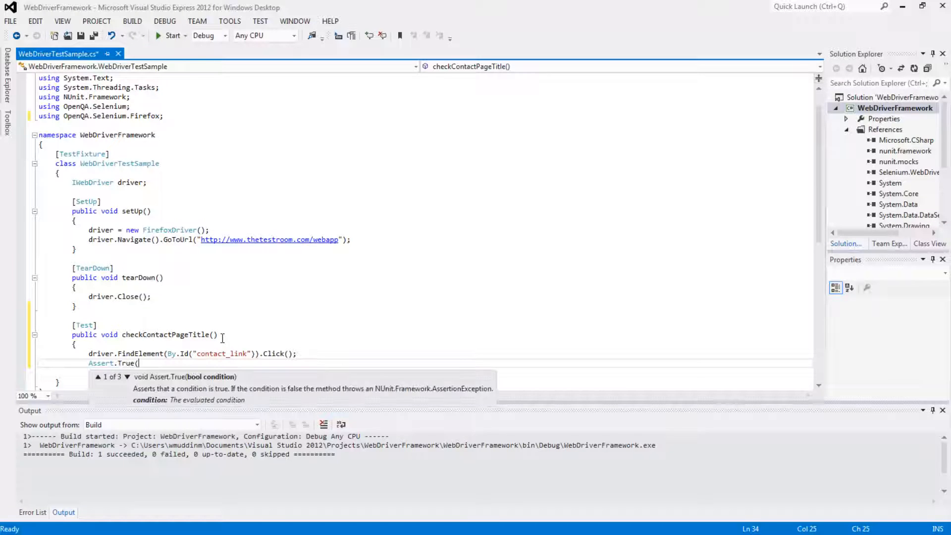
type("driver.")
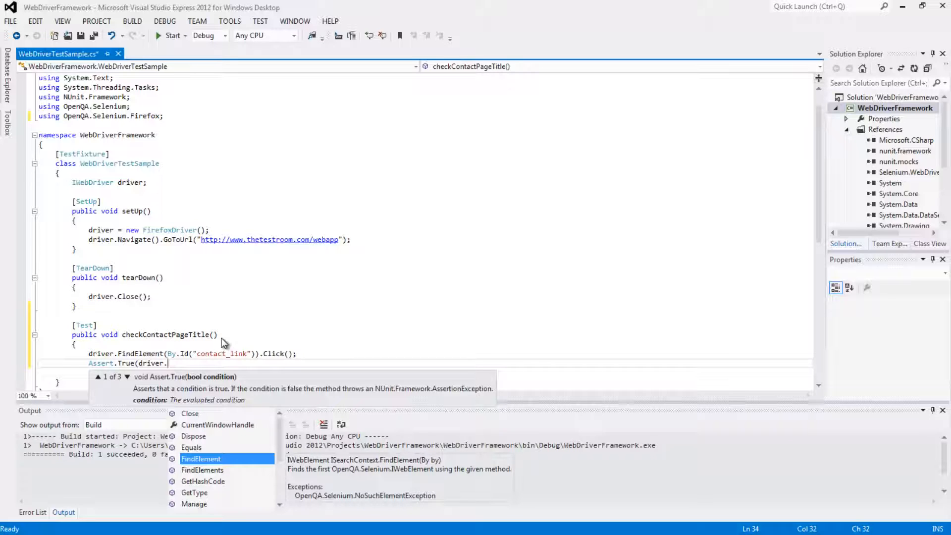
type("Title")
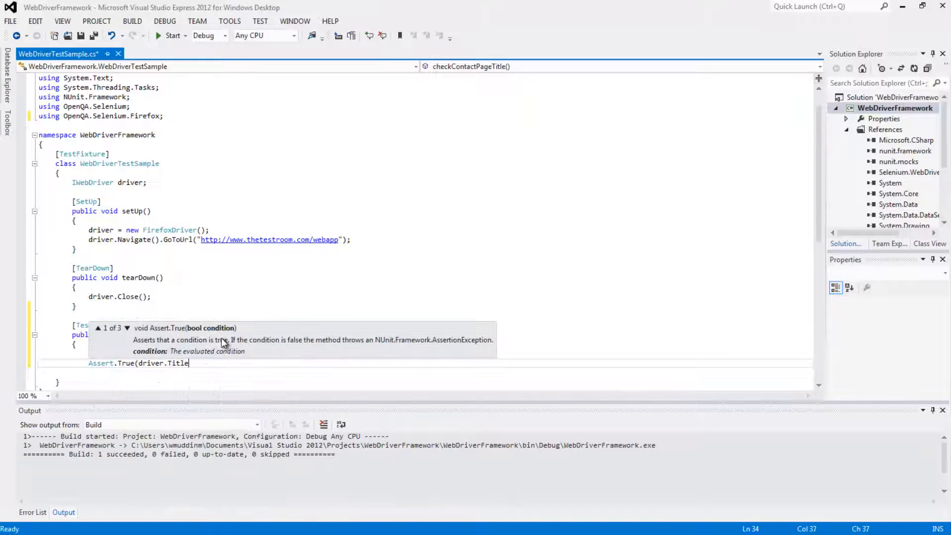
type(".Contains")
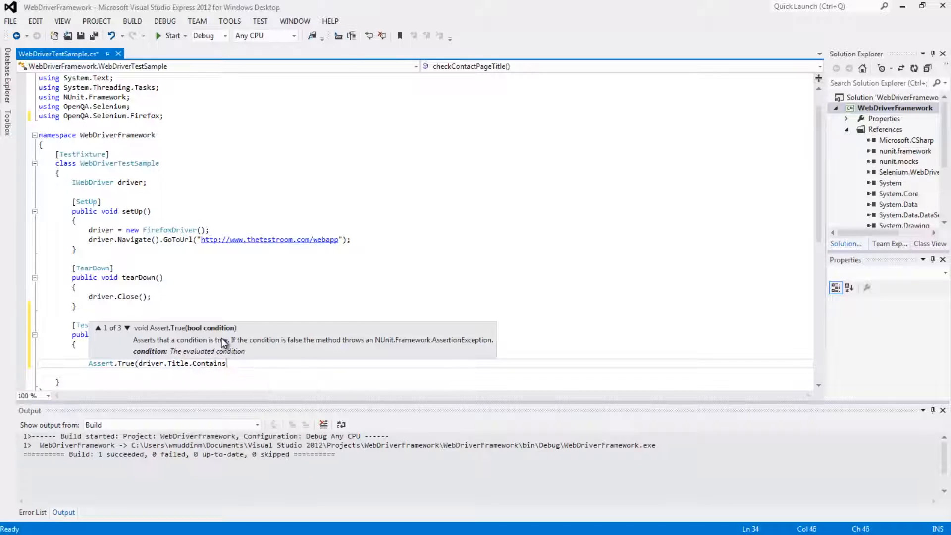
type("(\"Contact\"));")
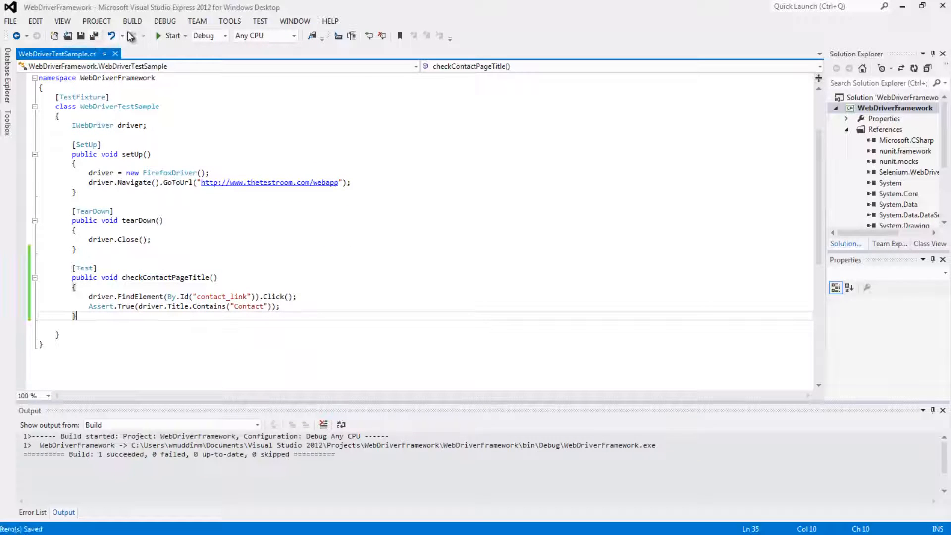
- Build the project and run checkContactPageTitle in NUnit against contact.html, confirming it passes
left_click(131, 20)
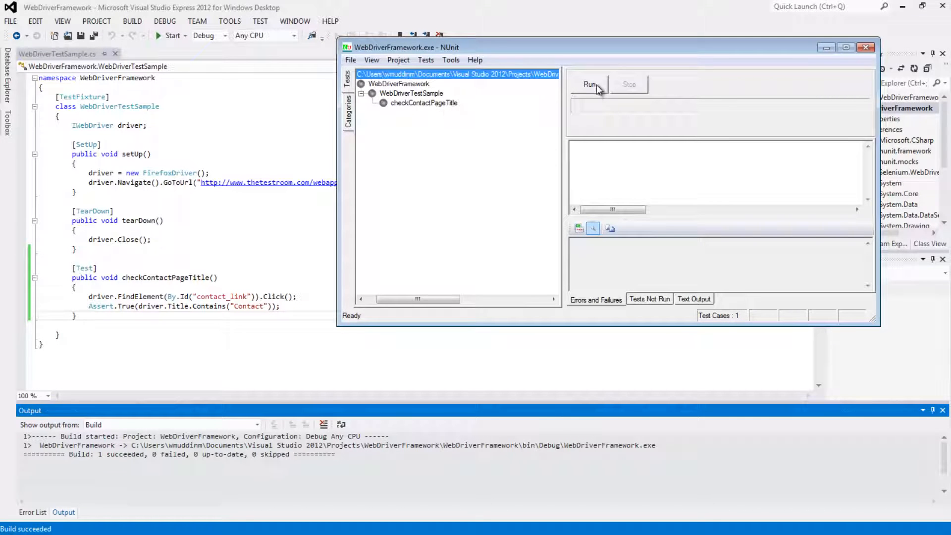
left_click(588, 83)
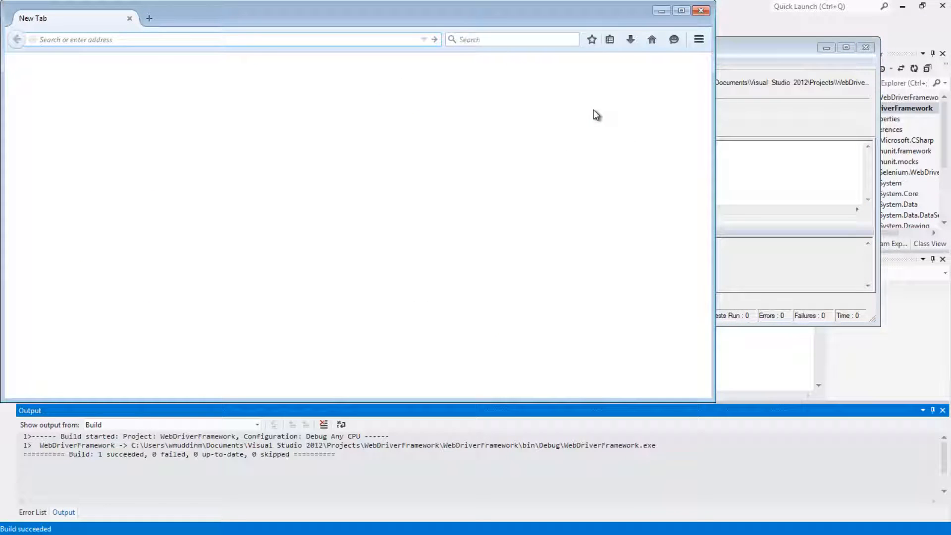
type("www.thetestroom.com/webapp/contact.html")
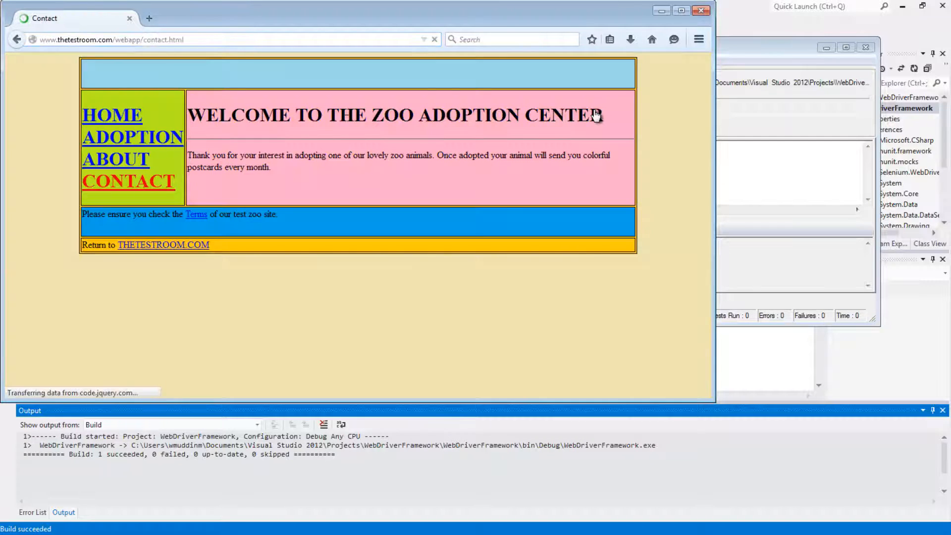
left_click(588, 83)
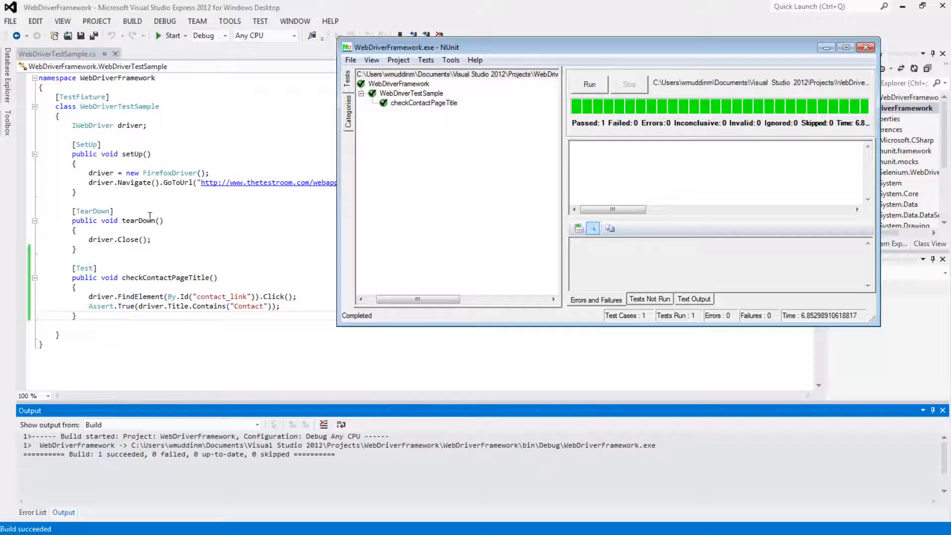
mouse_move(171, 173)
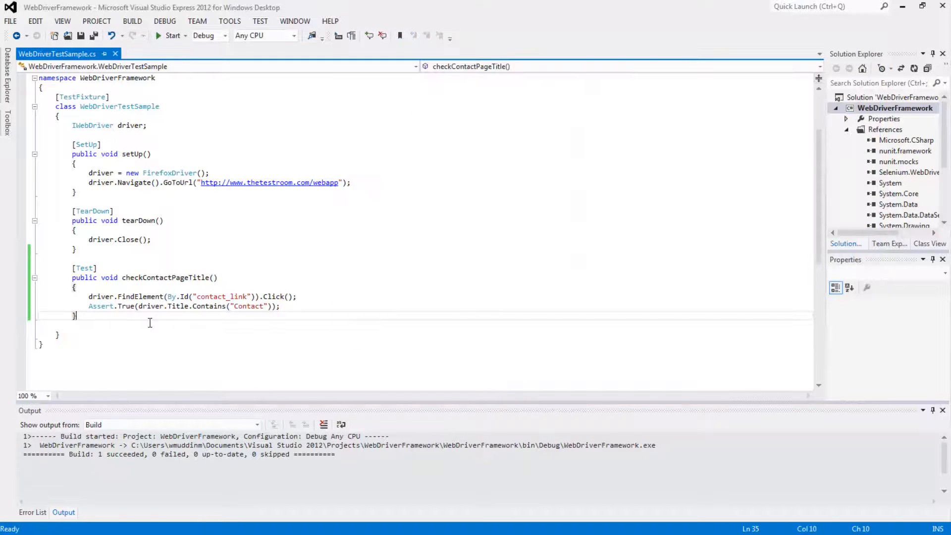
- Declare public void takeScreenshot(String fileName) below the test method with its opening brace
key("enter")
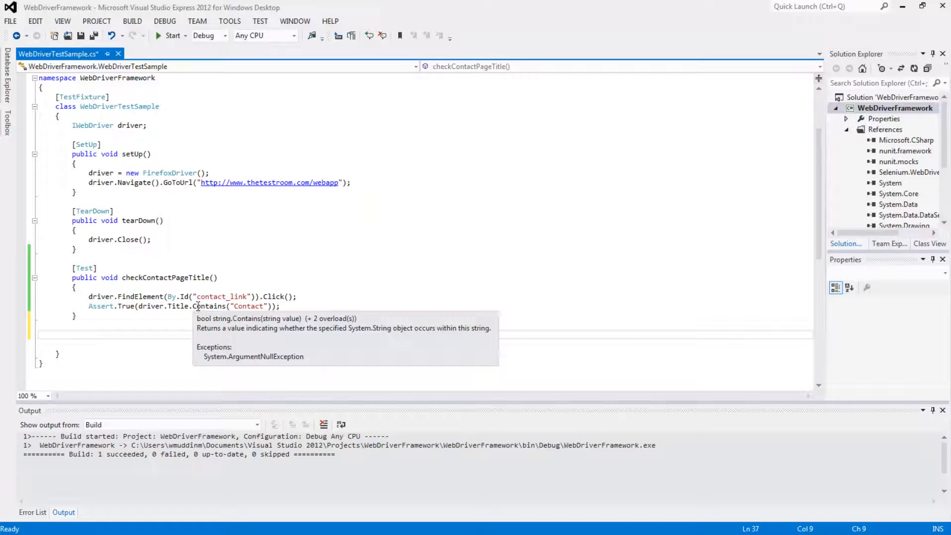
mouse_move(393, 315)
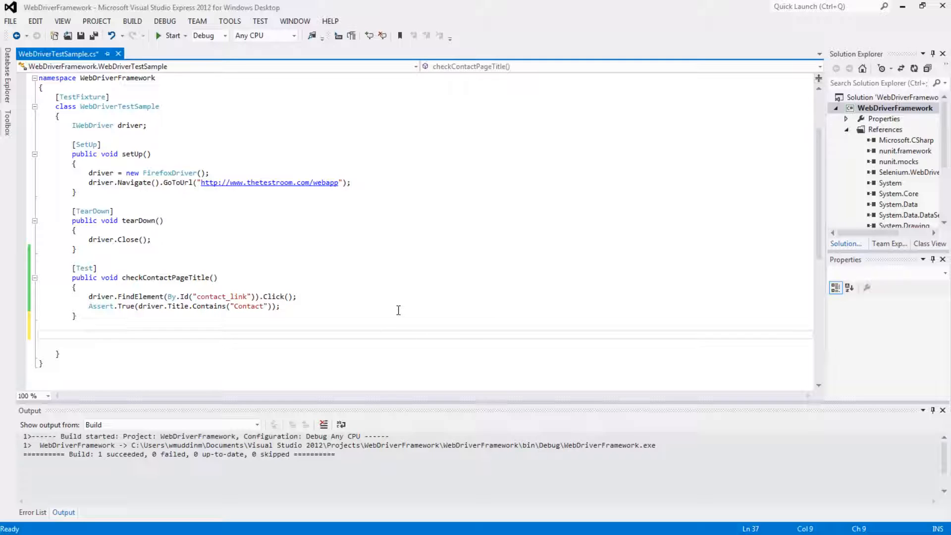
type("public")
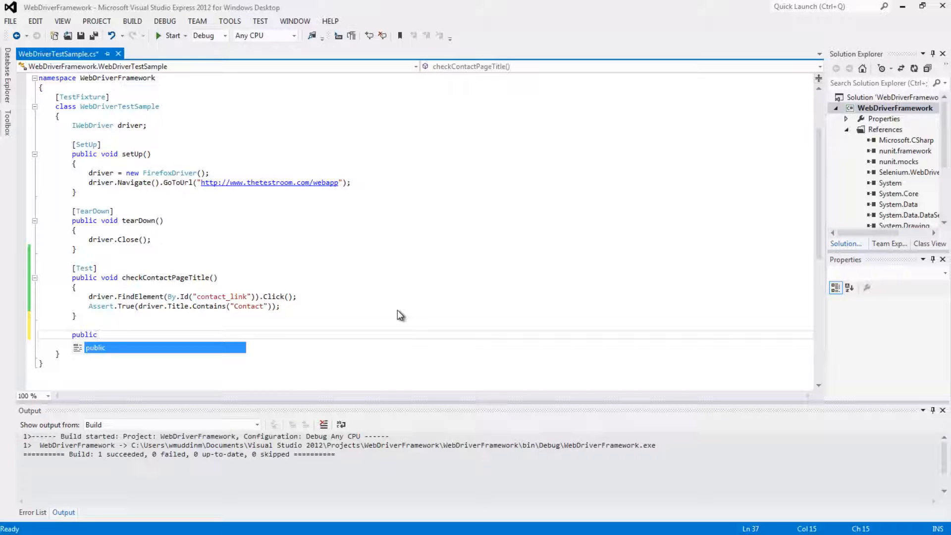
type("void")
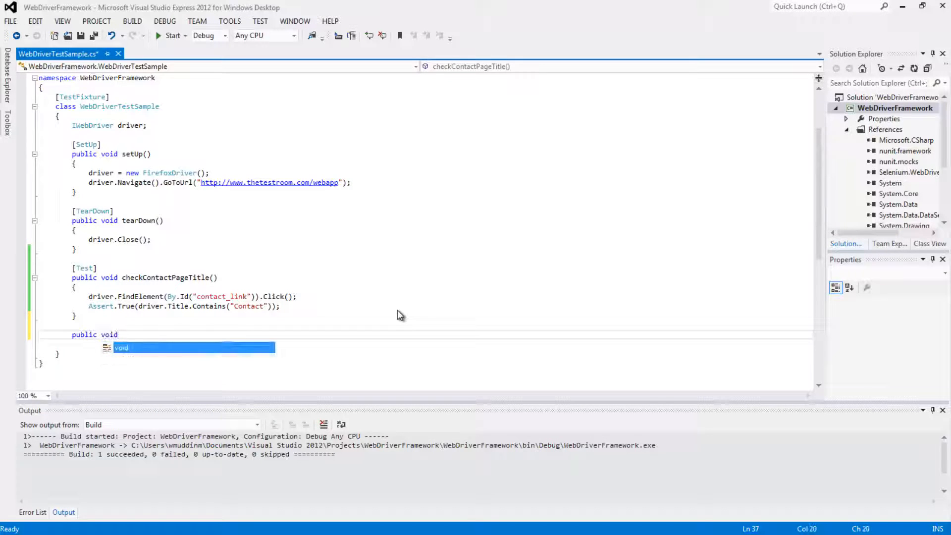
type("takeSc")
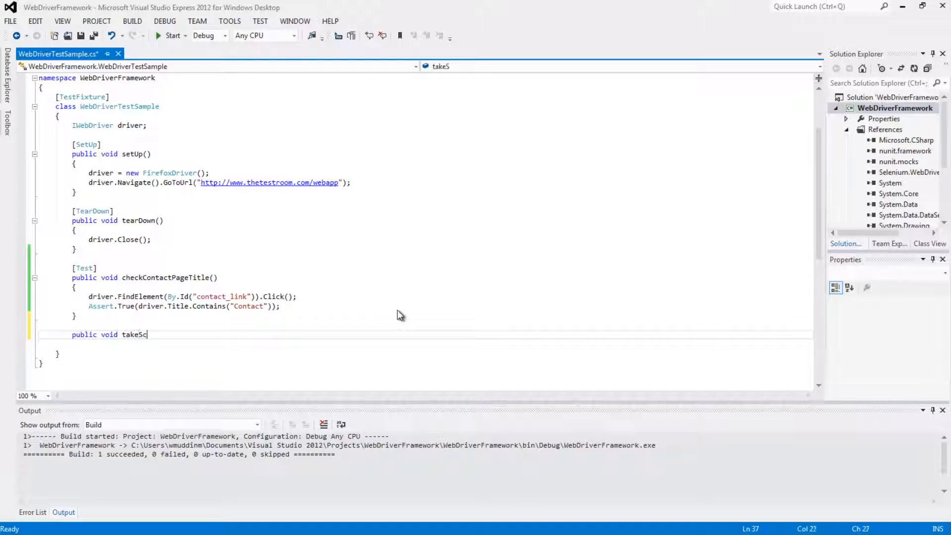
type("reenshot()")
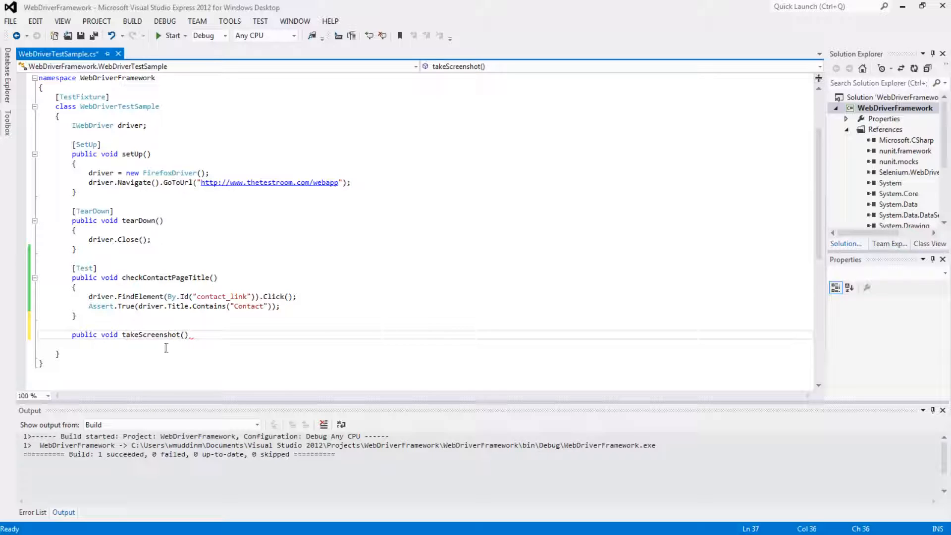
type("String")
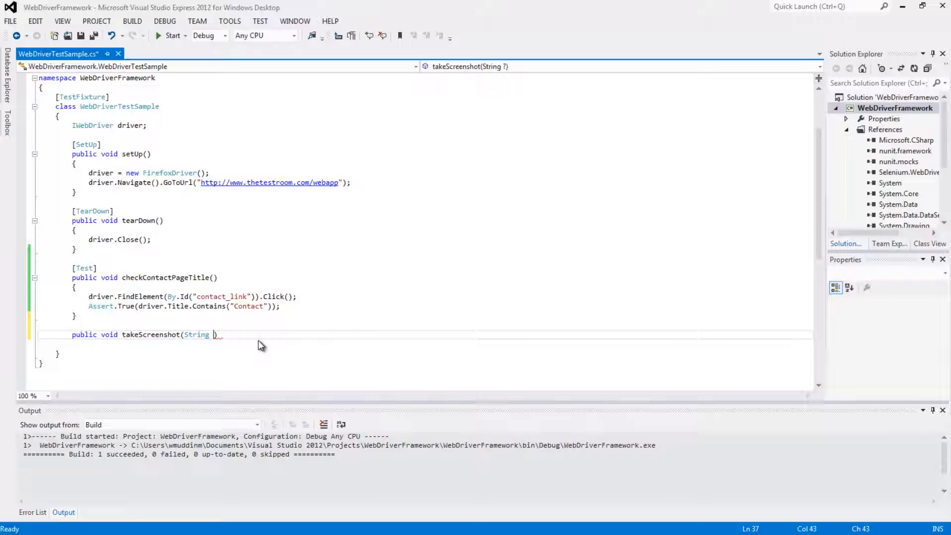
type("fileName")
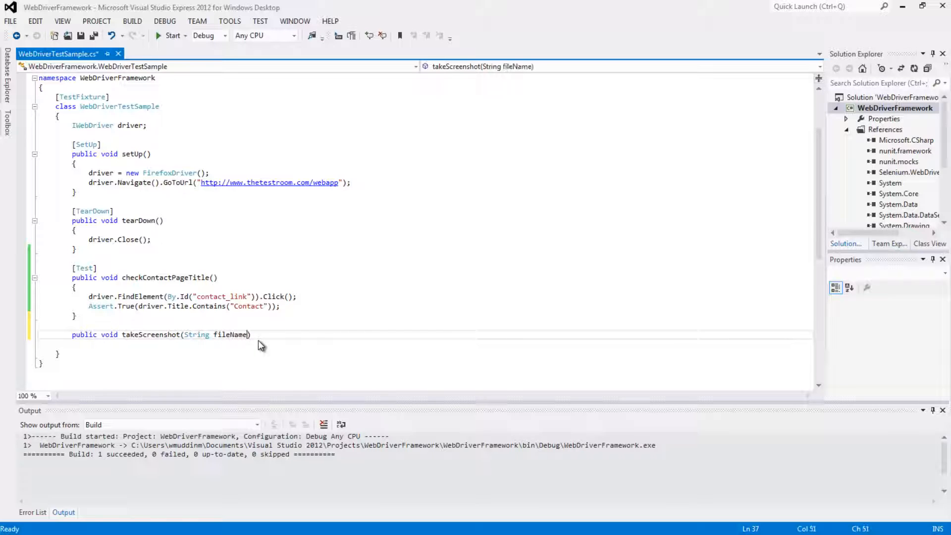
double_click(226, 334)
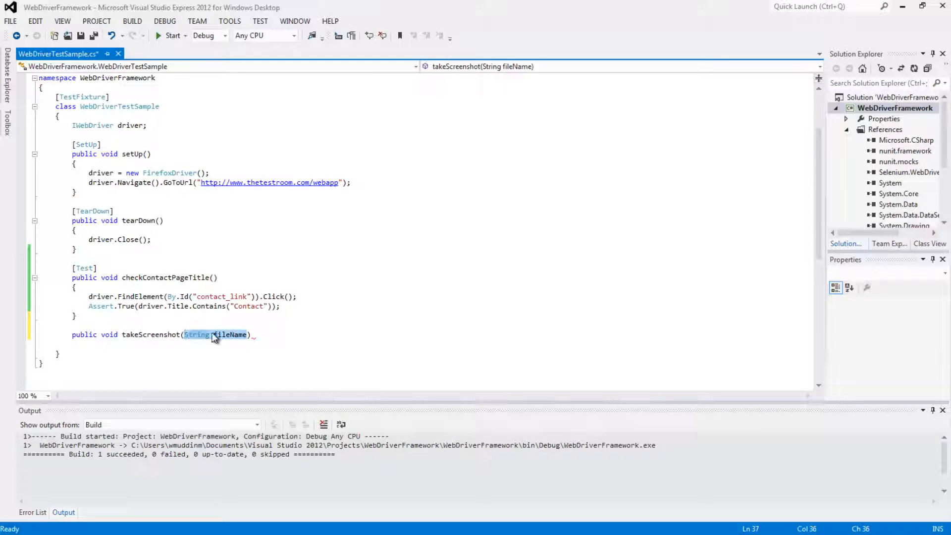
left_click(261, 334)
type("{")
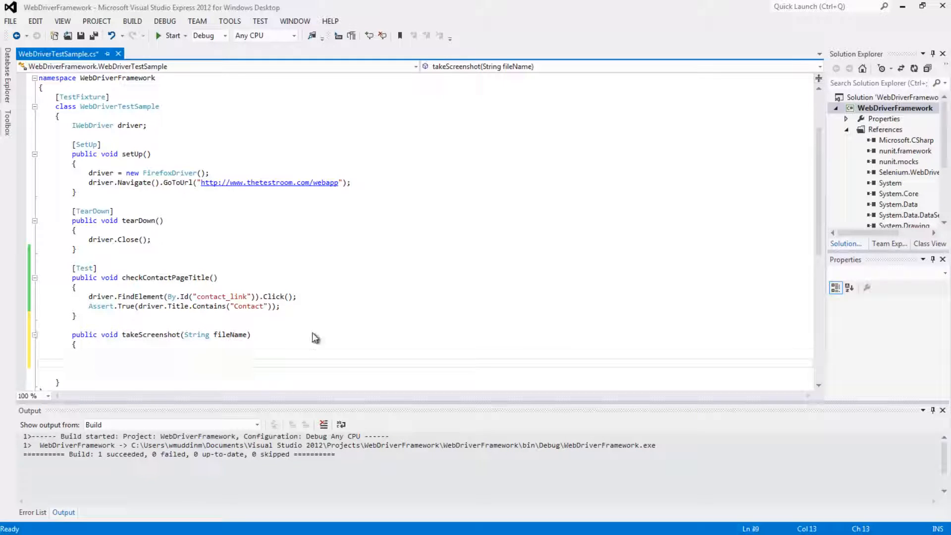
- Close the takeScreenshot body and position the caret inside it
left_click(88, 352)
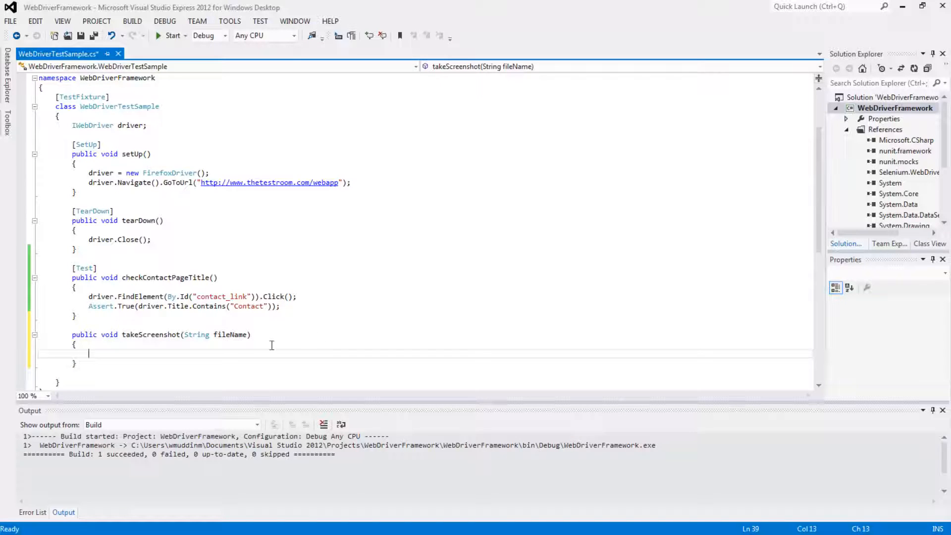
scroll("down", 3)
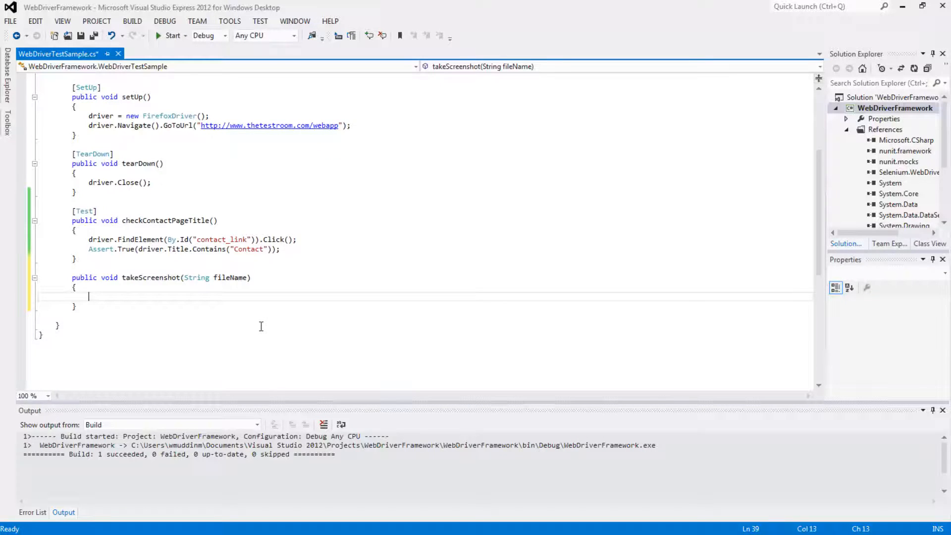
mouse_move(217, 317)
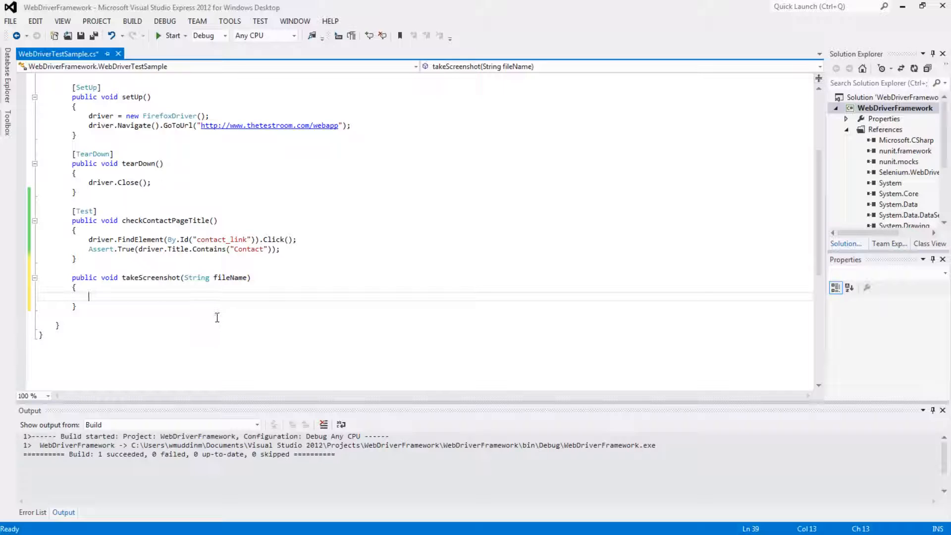
mouse_move(215, 315)
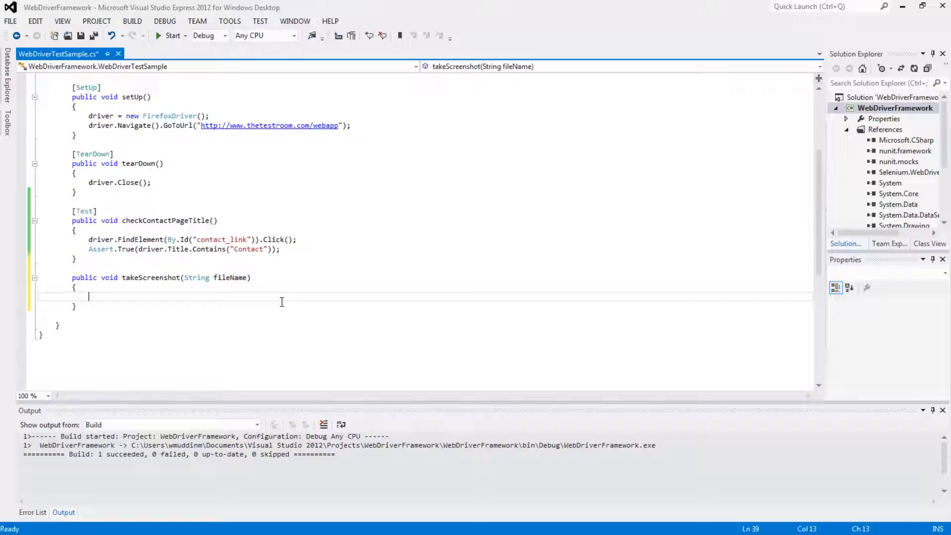
- Write ITakesScreenshot screenshotHandler = driver as ITakesScreenshot; with IntelliSense completion
type("Ita")
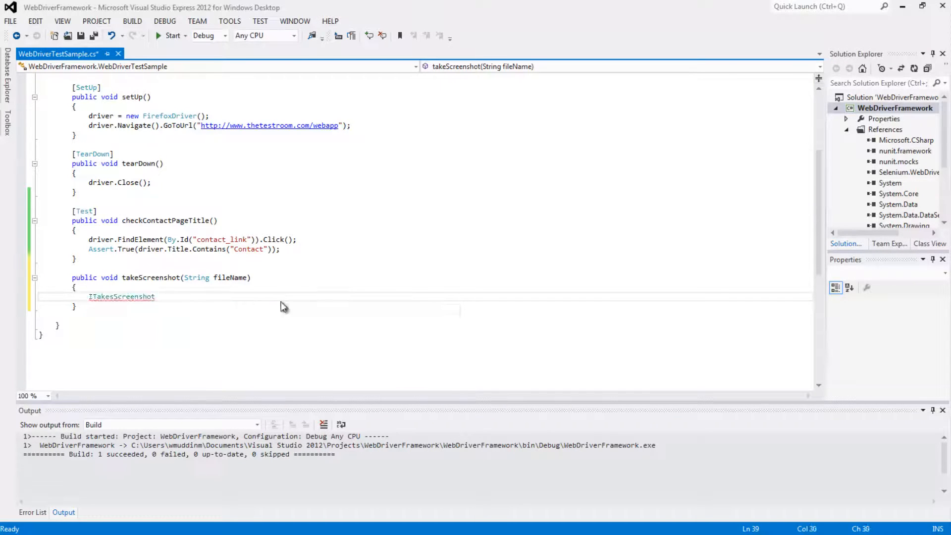
type("screens")
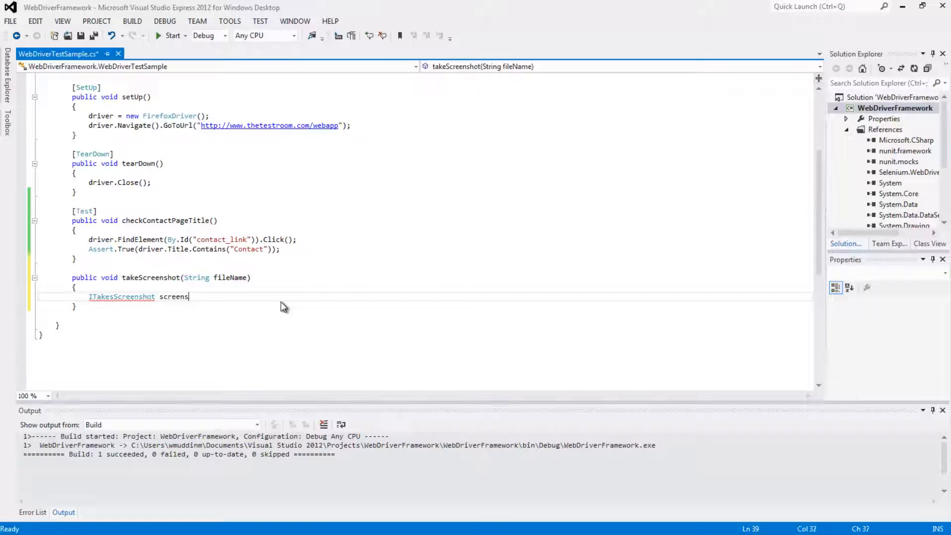
type("hot")
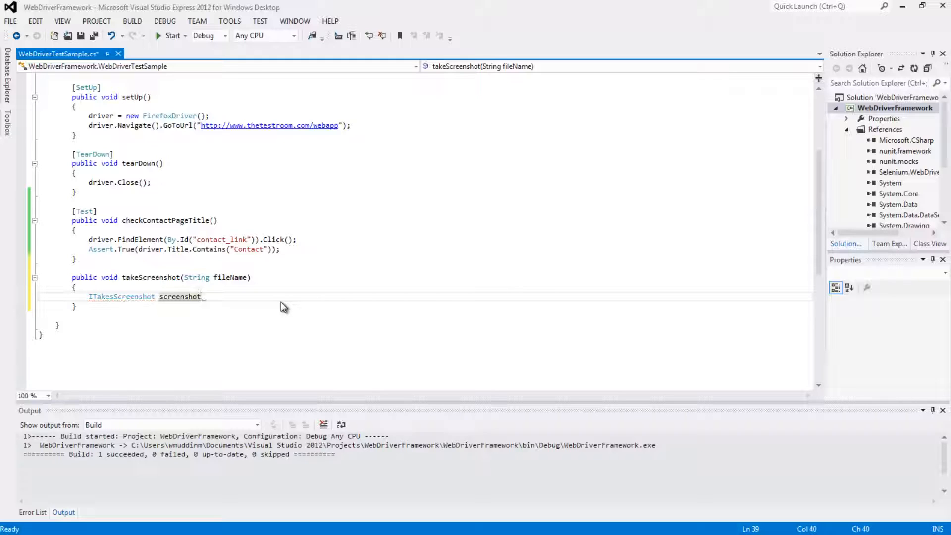
type("Hand")
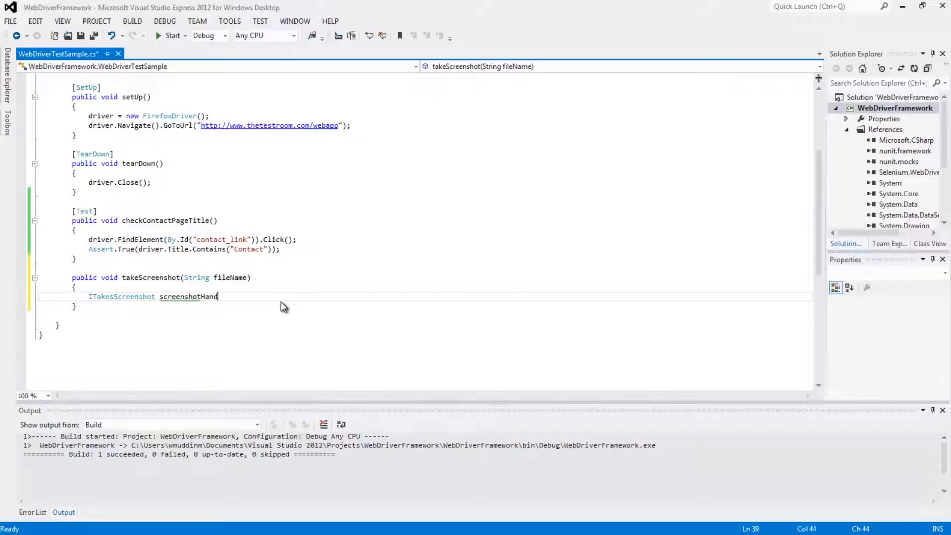
type("ler")
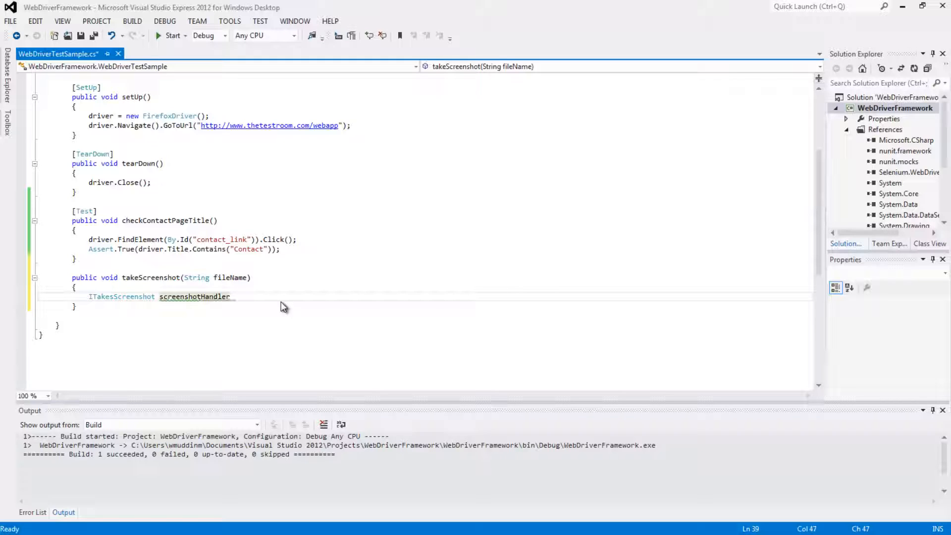
type("= driver as")
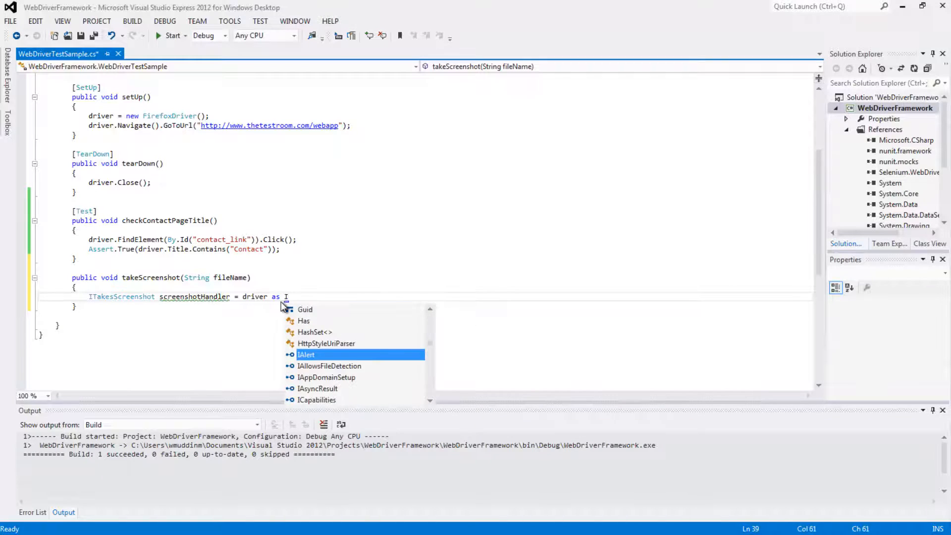
type("I")
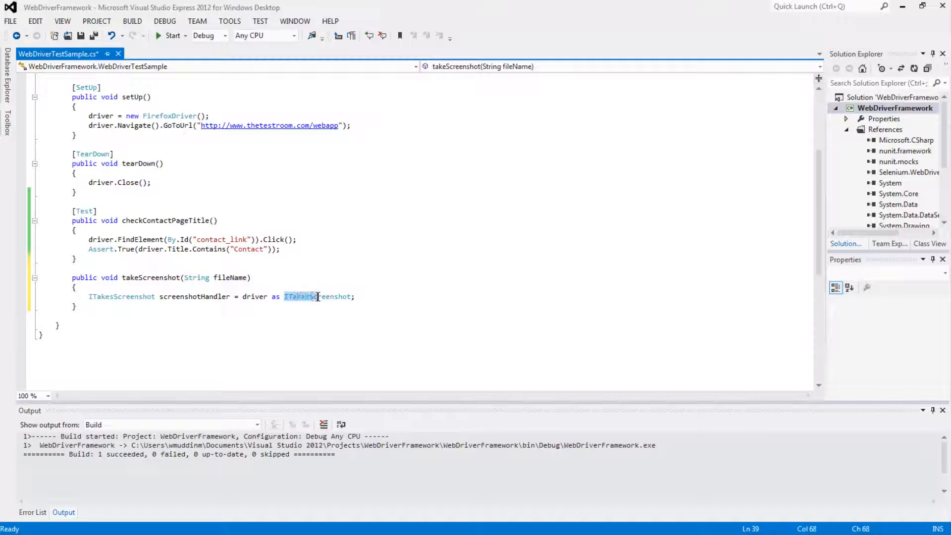
left_click(203, 297)
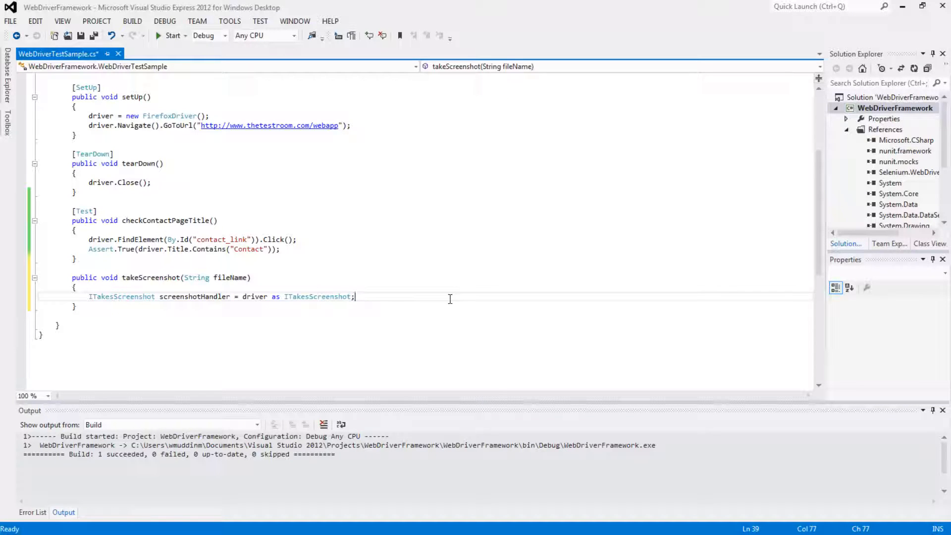
mouse_move(425, 304)
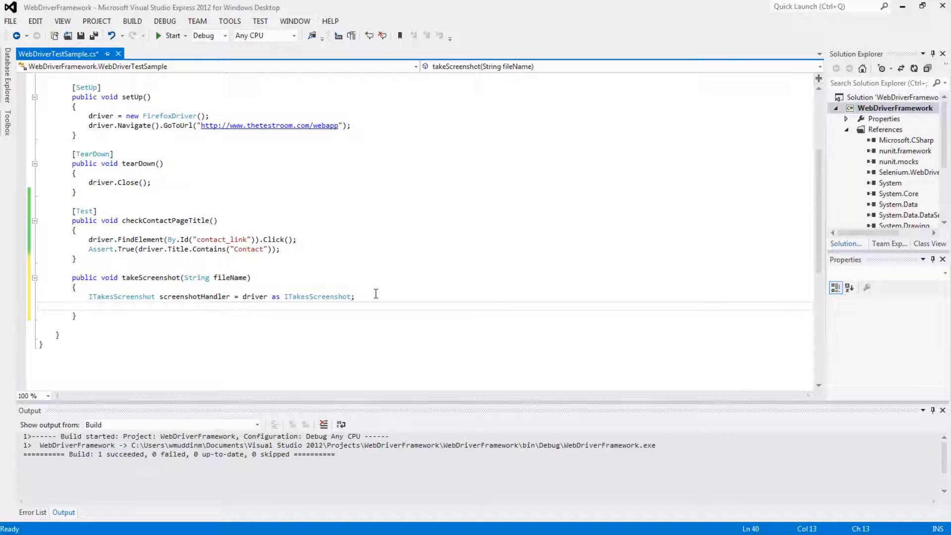
- Write Screenshot screenshot = screenshotHandler.GetScreenshot() on the next line
type("Screenshot")
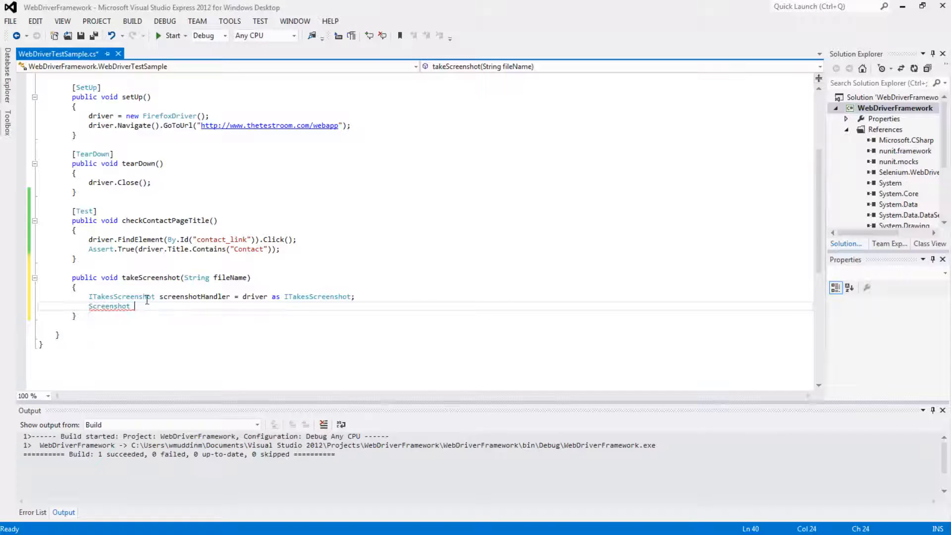
mouse_move(376, 309)
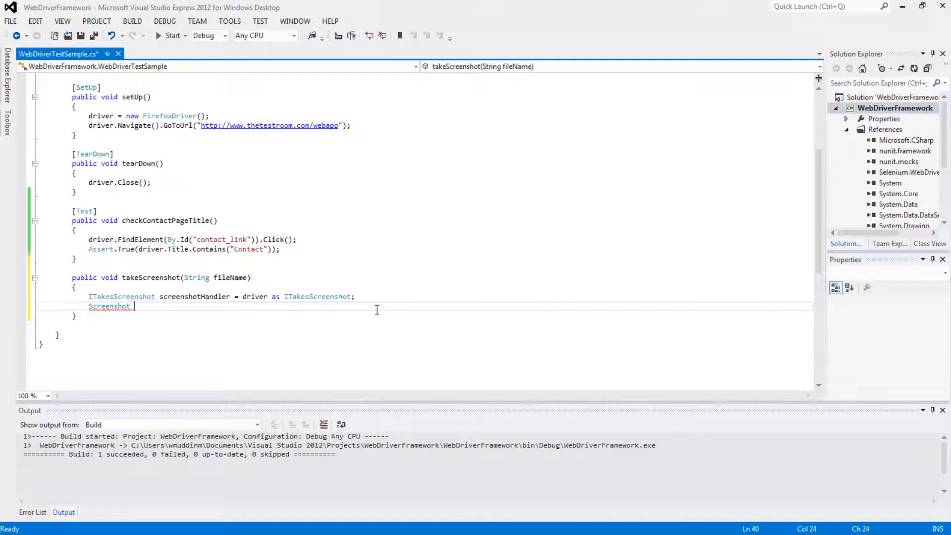
type("screenshot")
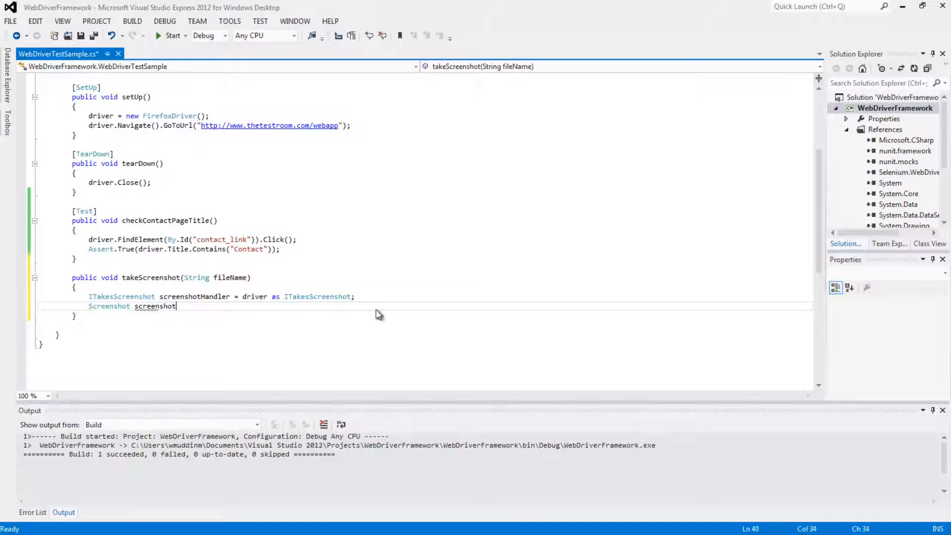
type("=")
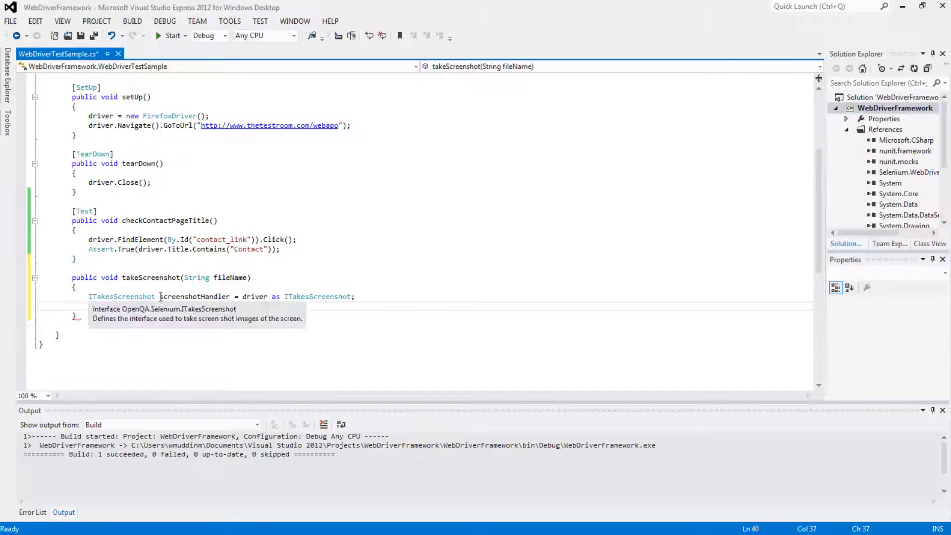
type("Screenshot screenshot =")
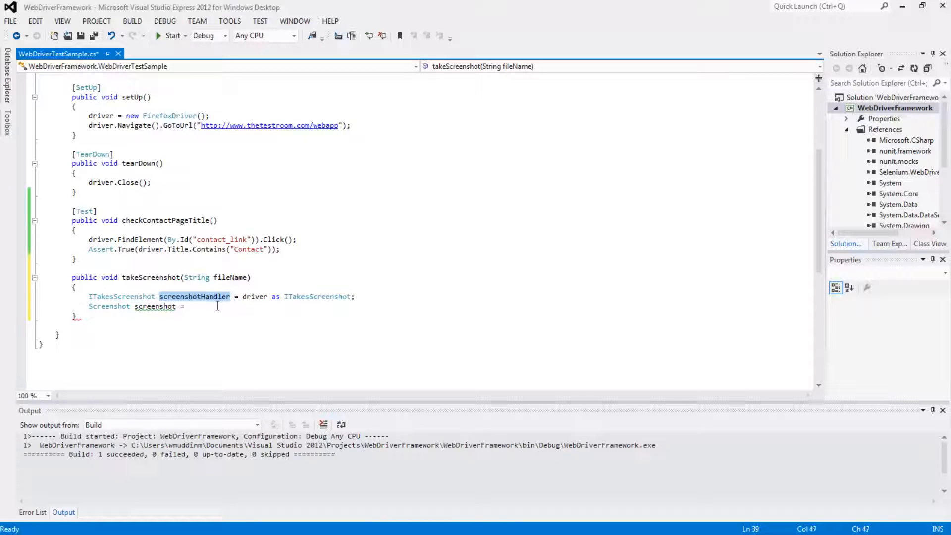
type("sc")
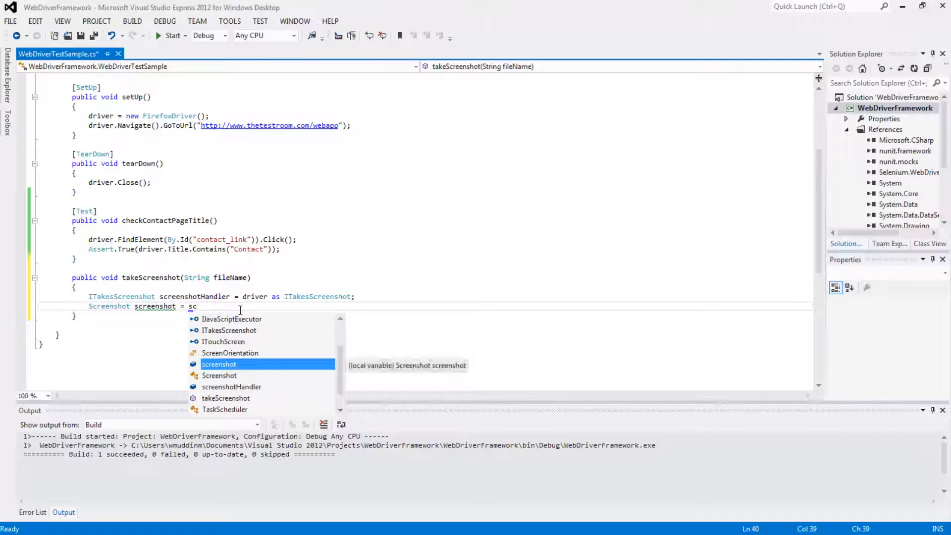
type("screenshotHandler.")
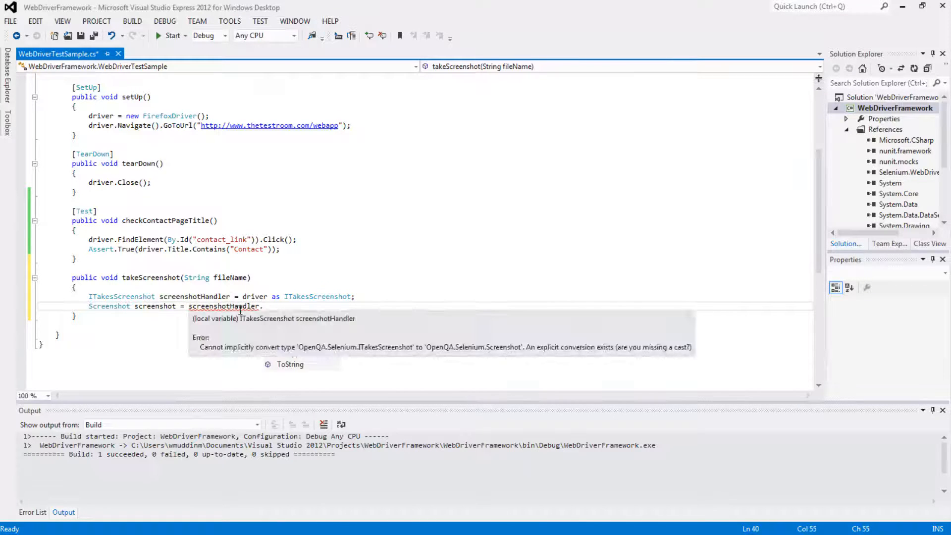
type("ge")
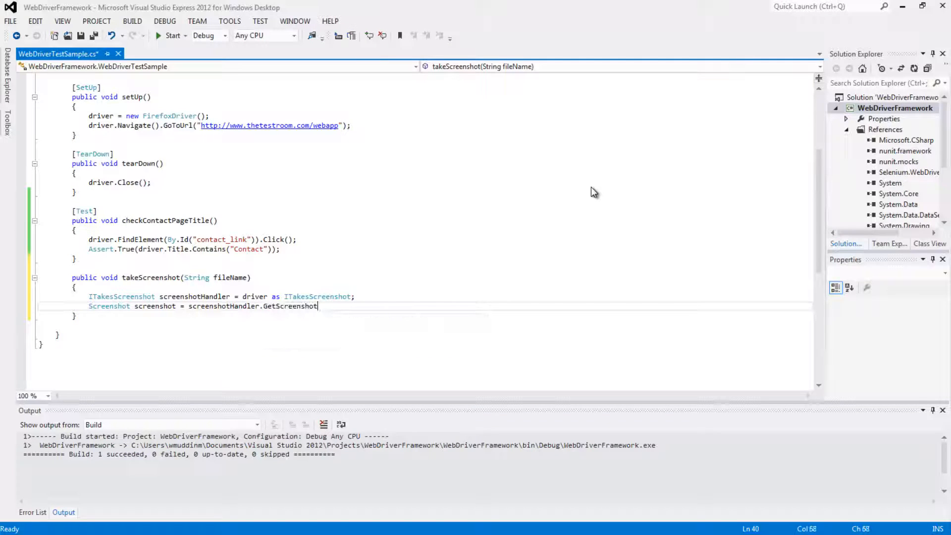
type("()")
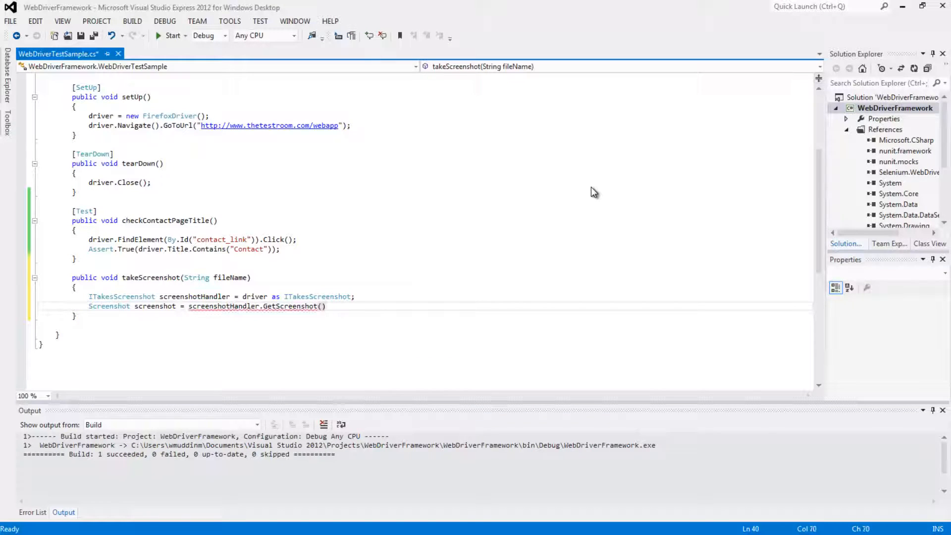
- Terminate the GetScreenshot line with a semicolon and highlight its call and screenshot variable to explain them
type(";")
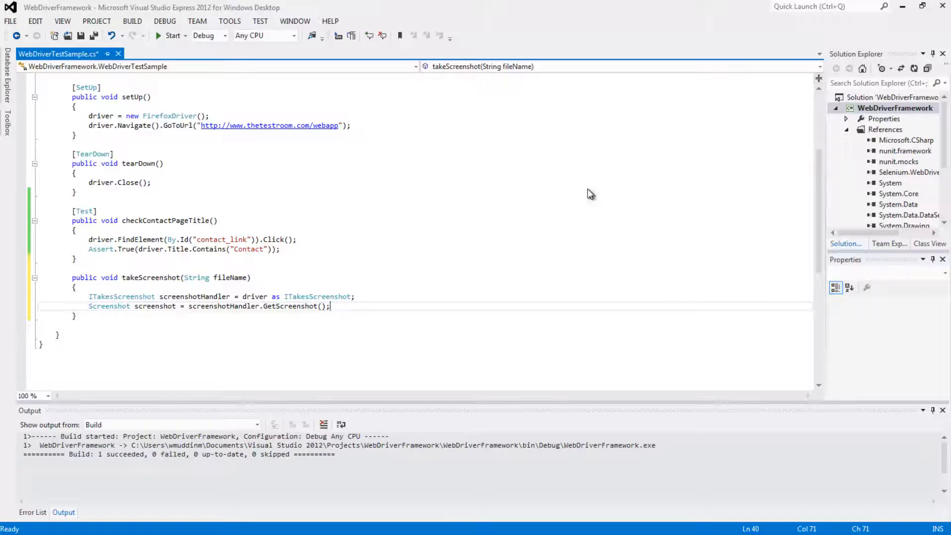
left_click(329, 306)
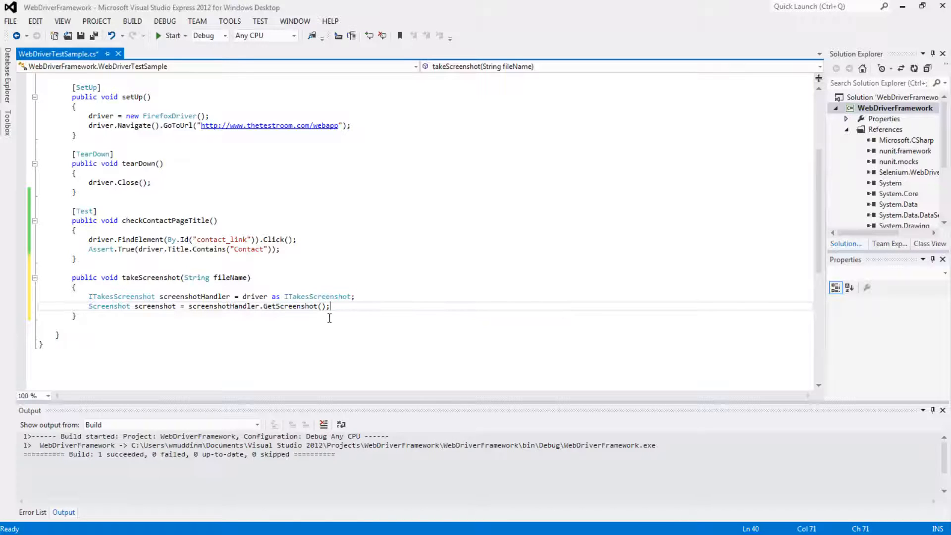
left_click(189, 307)
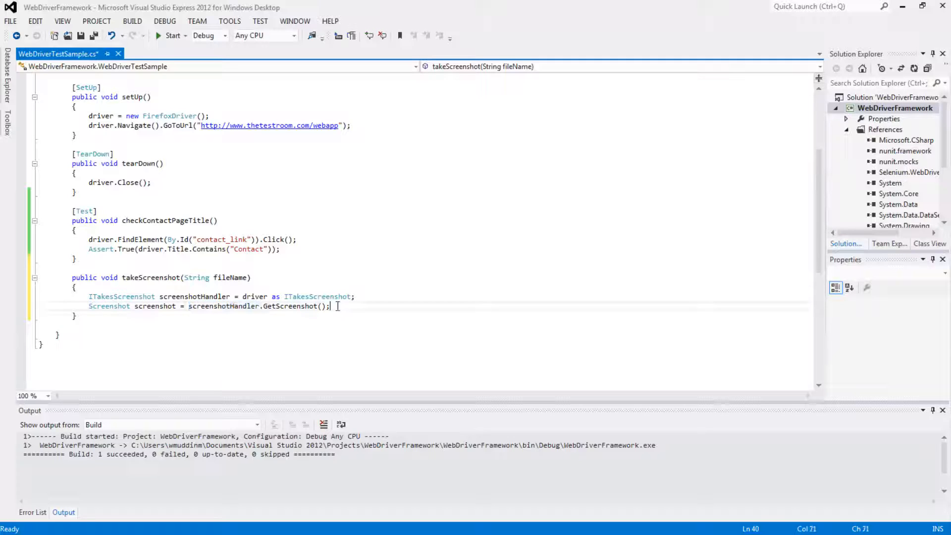
left_click_drag(329, 306, 188, 306)
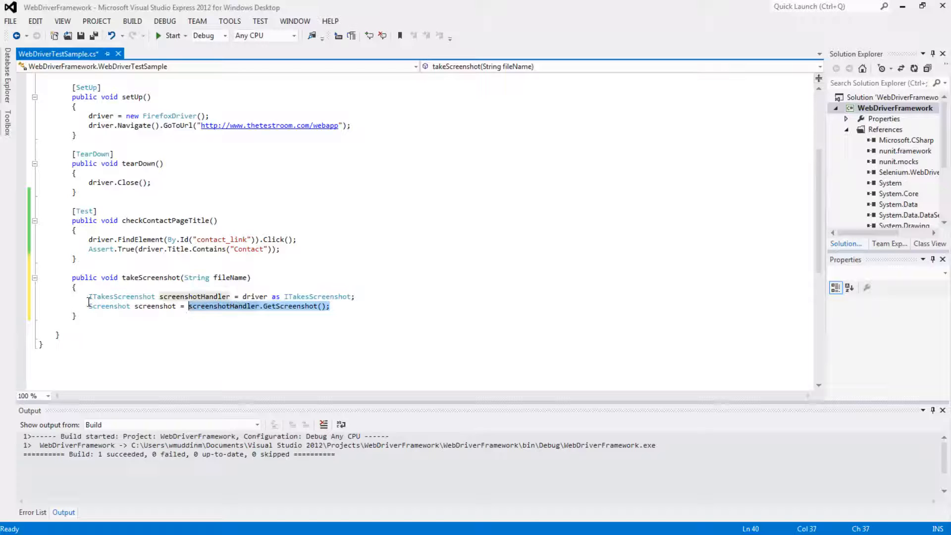
double_click(110, 306)
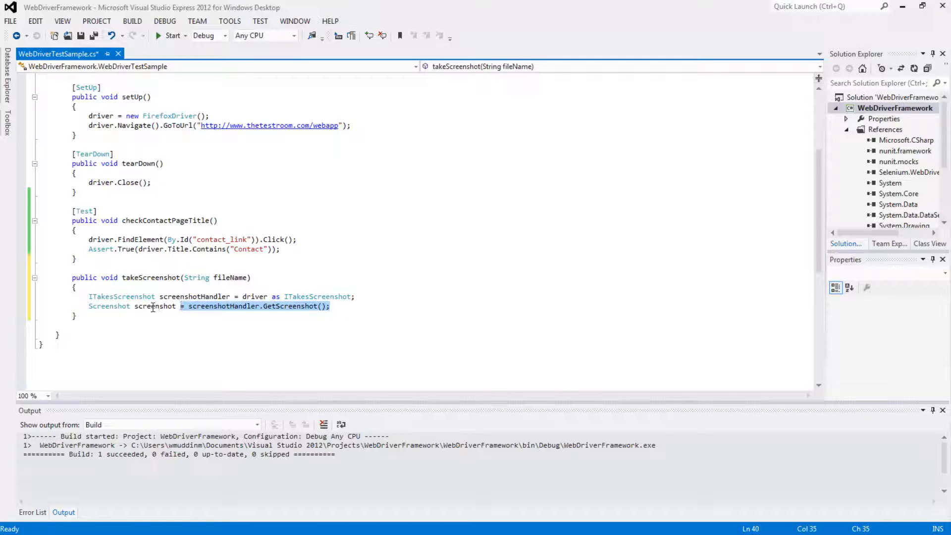
double_click(153, 306)
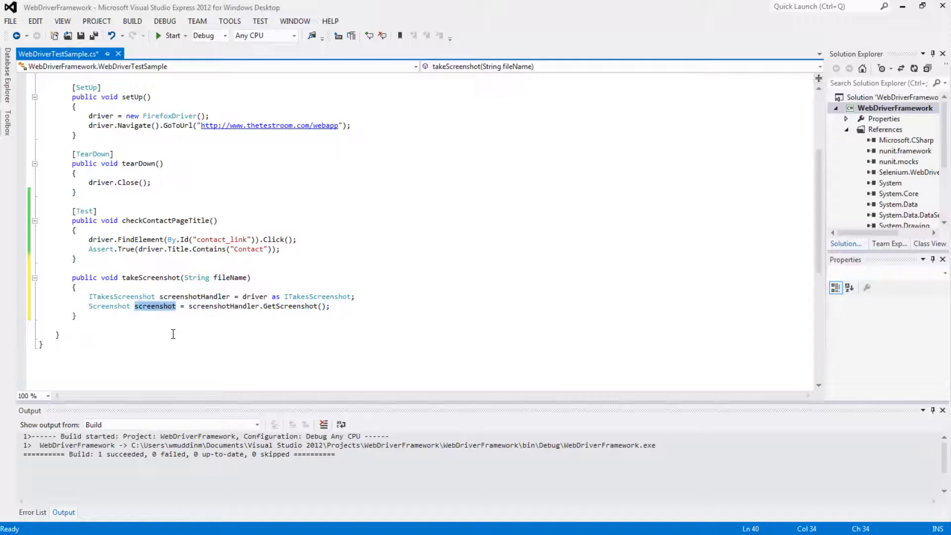
mouse_move(188, 337)
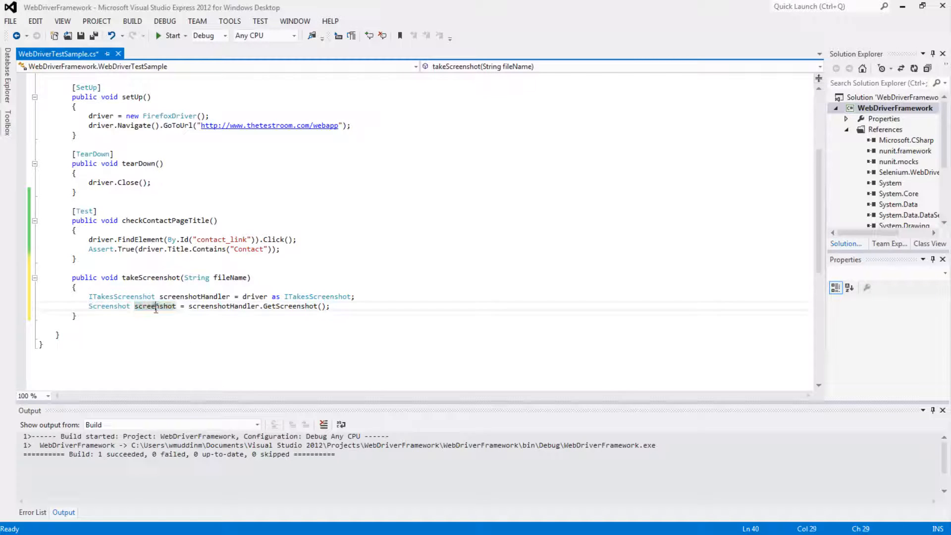
double_click(154, 306)
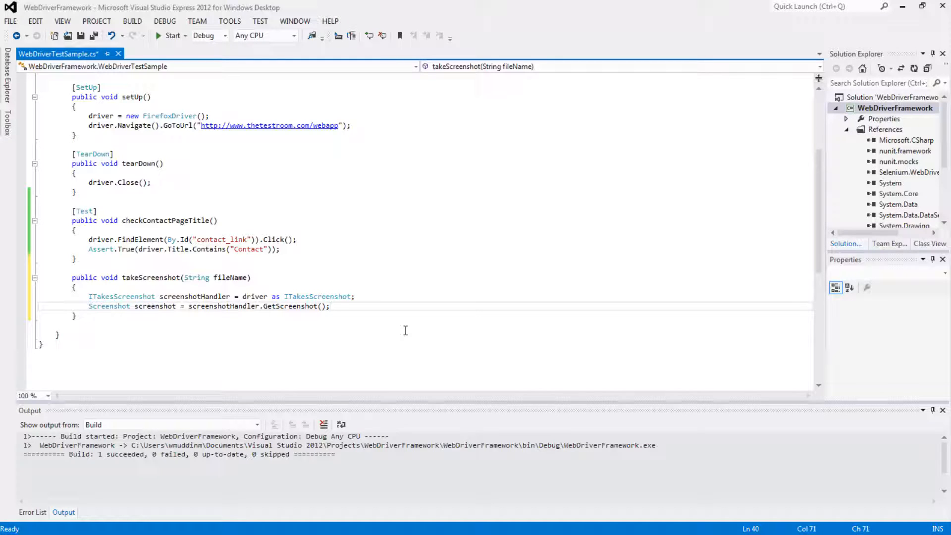
mouse_move(404, 333)
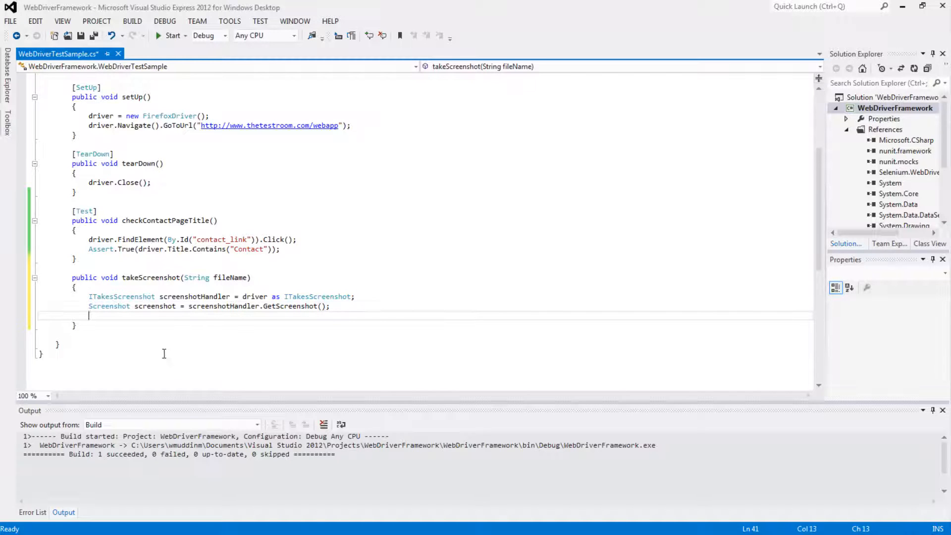
- Start a new line with screenshot.SaveAsFile( in the takeScreenshot method
type("screenshot")
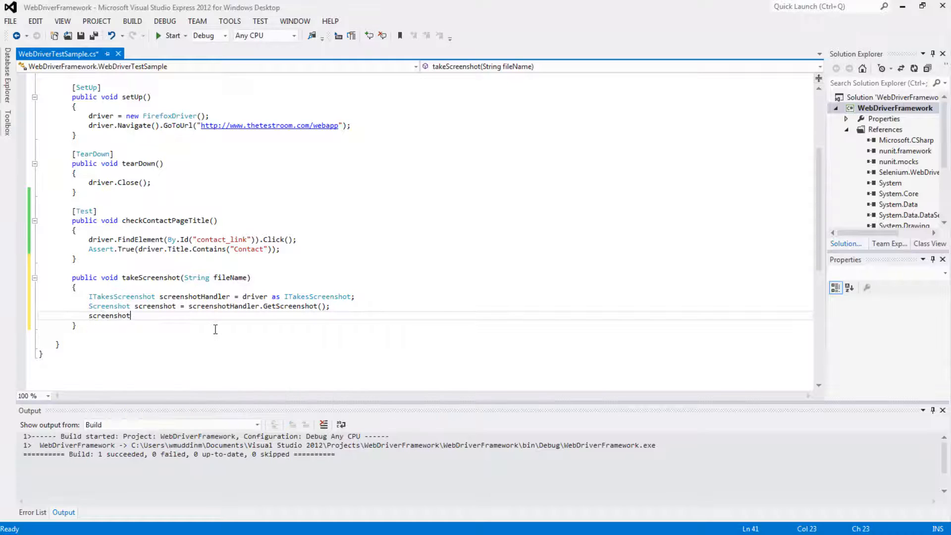
type(".SaveAsFile")
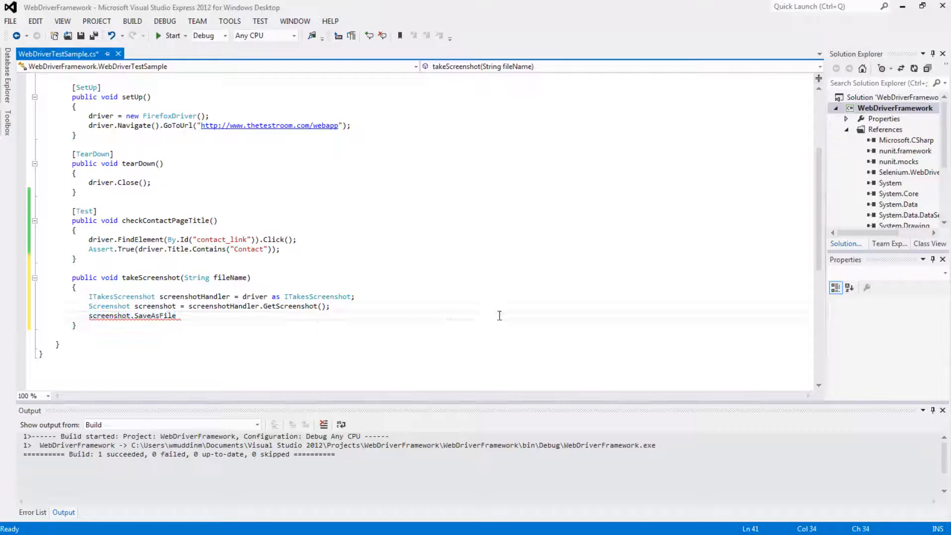
mouse_move(636, 299)
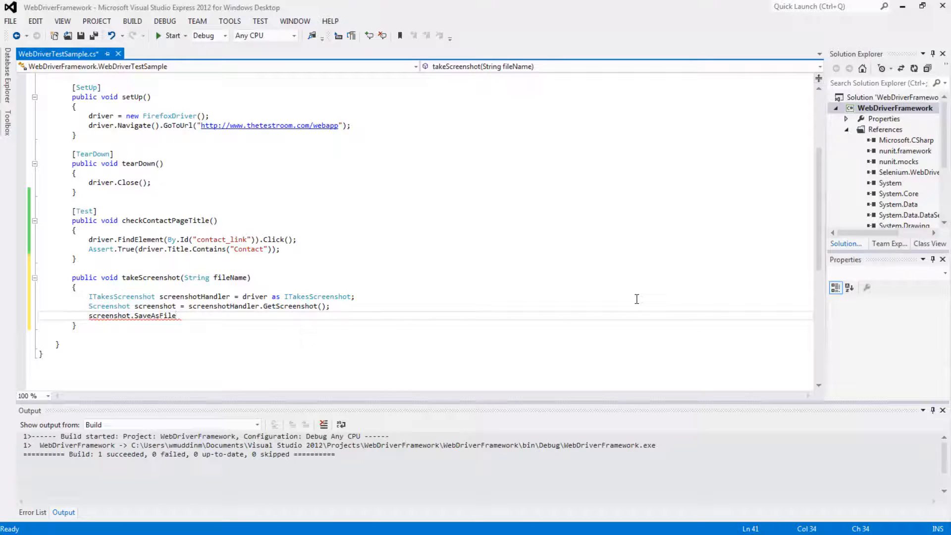
type("(")
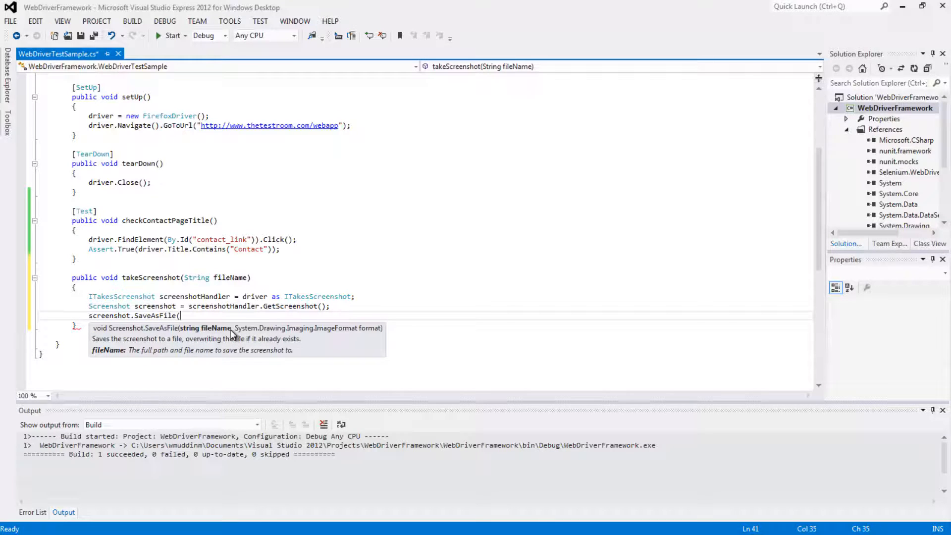
mouse_move(377, 335)
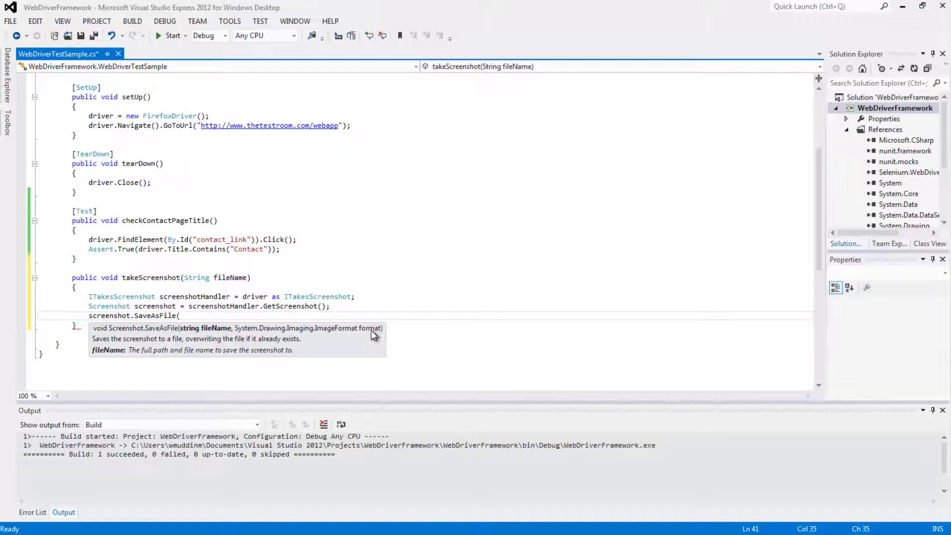
mouse_move(488, 296)
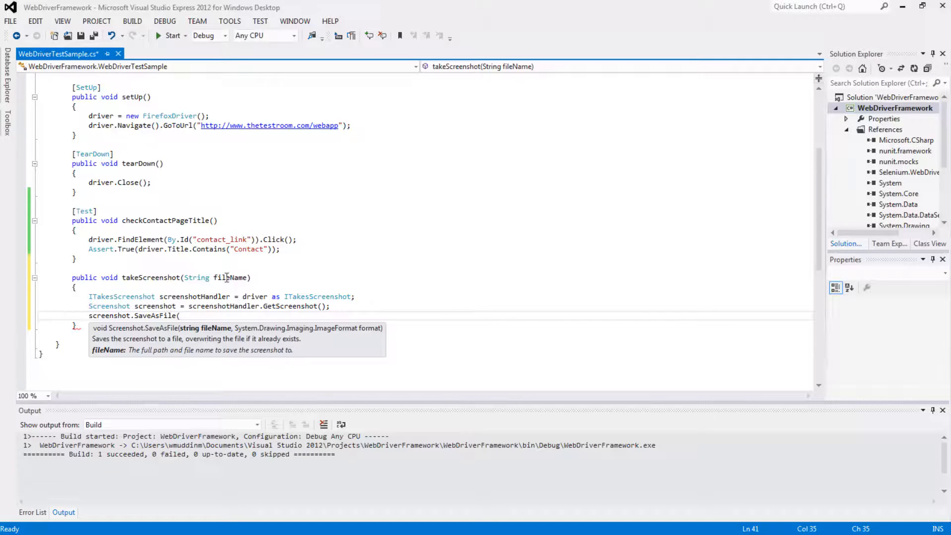
- Pass fileName + ".png" as the first SaveAsFile argument, followed by a comma
double_click(229, 278)
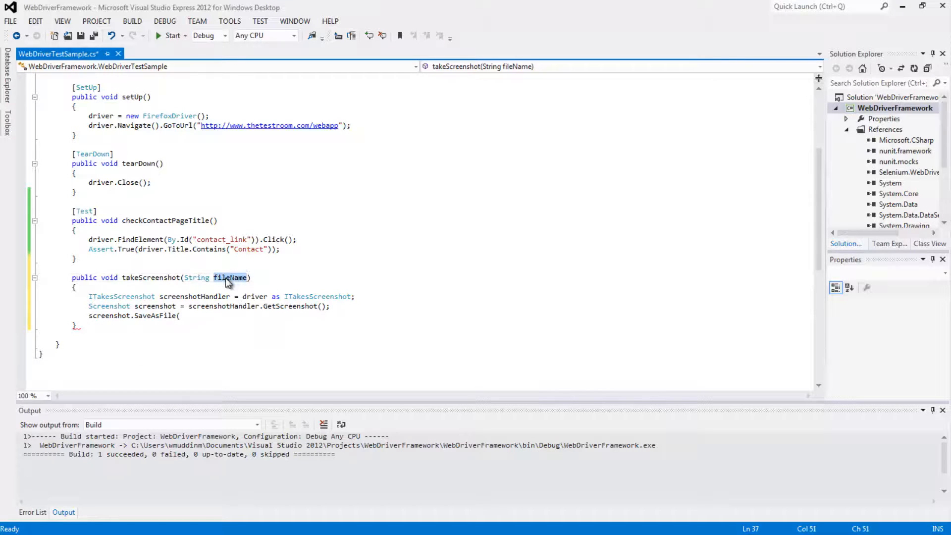
type("fileName")
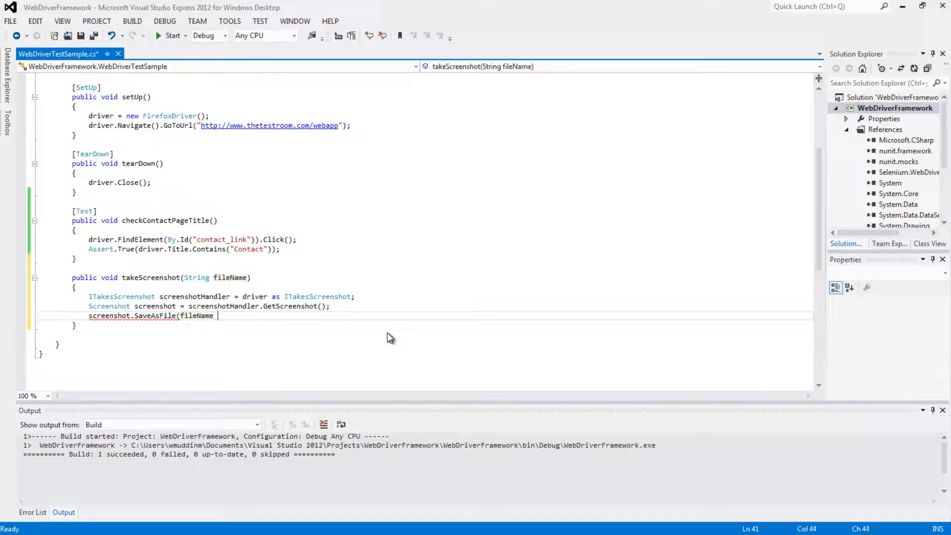
type("+")
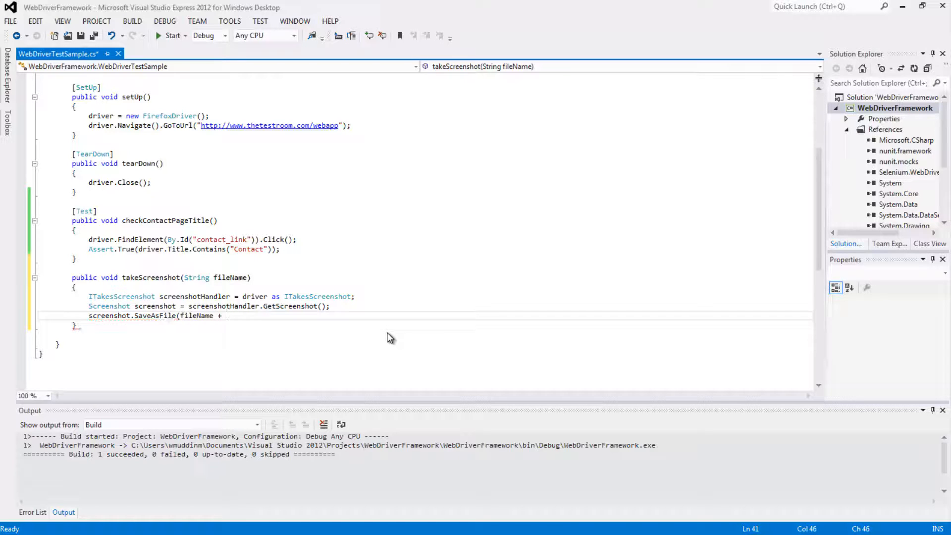
type("\"")
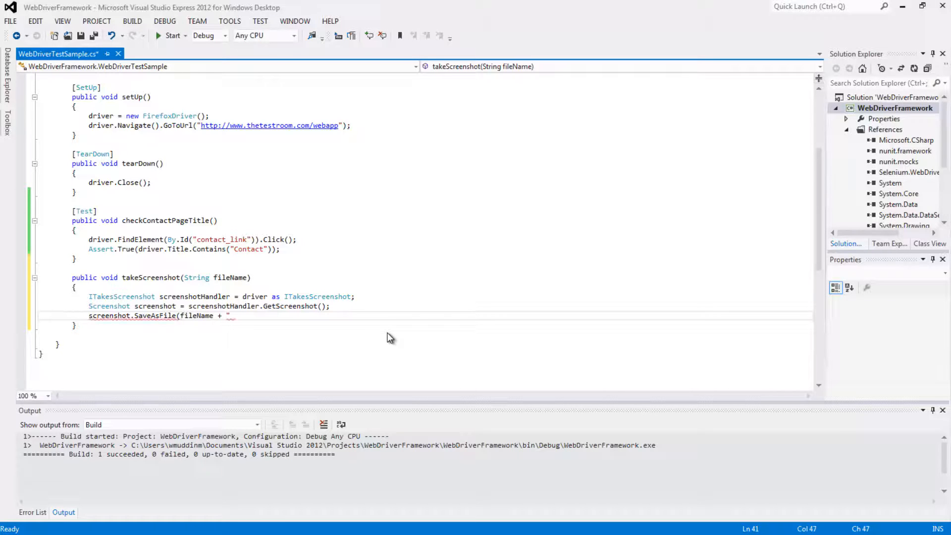
type("png")
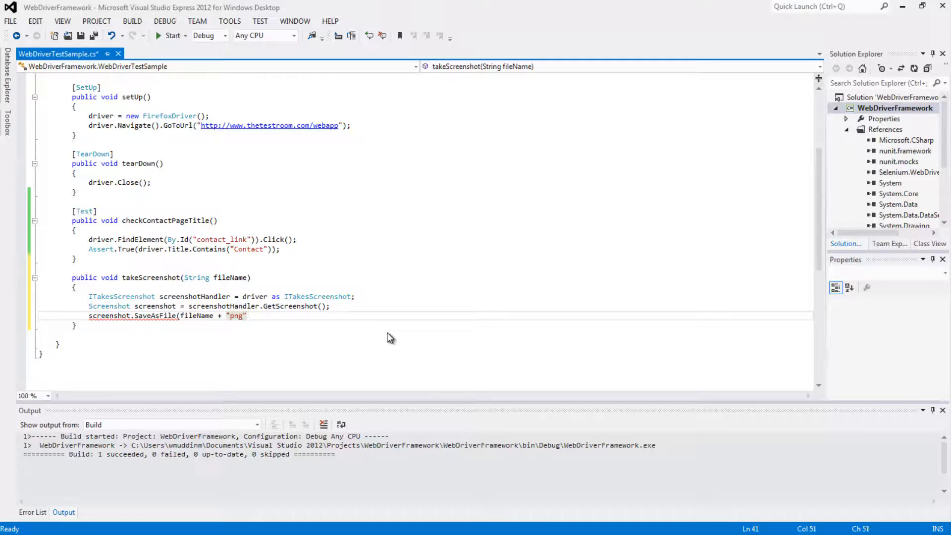
type(".")
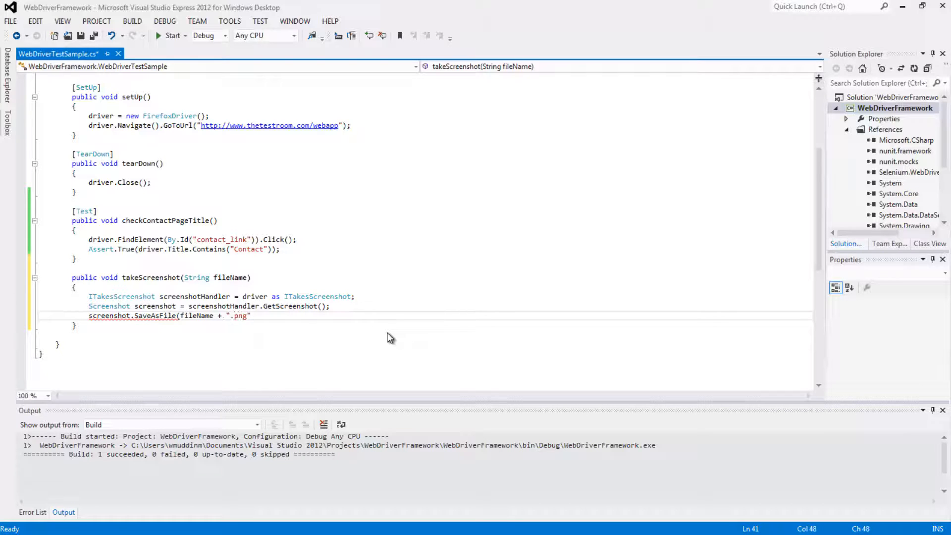
type(",")
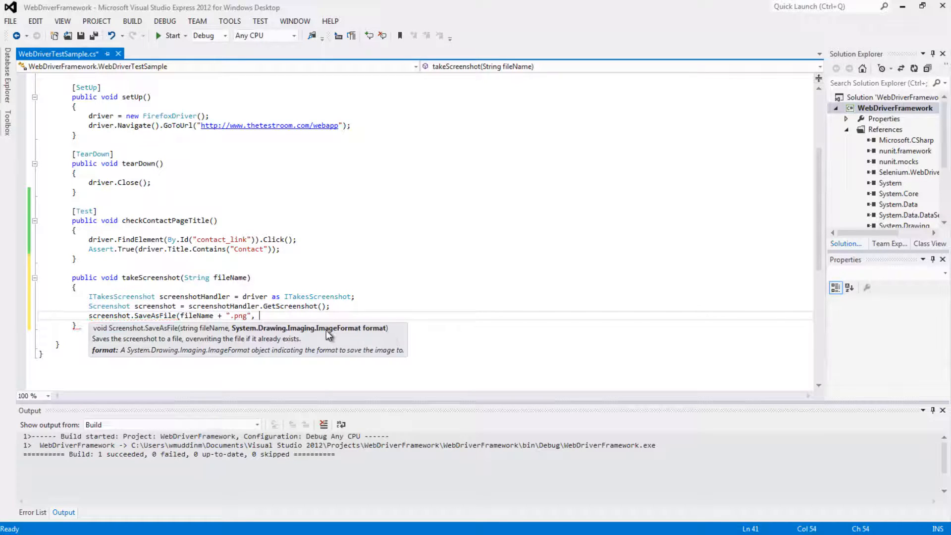
mouse_move(240, 333)
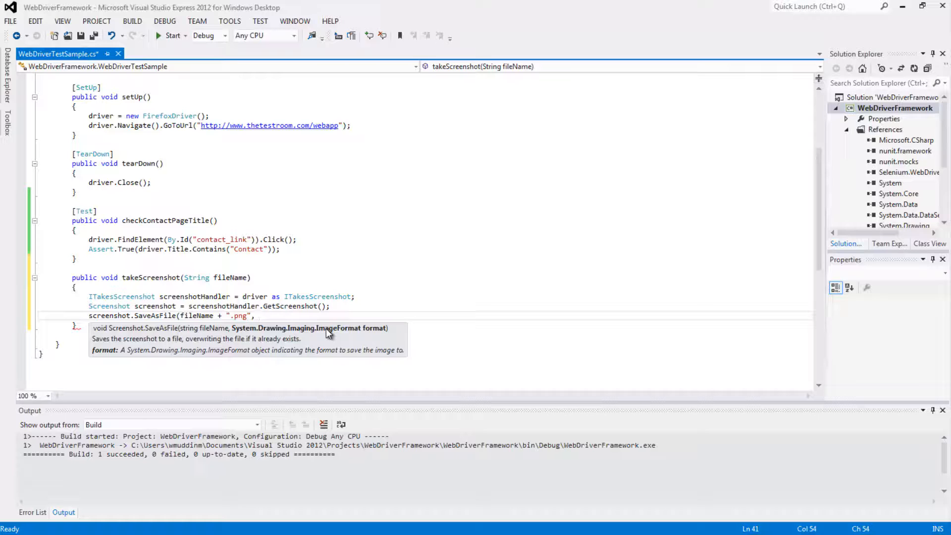
- Finish the call with ImageFormat.Png); and see ImageFormat flagged as not existing in context
type("Image")
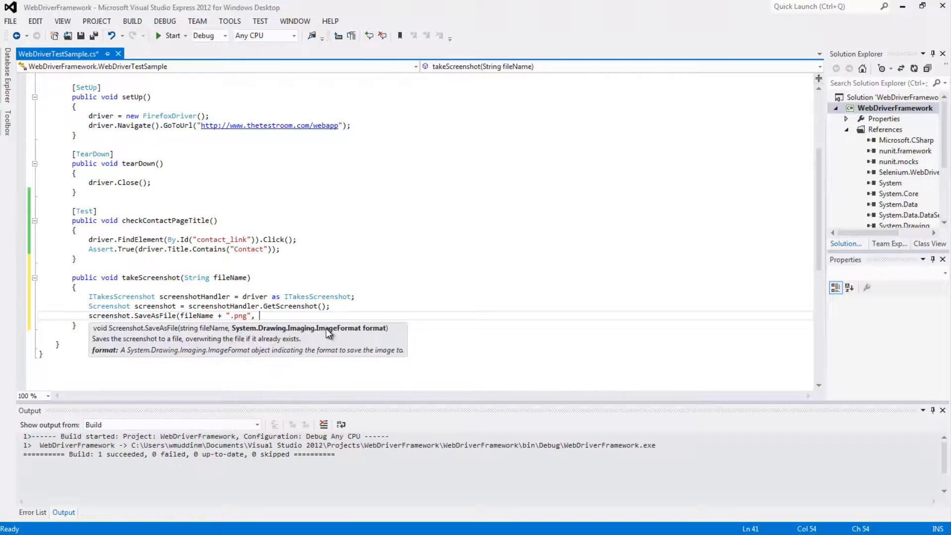
type("Image")
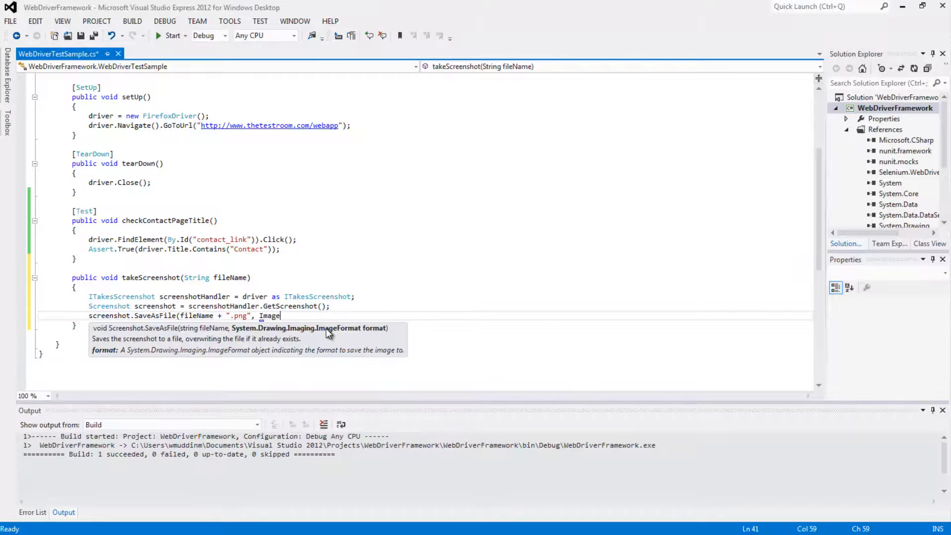
type("Format.")
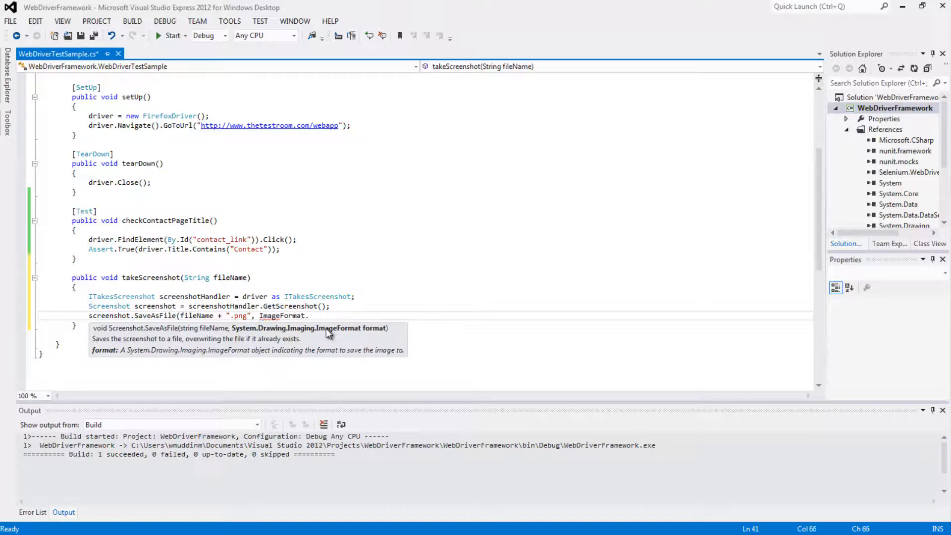
type("Png")
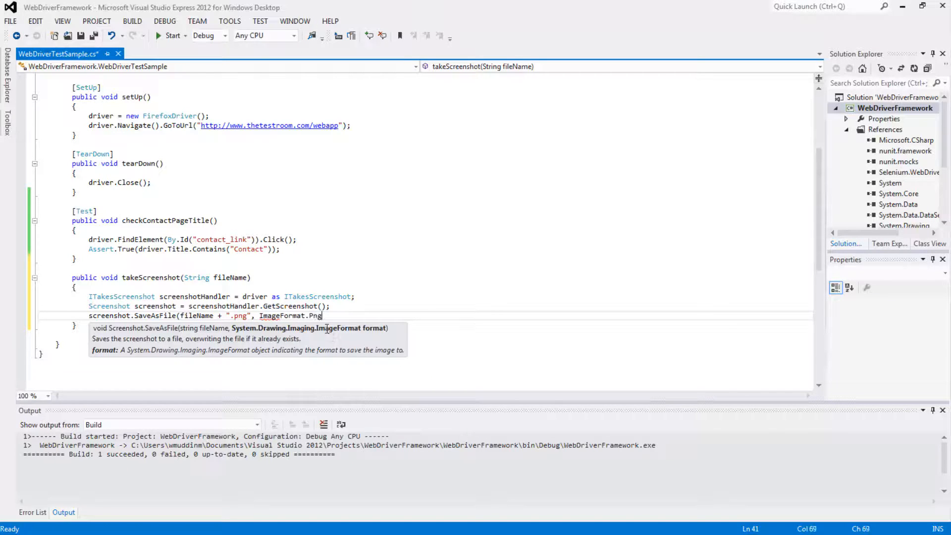
type(");")
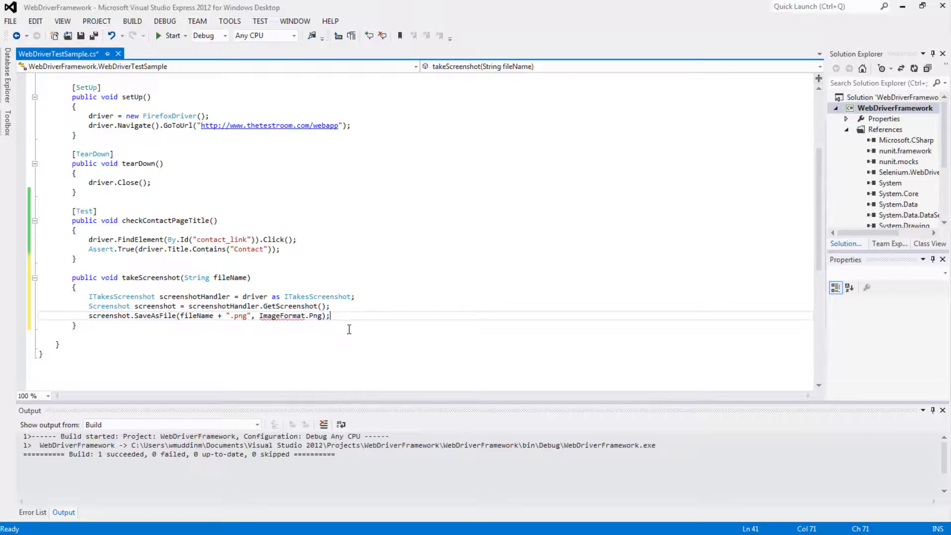
mouse_move(282, 315)
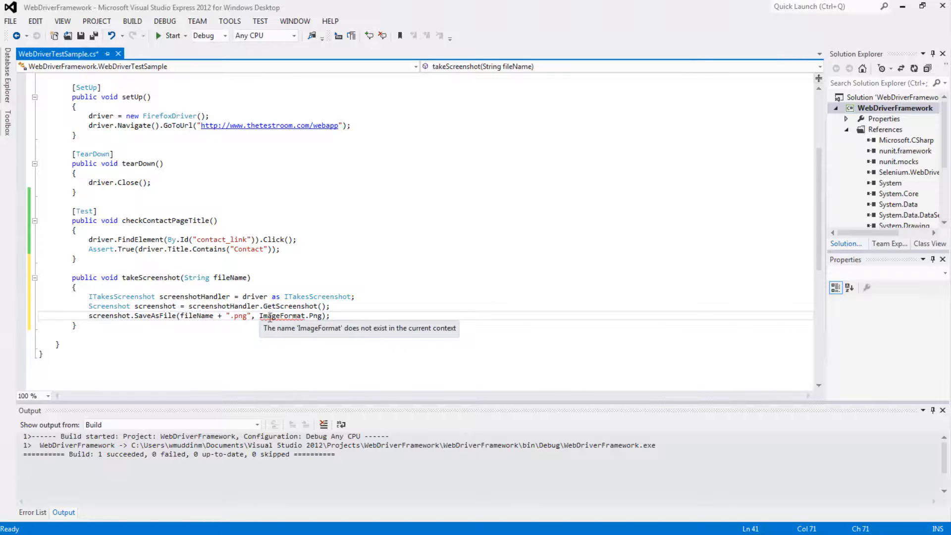
scroll("up", 3)
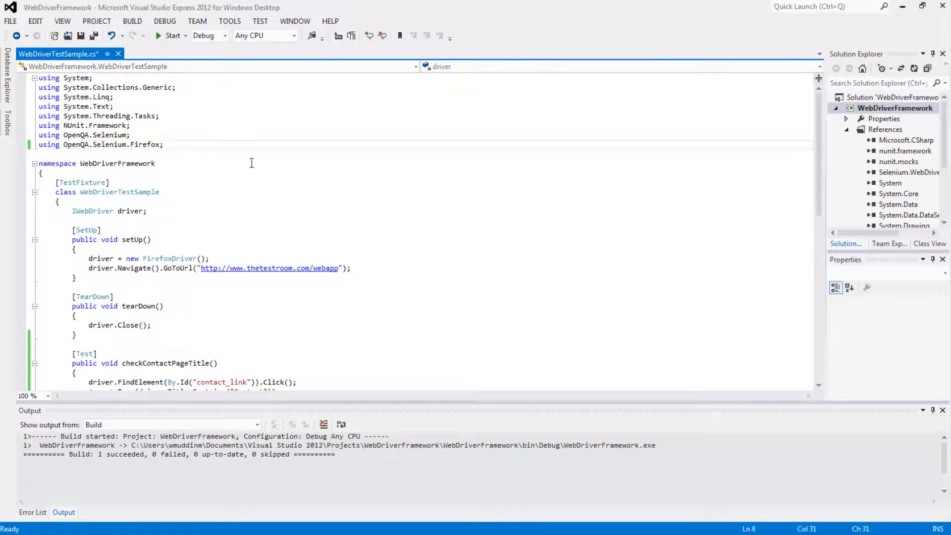
- Add a using System.Drawing.Imaging; directive below the existing usings
type("using")
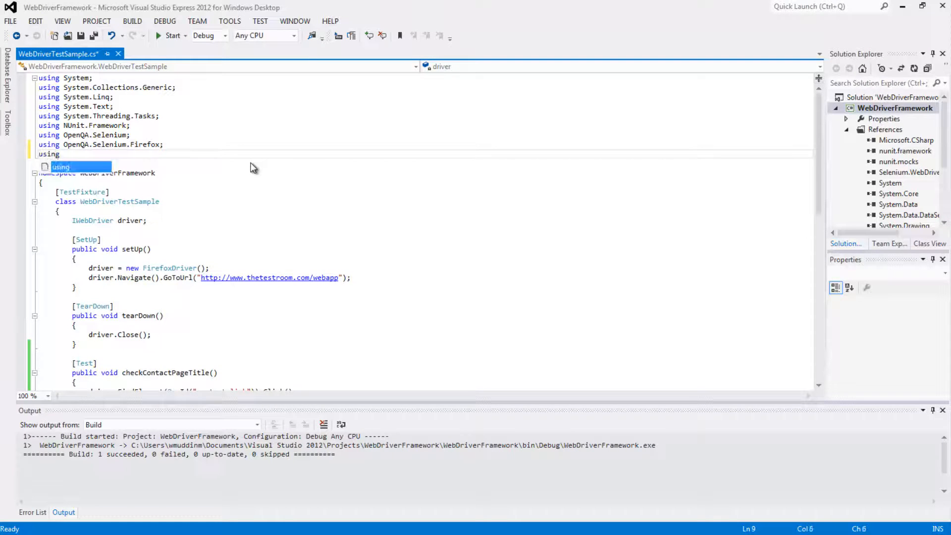
type("System.Drawing.Imaging;")
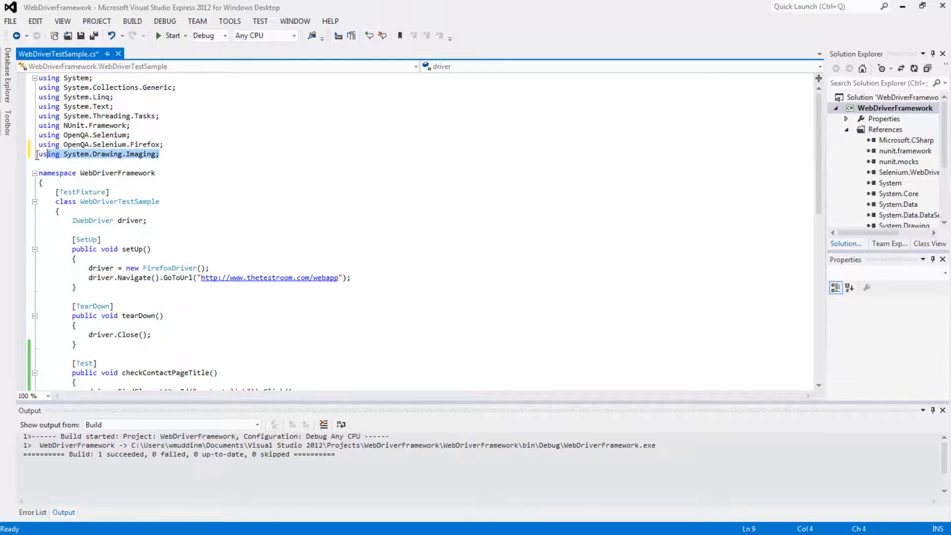
scroll("down", 3)
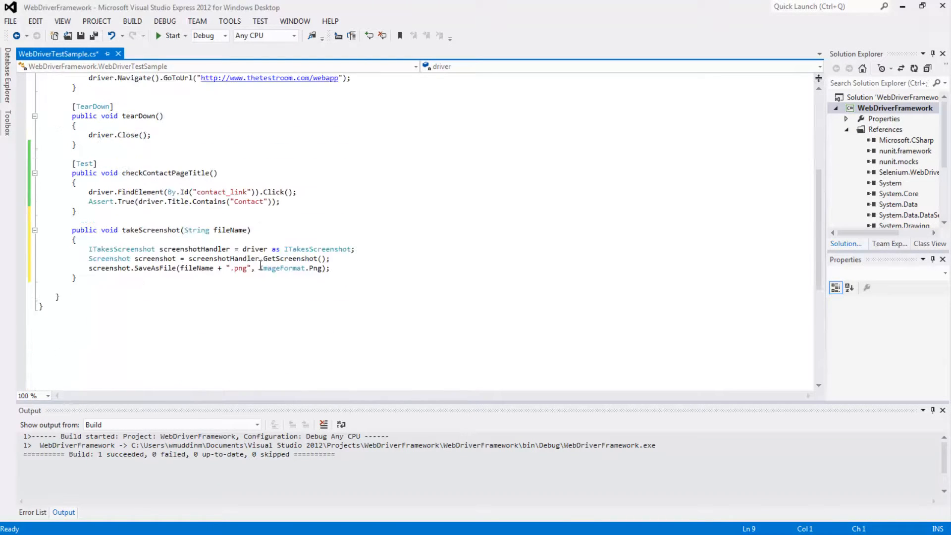
double_click(282, 268)
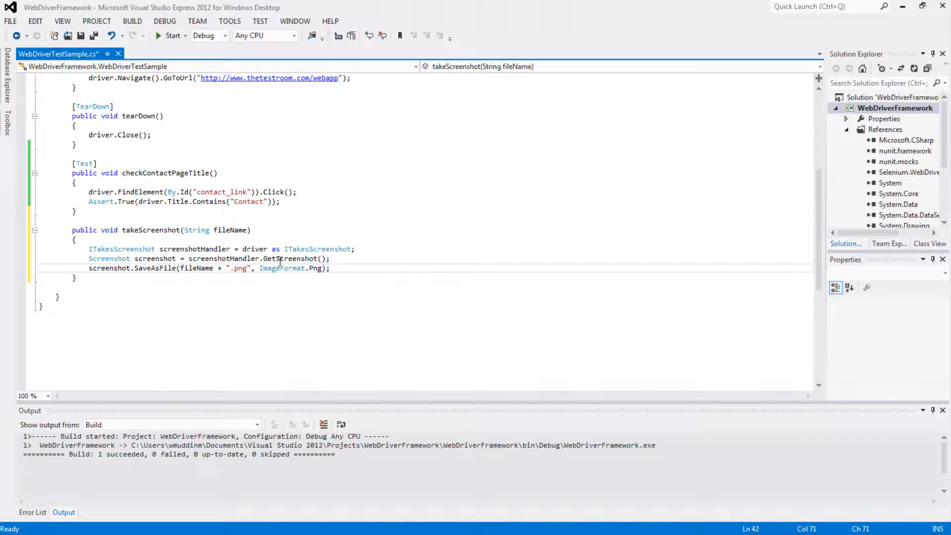
double_click(278, 268)
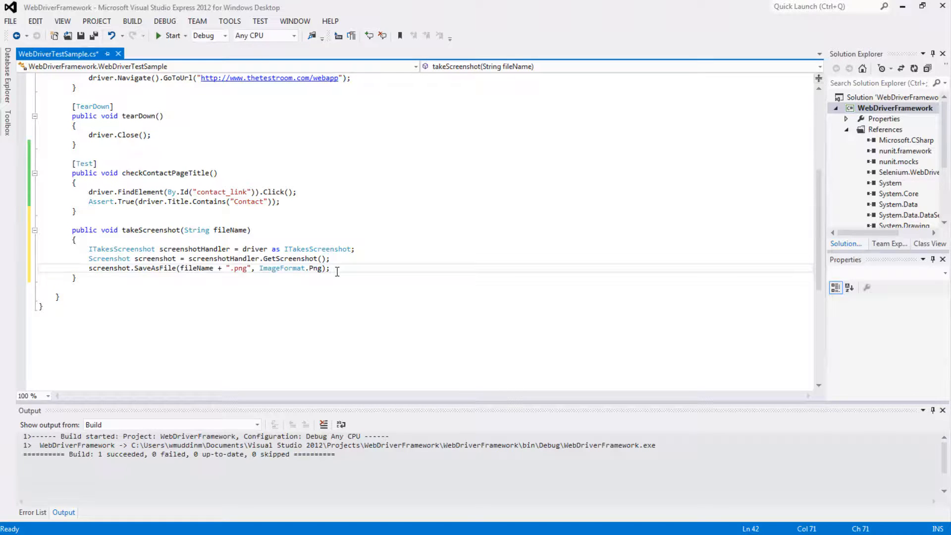
right_click(895, 108)
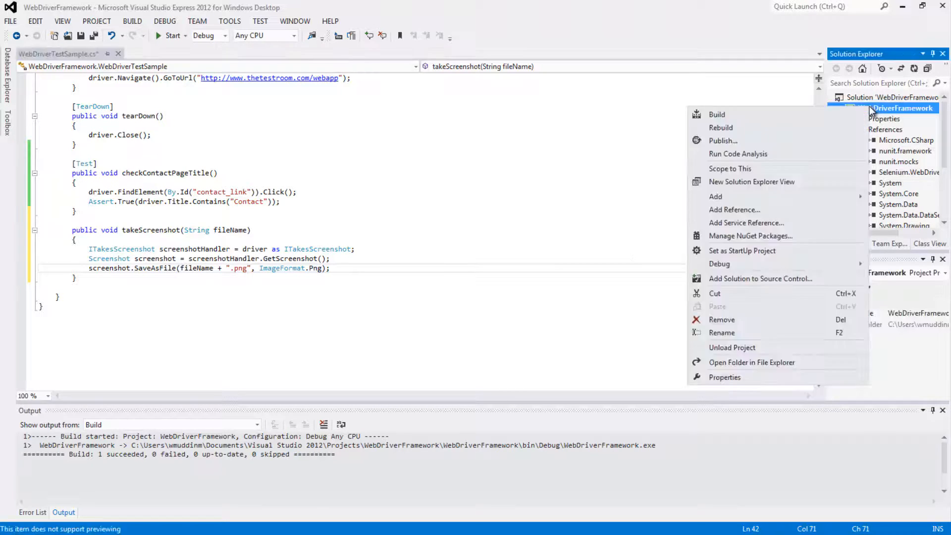
mouse_move(734, 209)
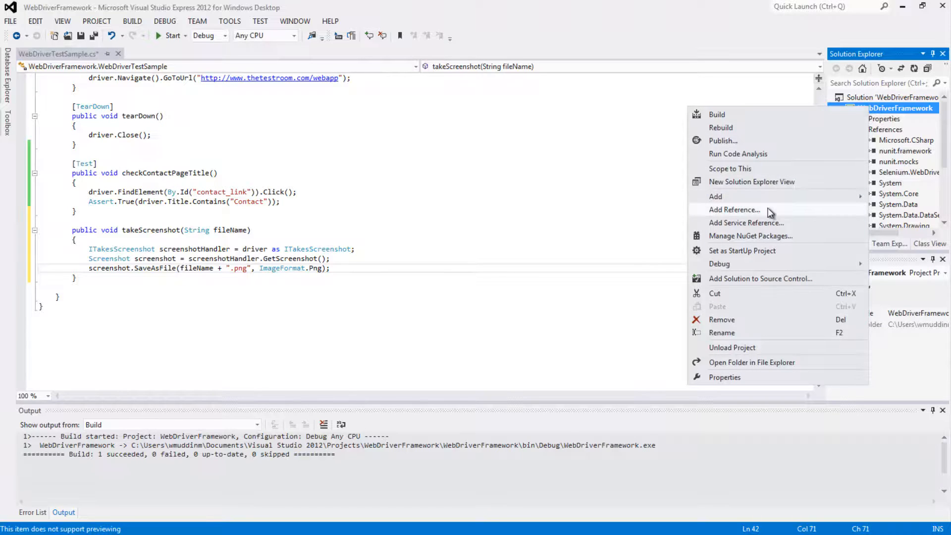
left_click(734, 209)
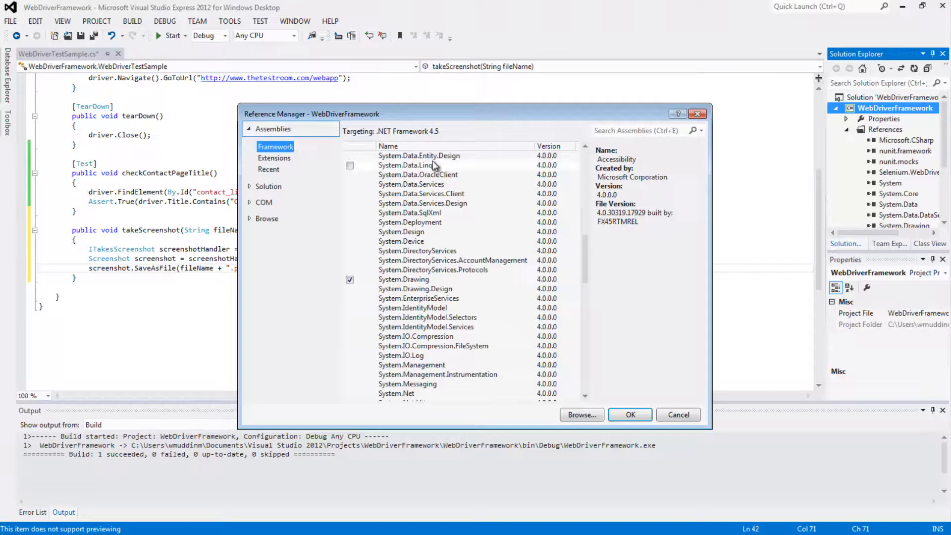
mouse_move(418, 155)
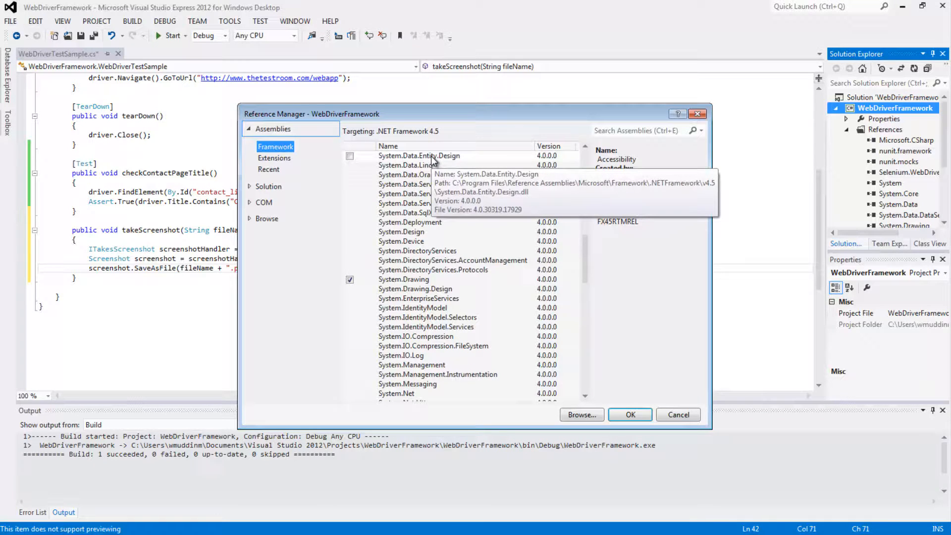
mouse_move(433, 357)
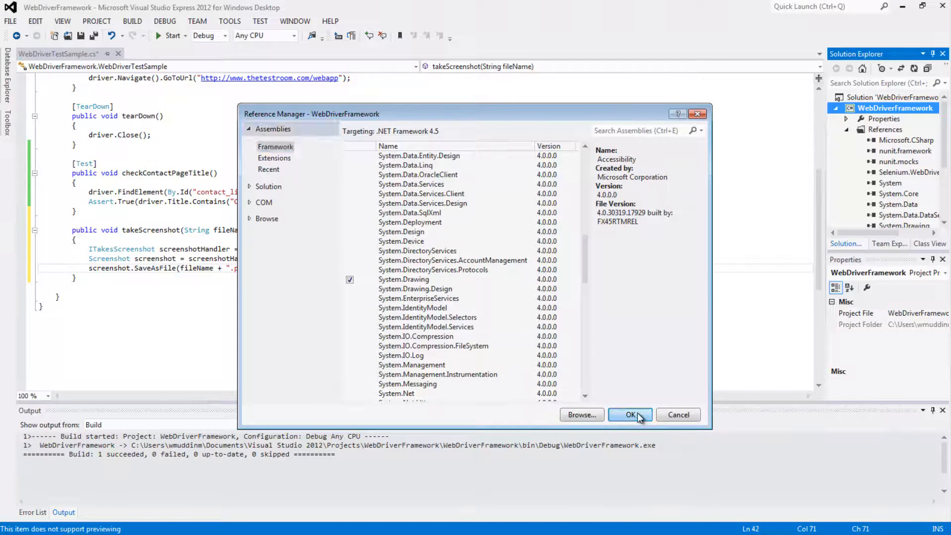
left_click(630, 414)
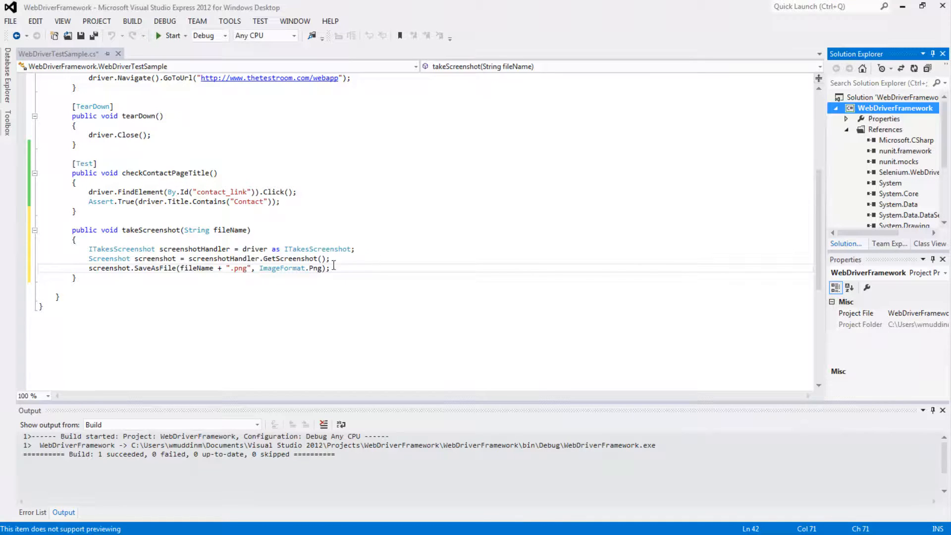
- End checkContactPageTitle with takeScreenshot("contactTestPage"); and build the solution
double_click(282, 269)
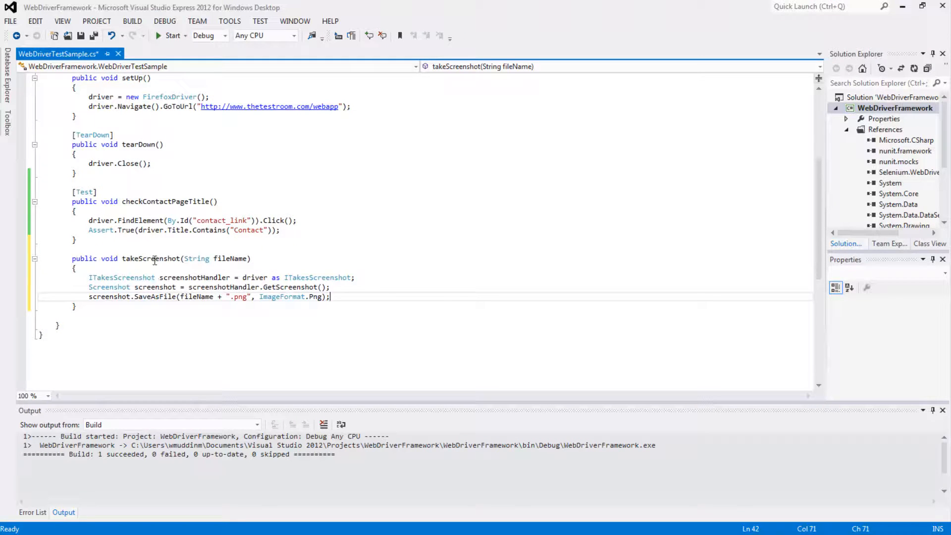
double_click(151, 259)
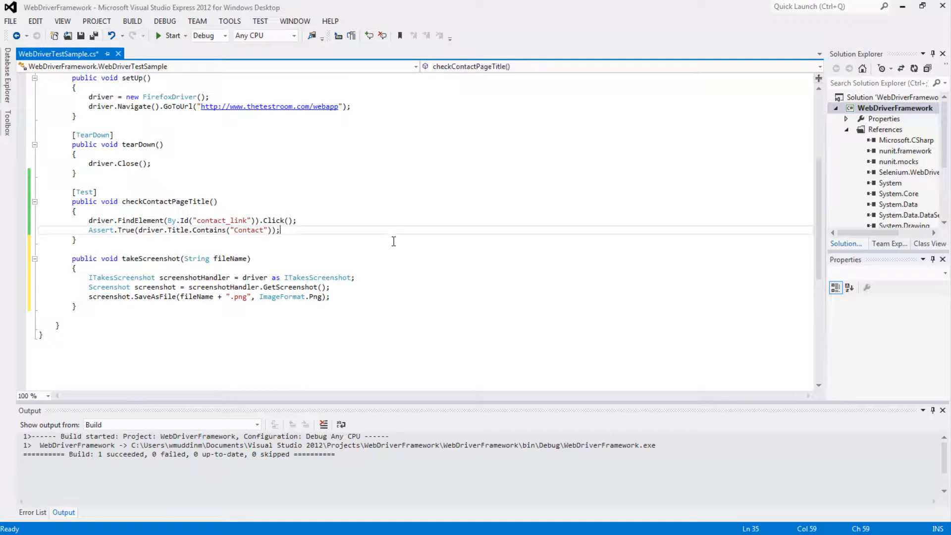
type("t")
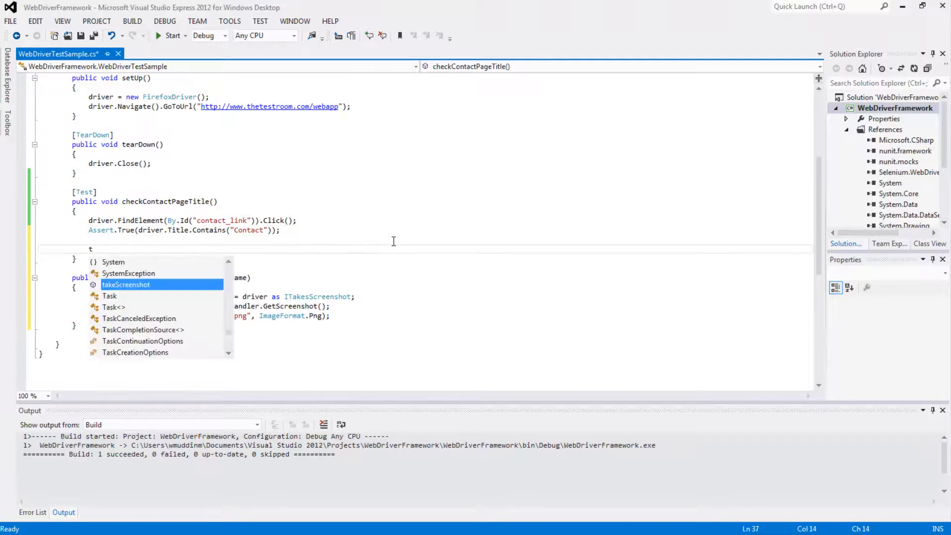
type("akeScreenshot")
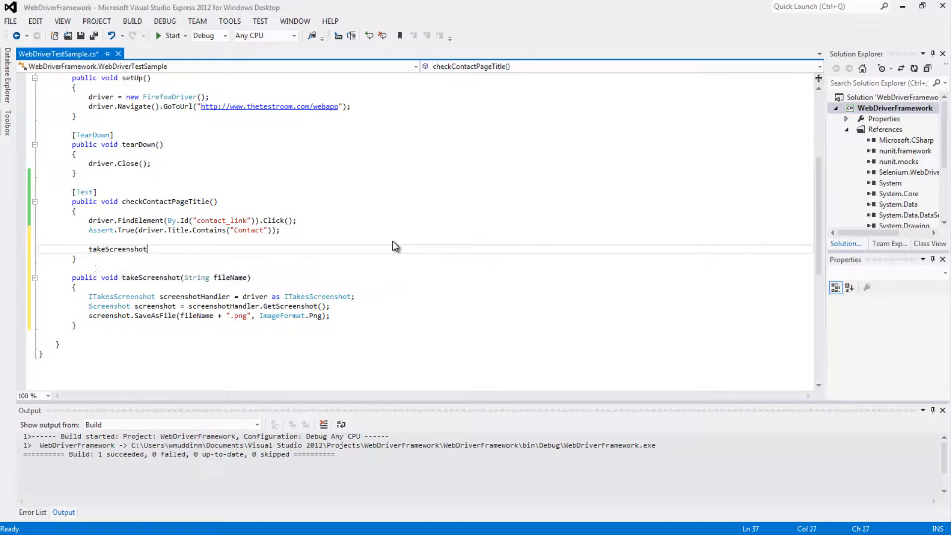
type("(")
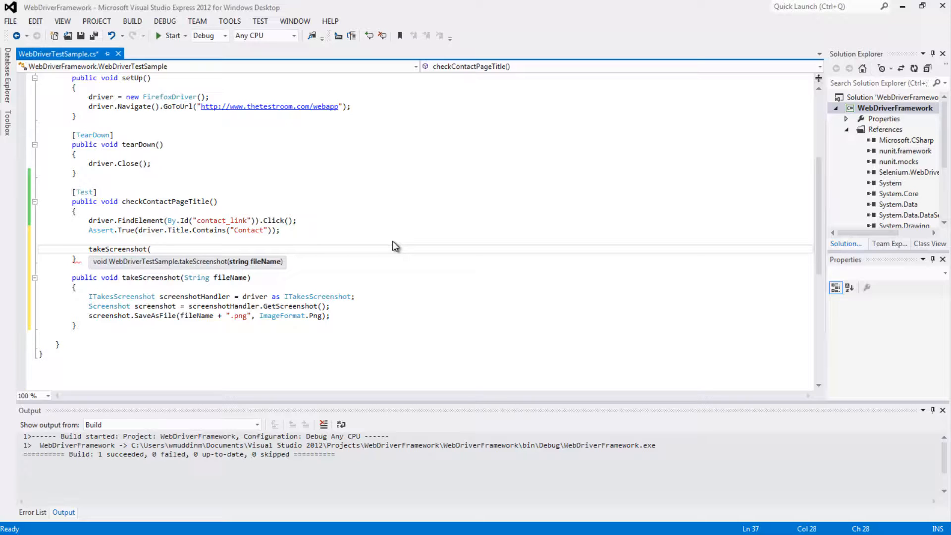
type("\"")
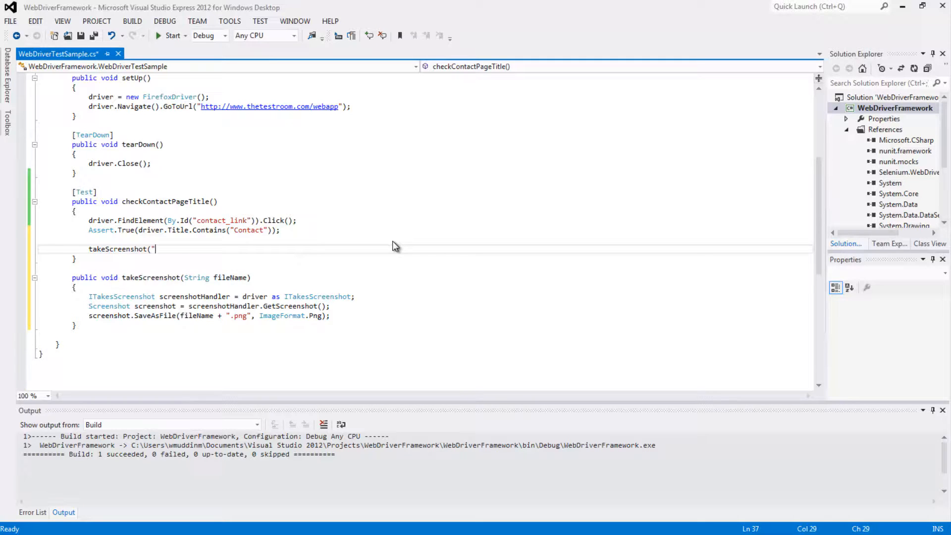
type("contactTe")
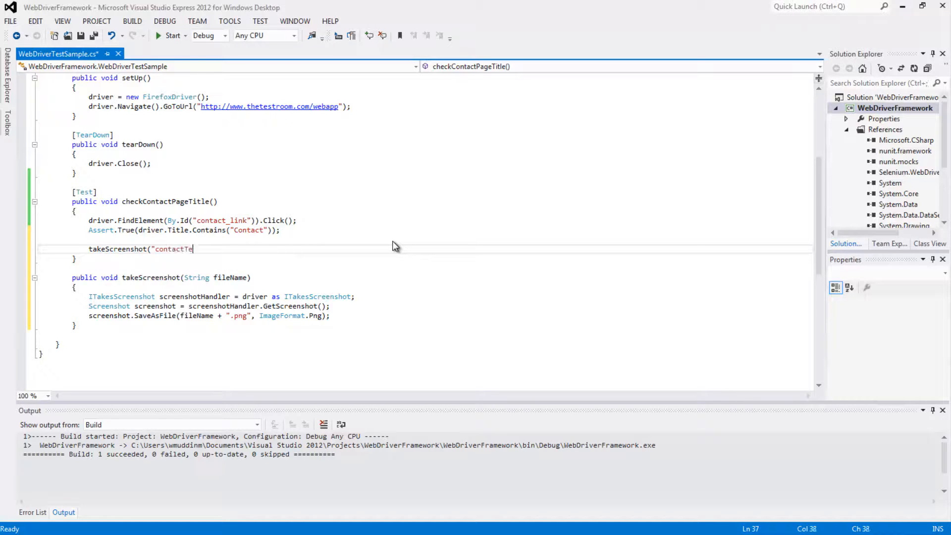
type("stPaf")
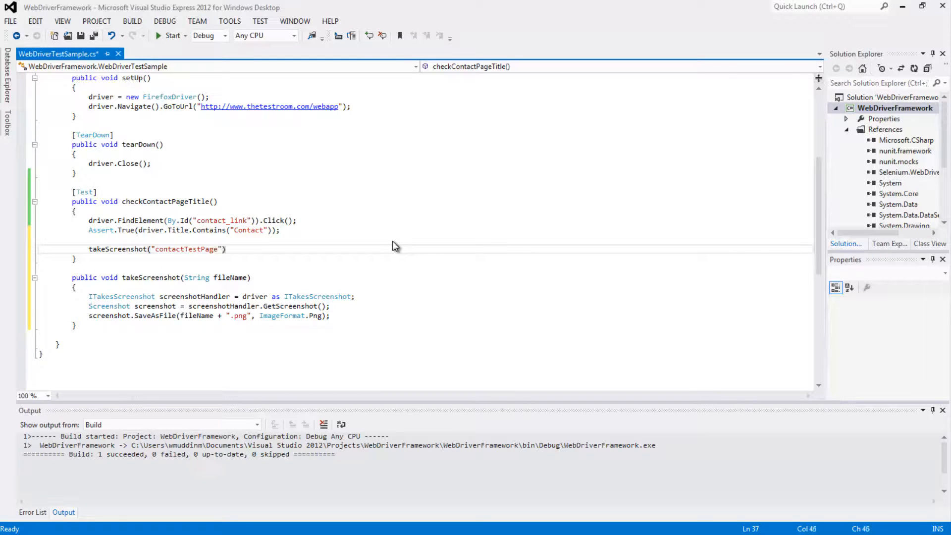
type(";")
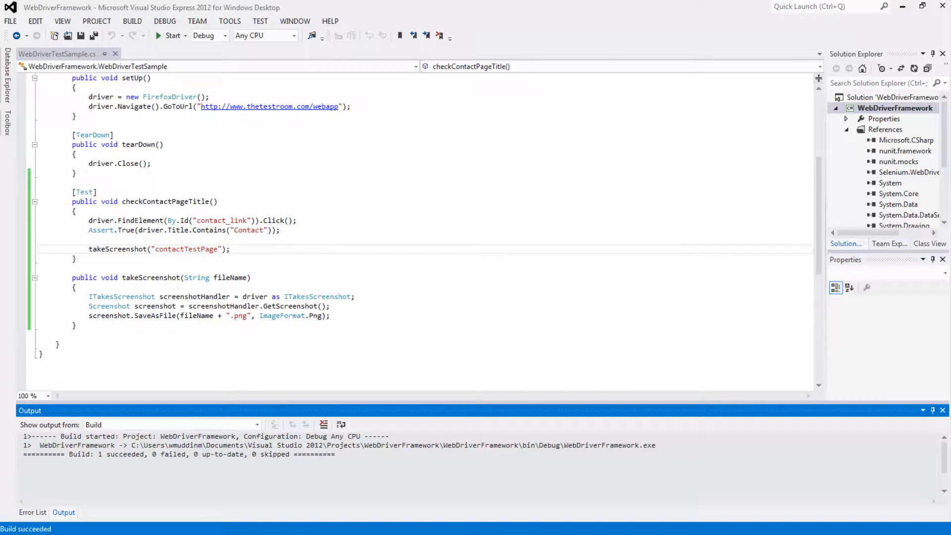
- Run the tests in NUnit so Firefox loads the thetestroom.com contact page and passes
left_click(588, 85)
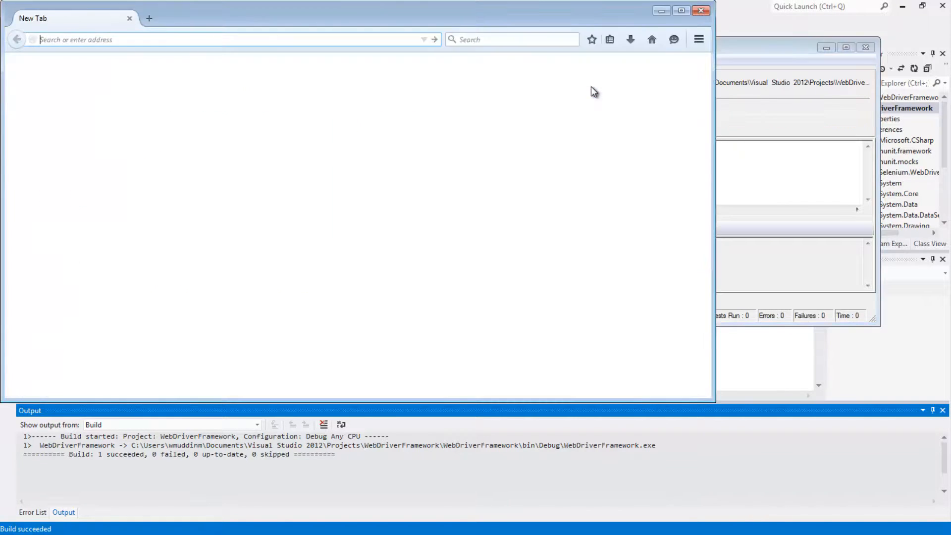
type("www.thetestroom.com/webapp/contact.html")
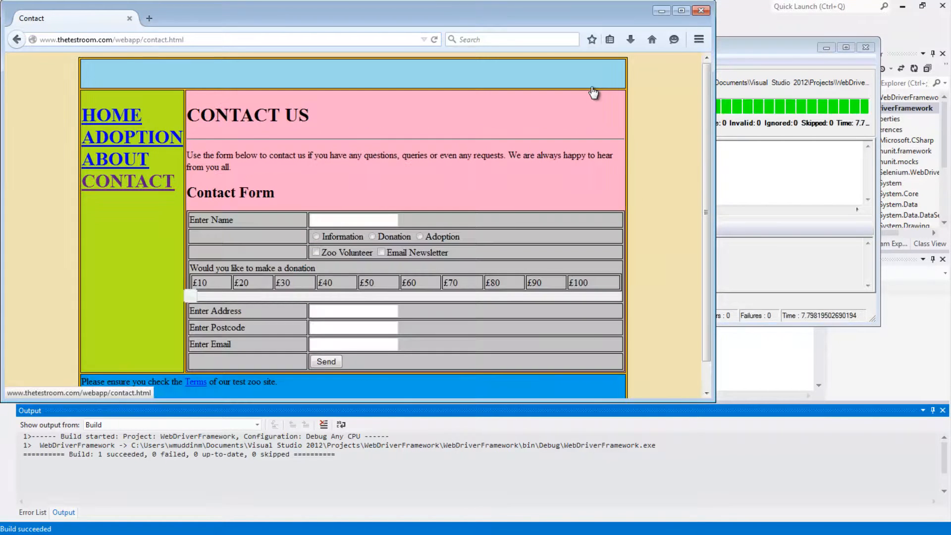
left_click(589, 84)
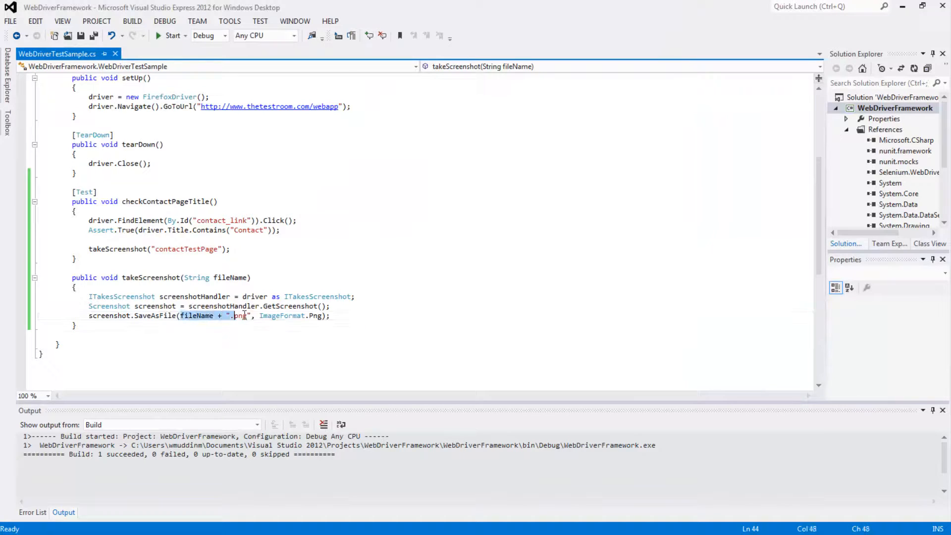
left_click(261, 341)
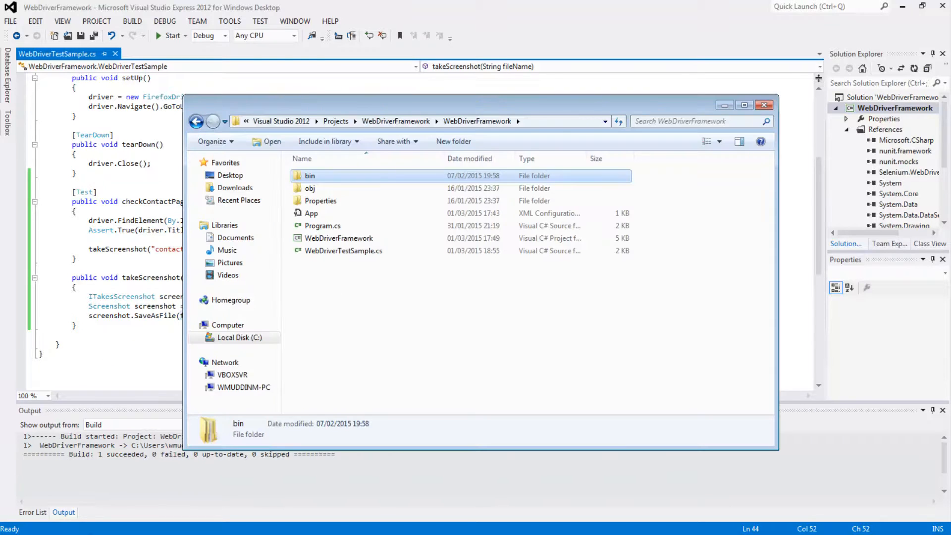
- Browse into the project's bin\Debug folder and select contactTestPage.png
double_click(310, 176)
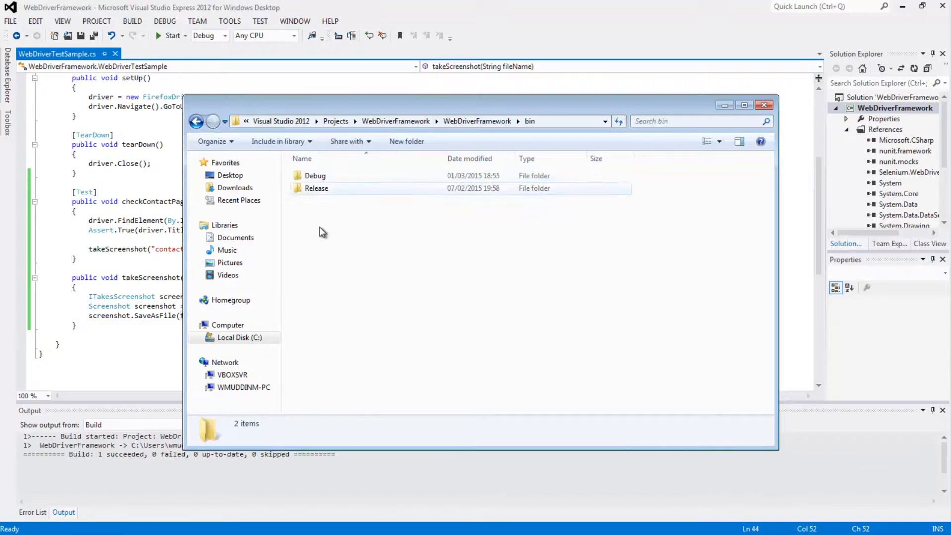
double_click(315, 176)
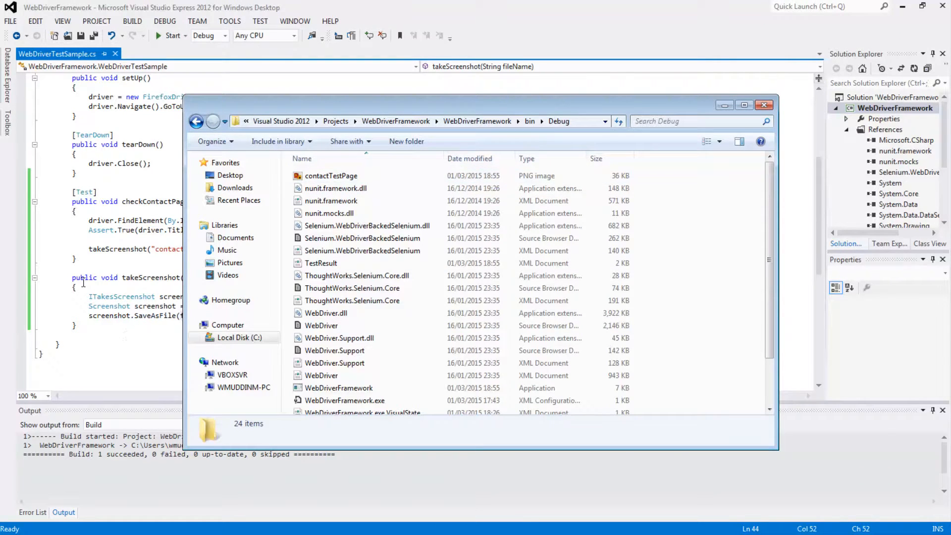
left_click(331, 176)
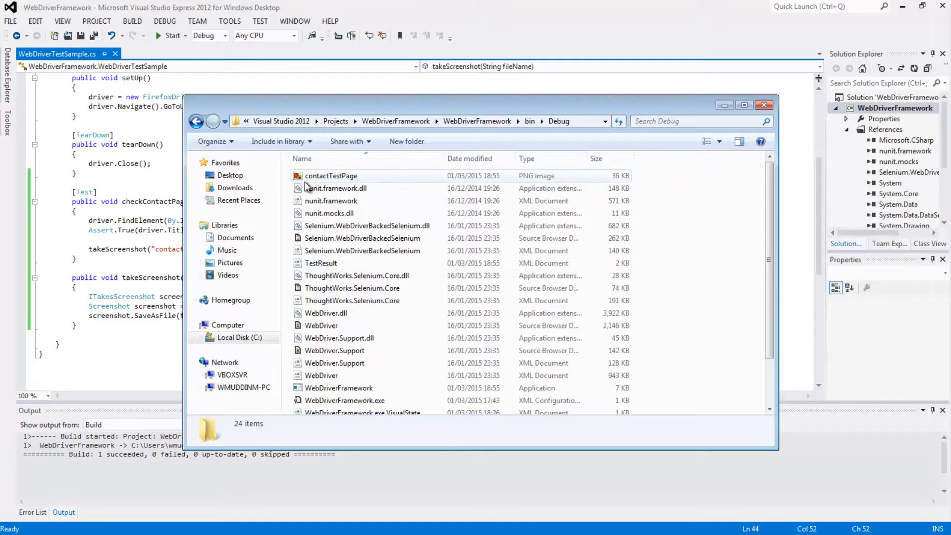
- Check the fileName parameter in the code, then view contactTestPage.png in Windows Photo Viewer
left_click(764, 105)
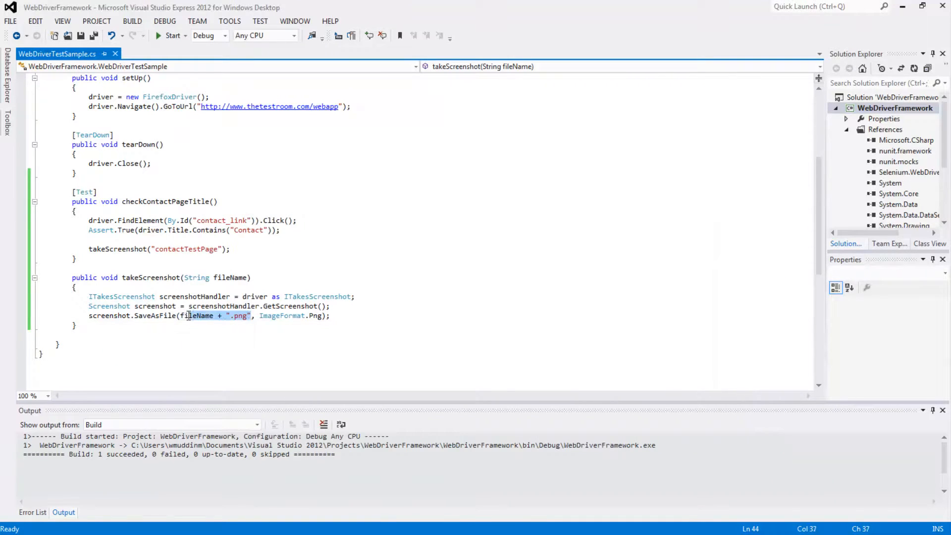
double_click(196, 315)
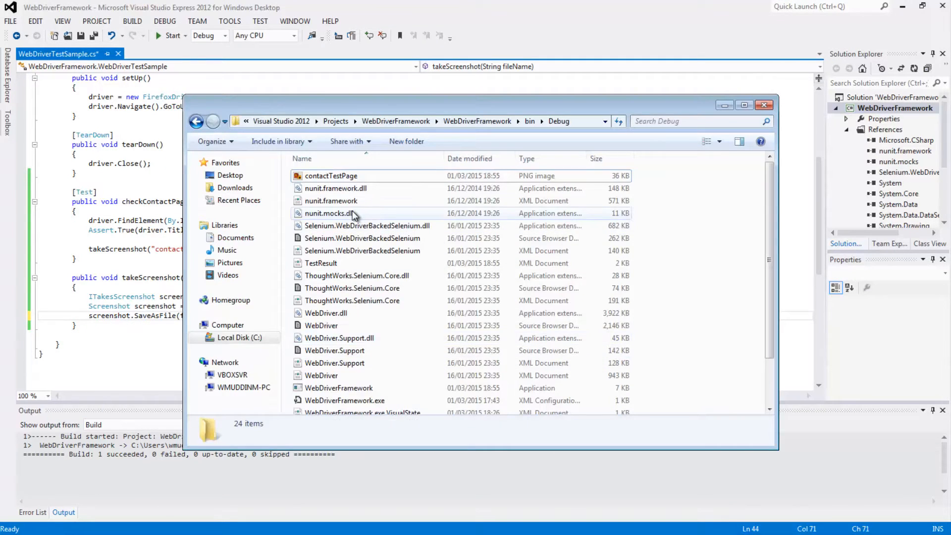
mouse_move(335, 188)
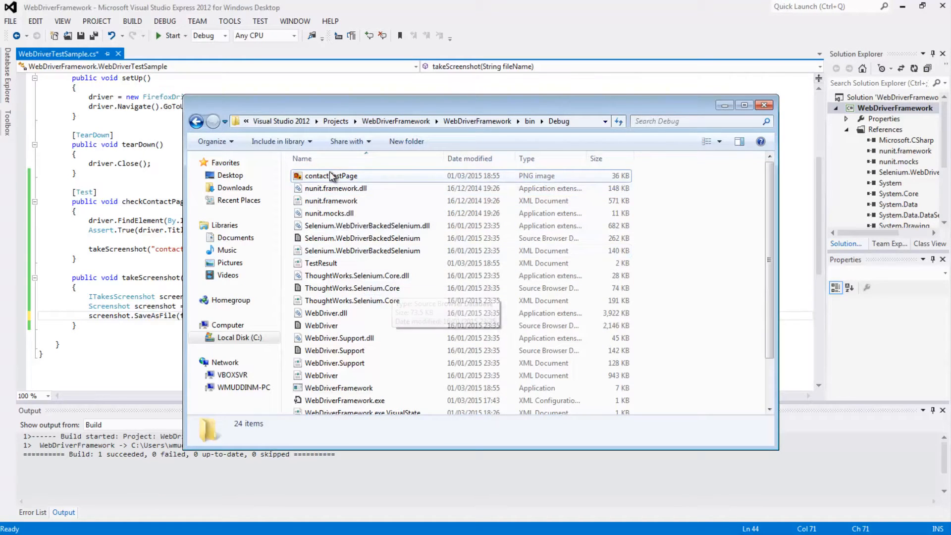
double_click(331, 175)
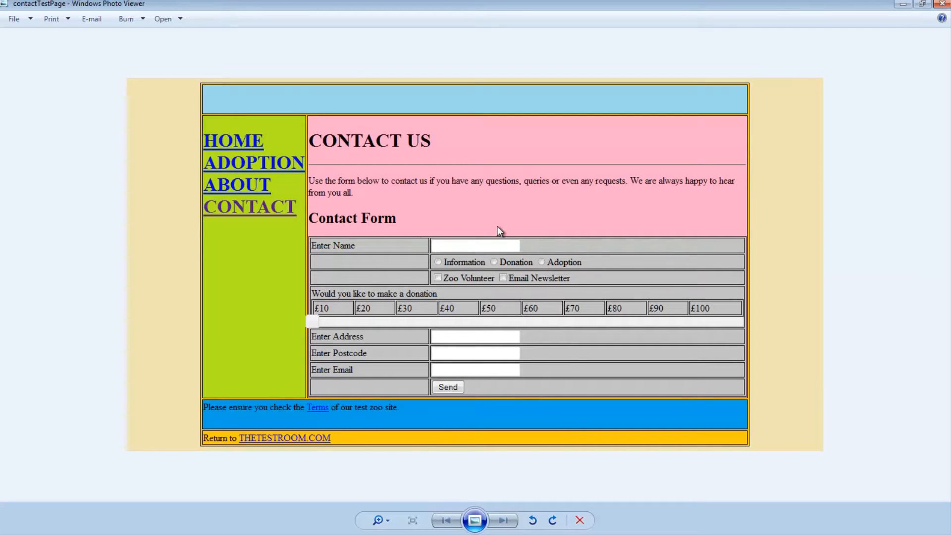
mouse_move(872, 220)
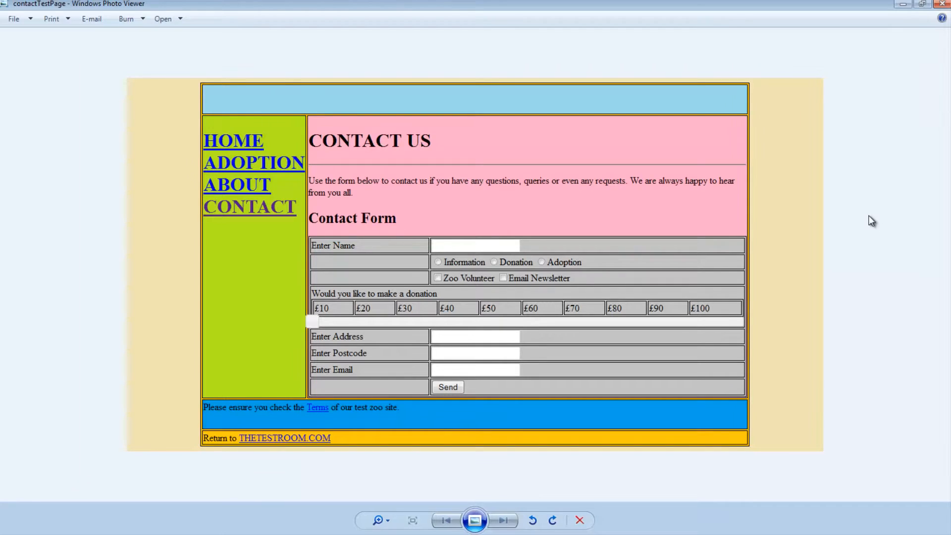
mouse_move(872, 270)
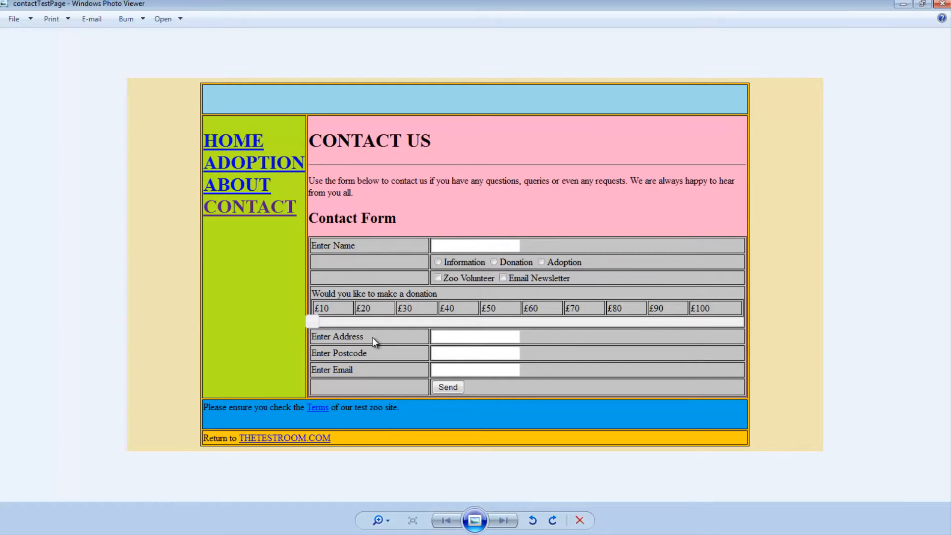
mouse_move(558, 220)
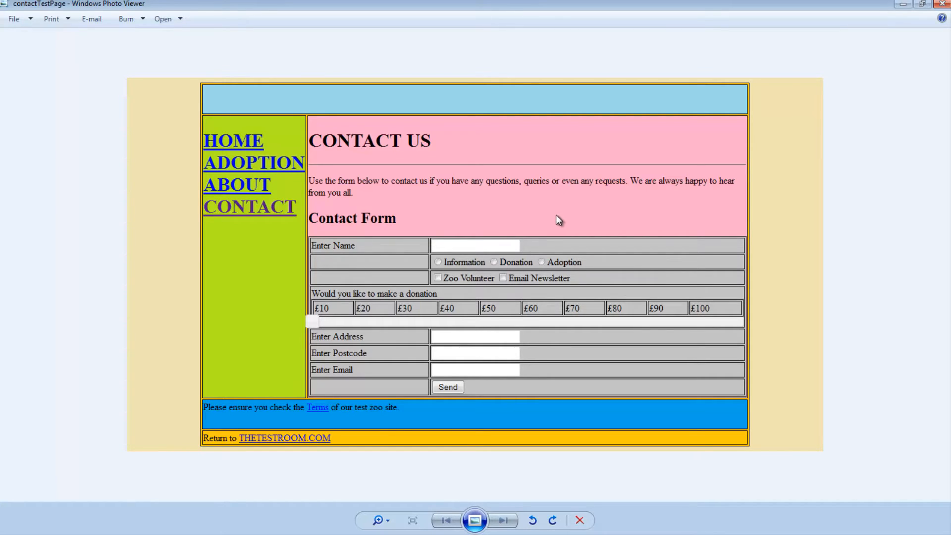